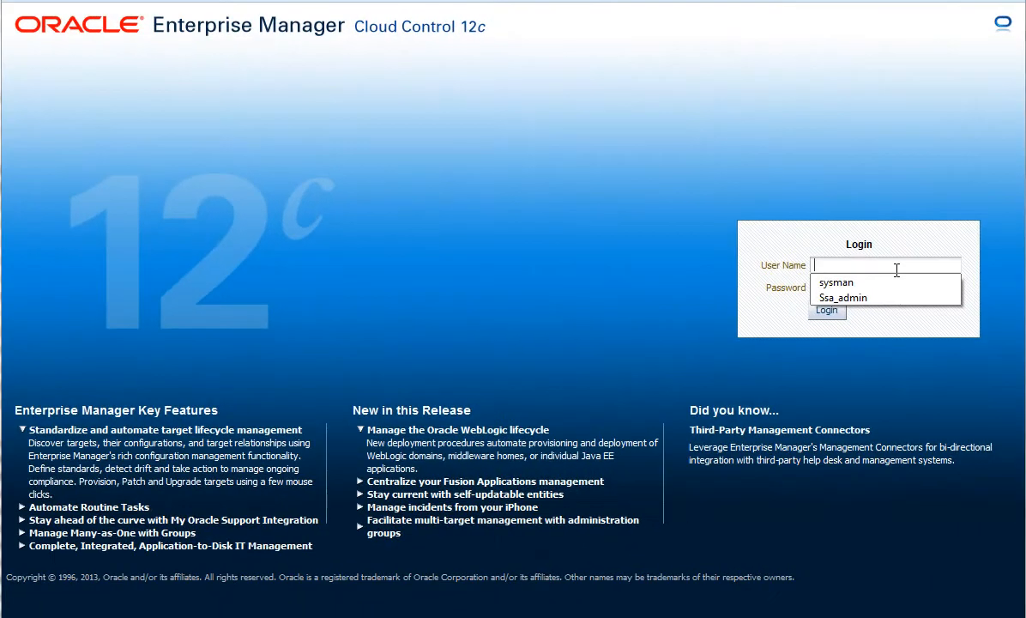
Step: Sign in to the console as sysman to reach the Enterprise Summary page
{"action": "left_click", "coordinate": [834, 282]}
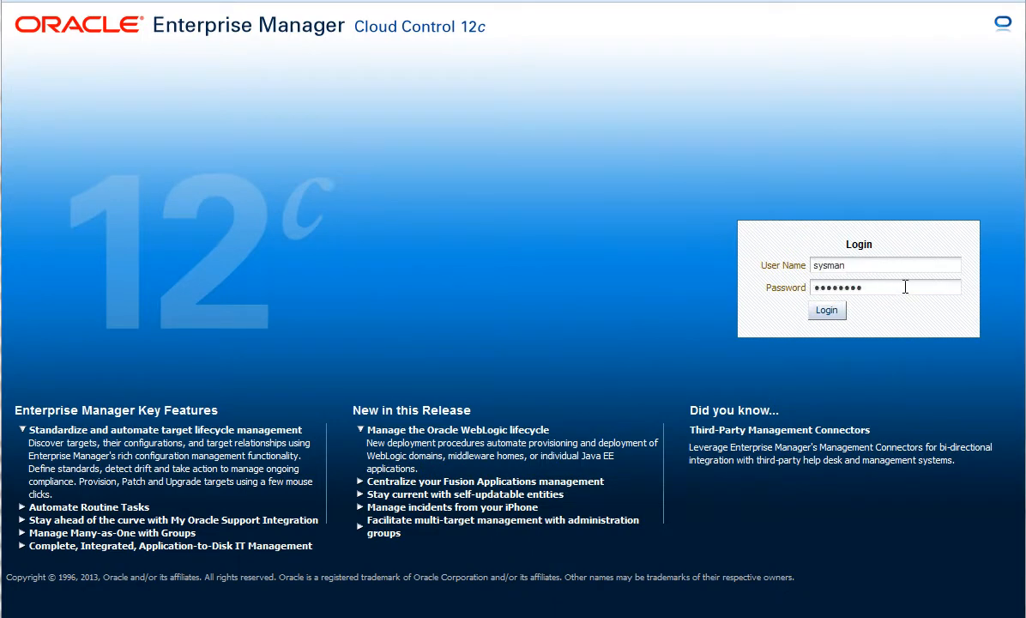
{"action": "left_click", "coordinate": [826, 309]}
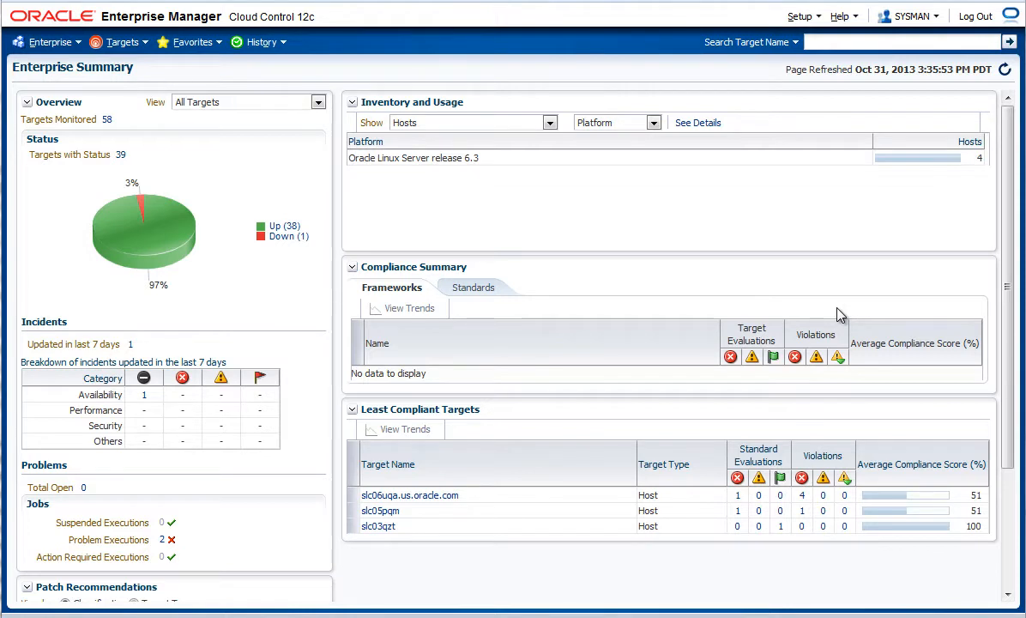
{"action": "mouse_move", "coordinate": [806, 72]}
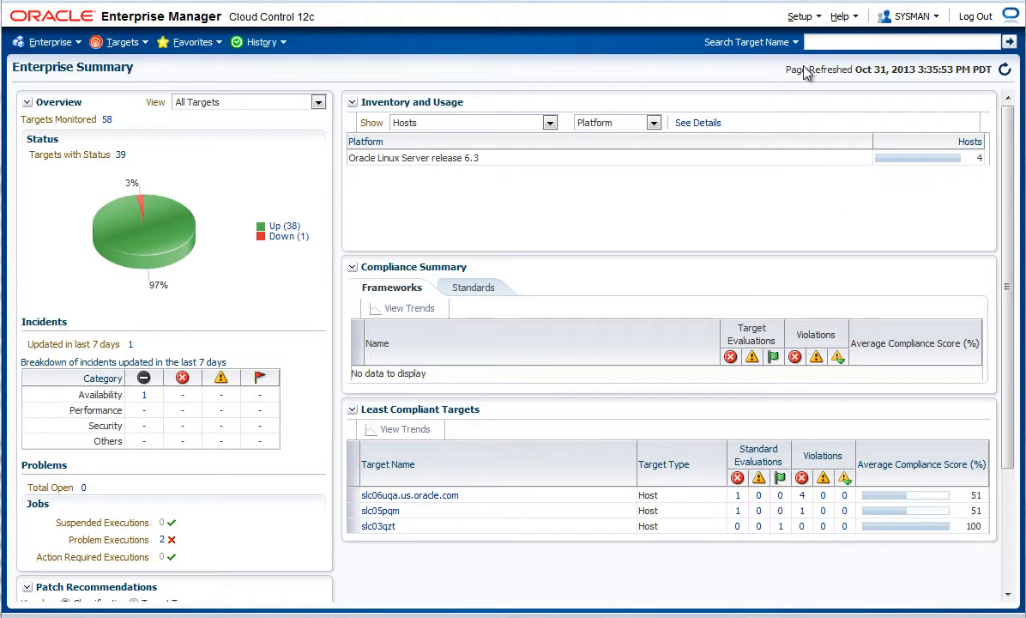
Step: Go to Setup > Cloud > PaaS Infrastructure Zones, listing the existing Bronze zone
{"action": "left_click", "coordinate": [800, 15]}
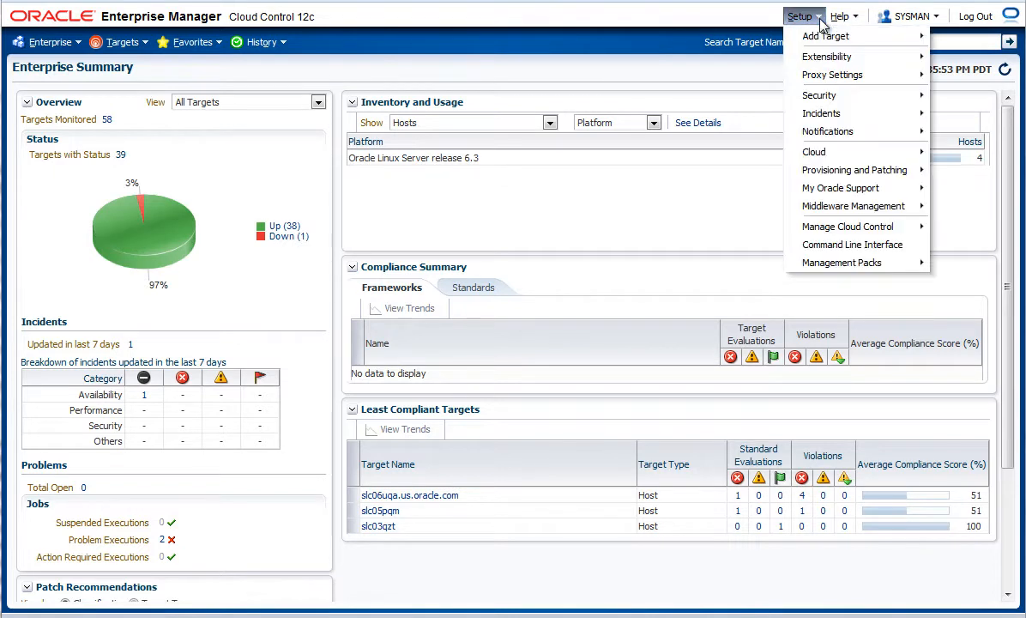
{"action": "mouse_move", "coordinate": [820, 94]}
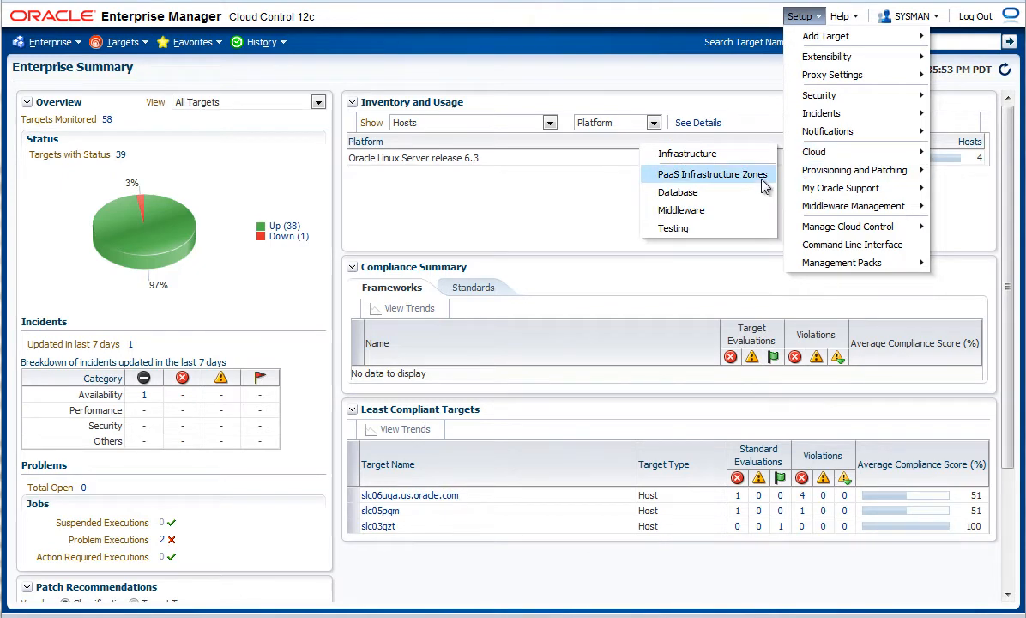
{"action": "left_click", "coordinate": [712, 175]}
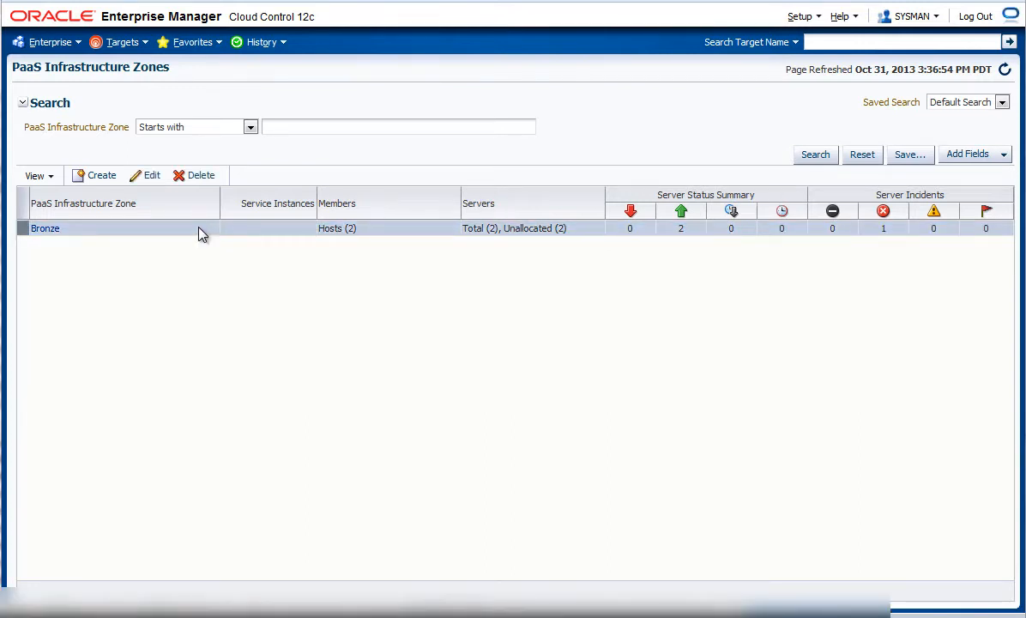
{"action": "left_click", "coordinate": [153, 175]}
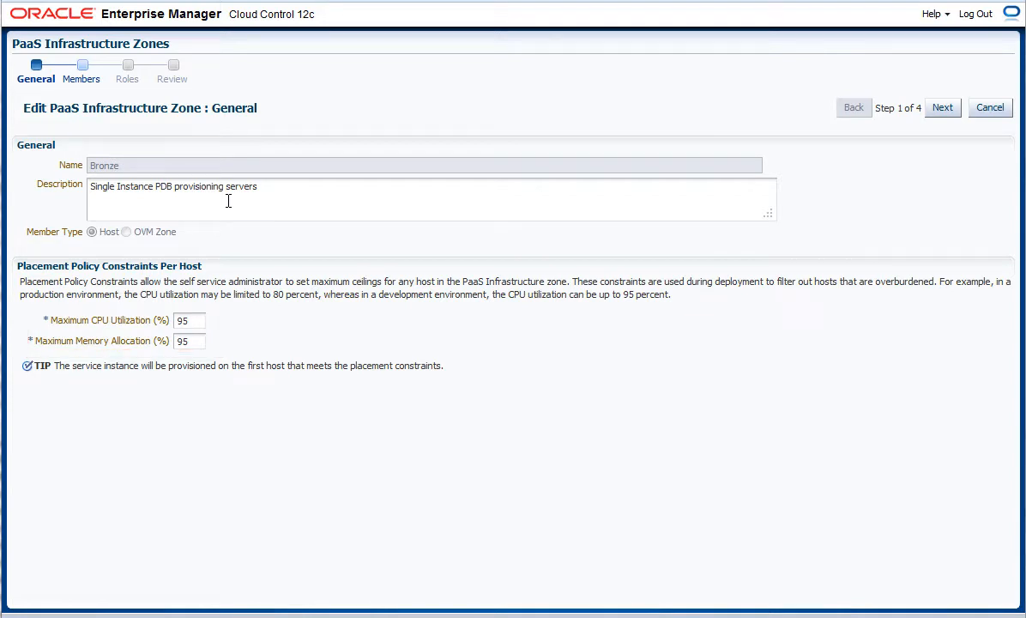
{"action": "mouse_move", "coordinate": [549, 149]}
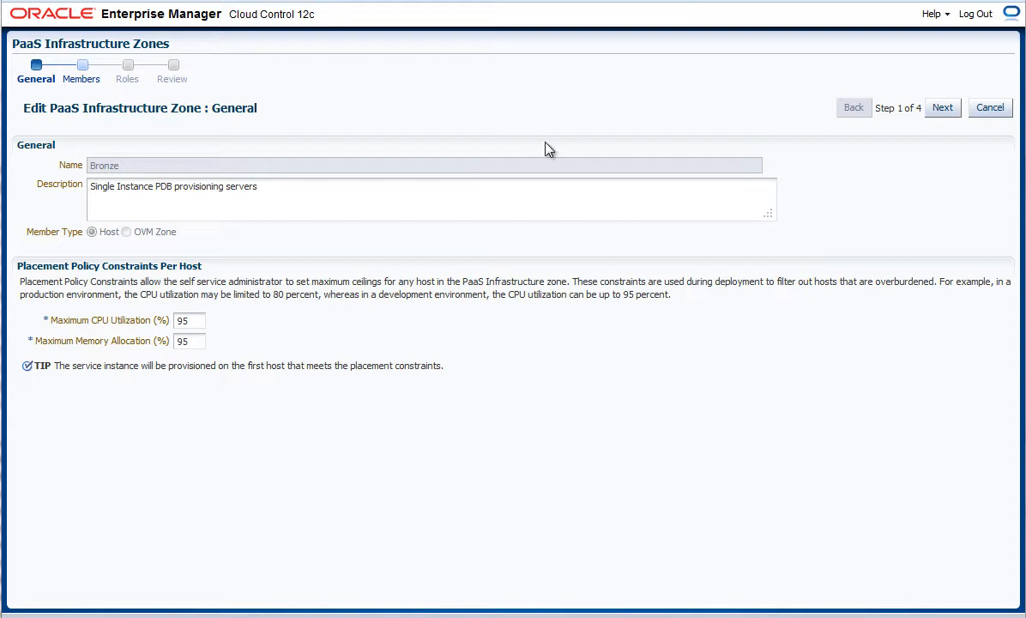
{"action": "left_click", "coordinate": [942, 106]}
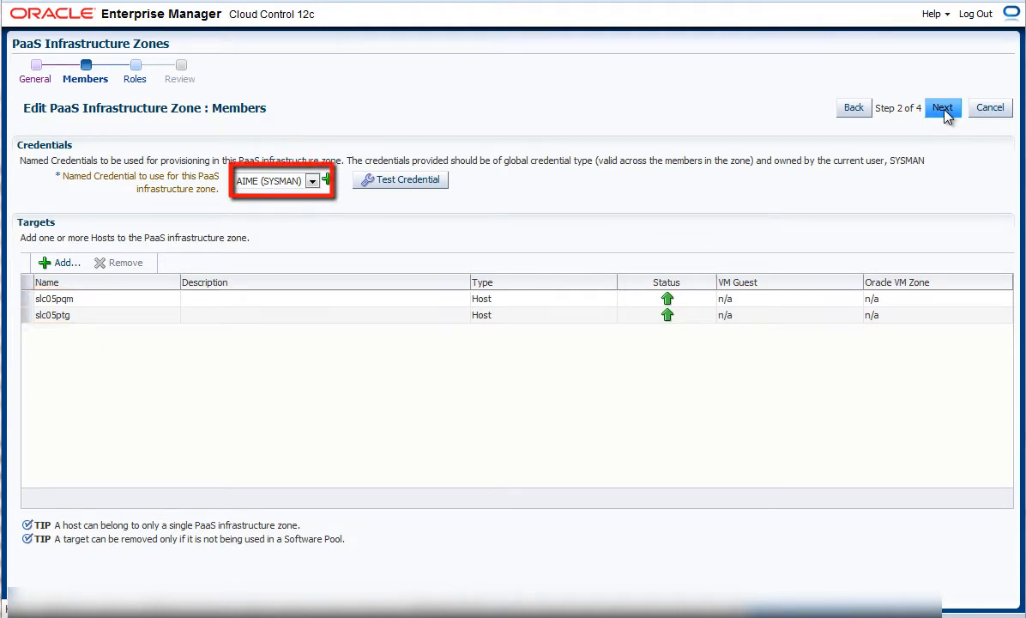
{"action": "left_click", "coordinate": [943, 106]}
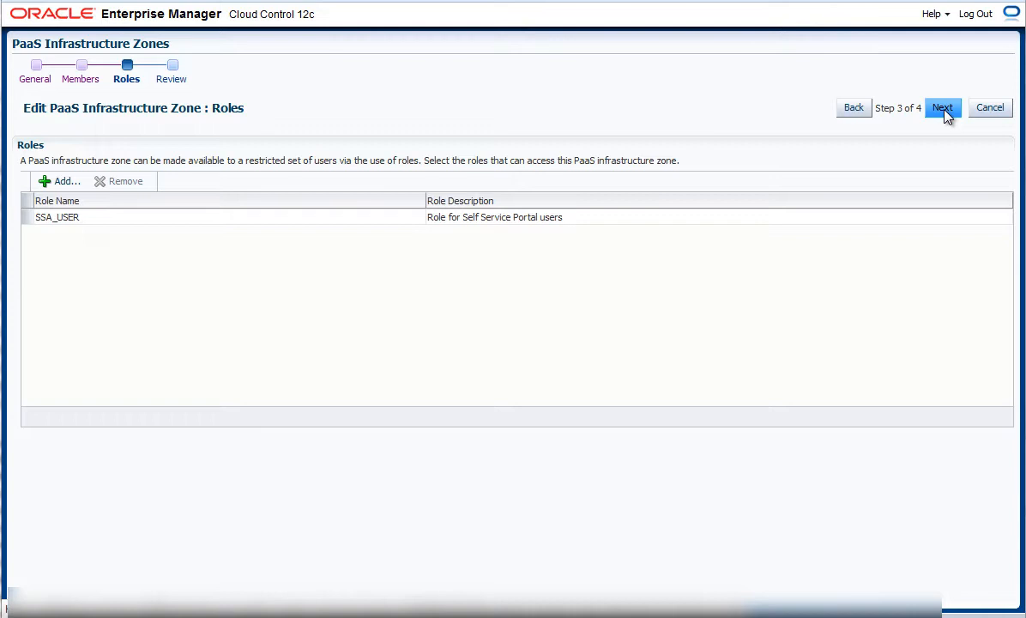
{"action": "mouse_move", "coordinate": [990, 106]}
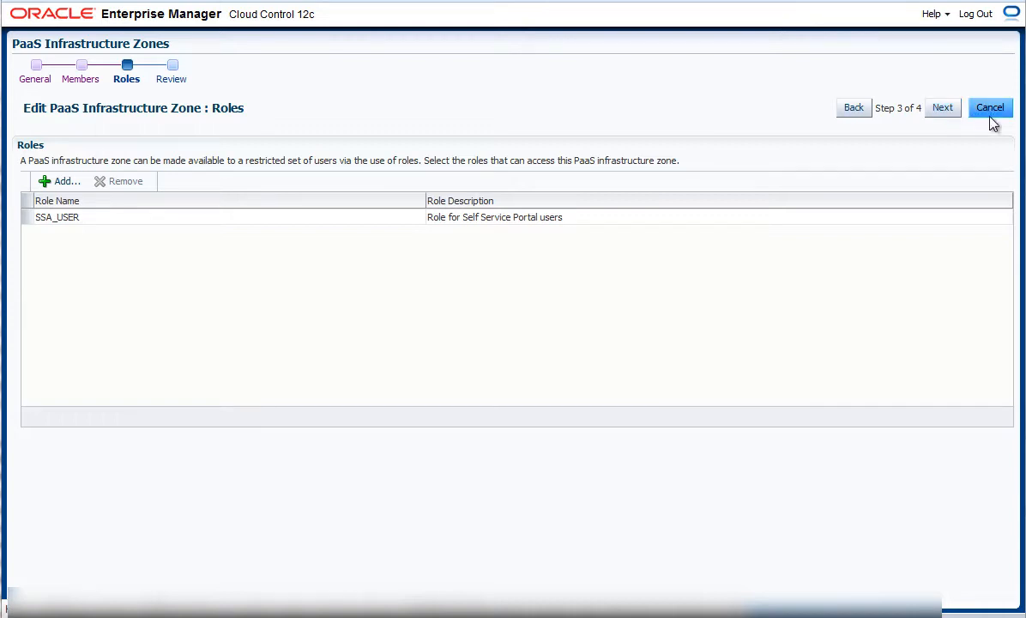
{"action": "left_click", "coordinate": [988, 106]}
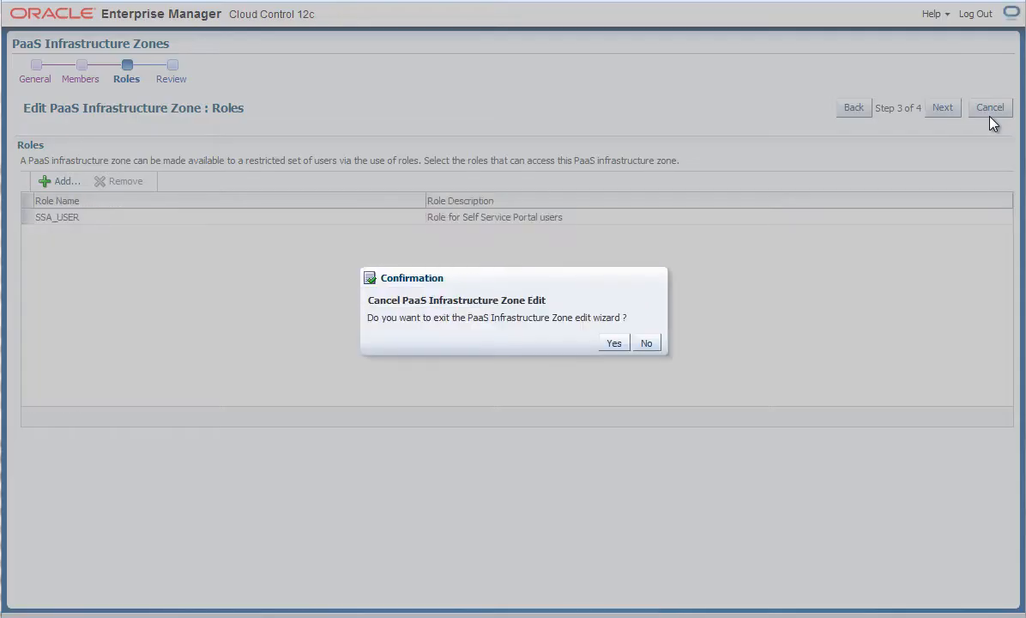
{"action": "mouse_move", "coordinate": [614, 343]}
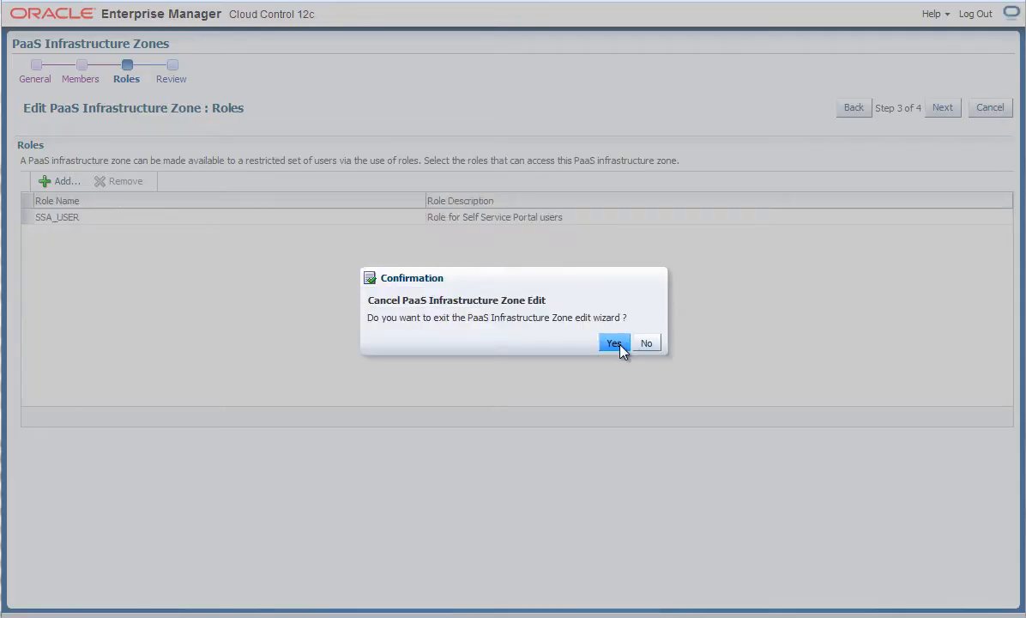
{"action": "left_click", "coordinate": [615, 344]}
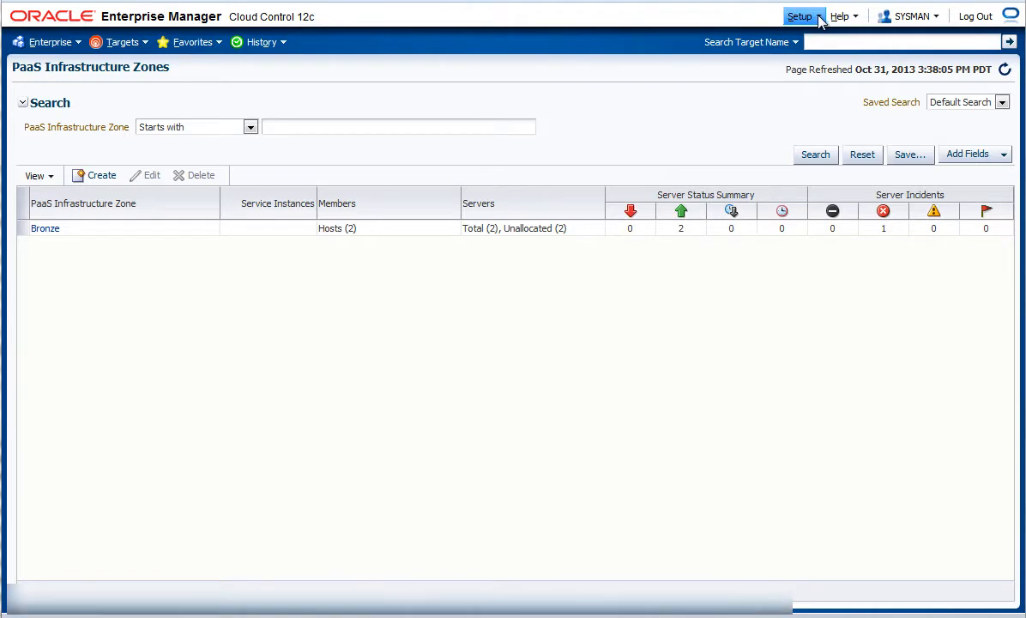
Step: From Setup > Cloud > Database, start creating a new pool for pluggable databases
{"action": "left_click", "coordinate": [800, 15]}
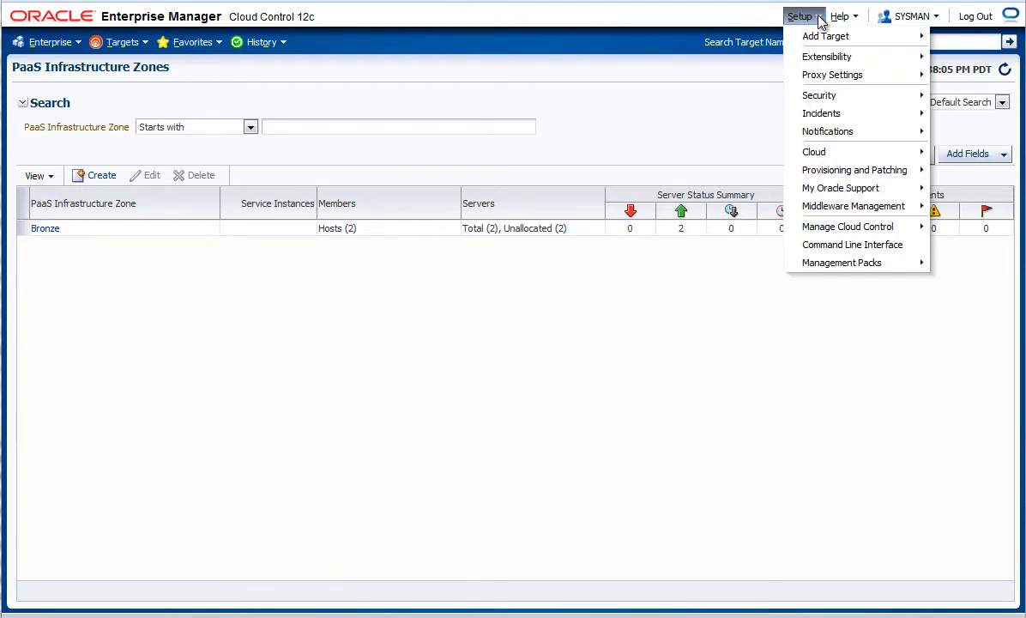
{"action": "mouse_move", "coordinate": [837, 151]}
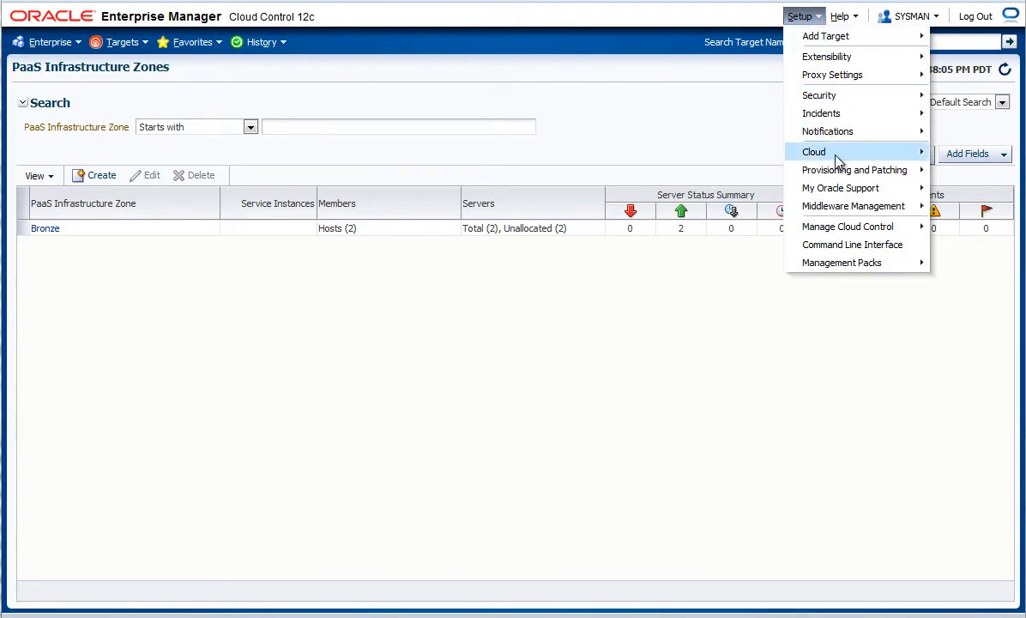
{"action": "mouse_move", "coordinate": [813, 151]}
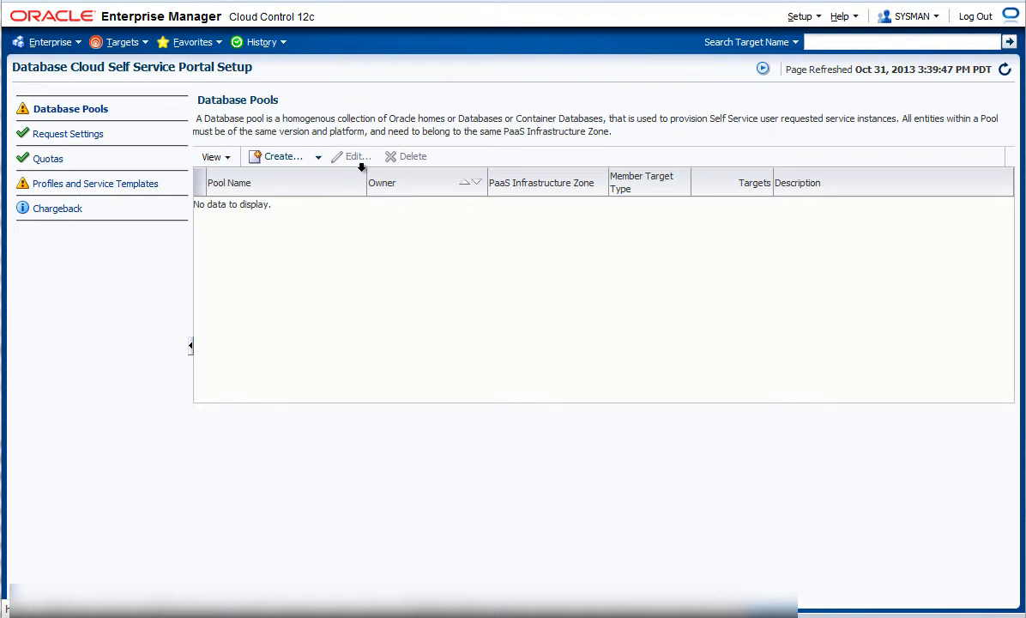
{"action": "left_click", "coordinate": [283, 157]}
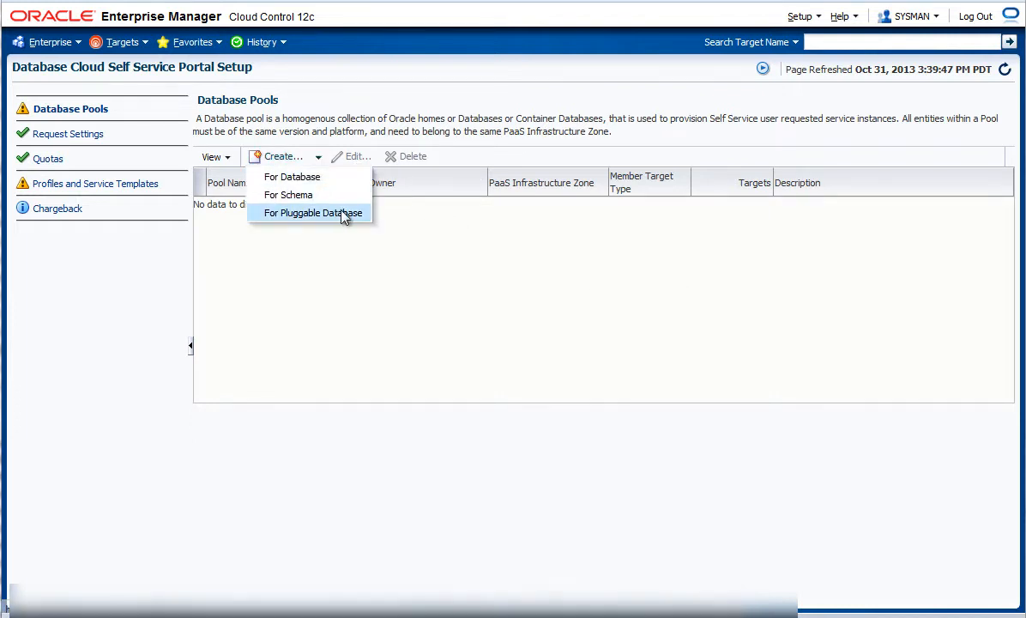
{"action": "left_click", "coordinate": [313, 212]}
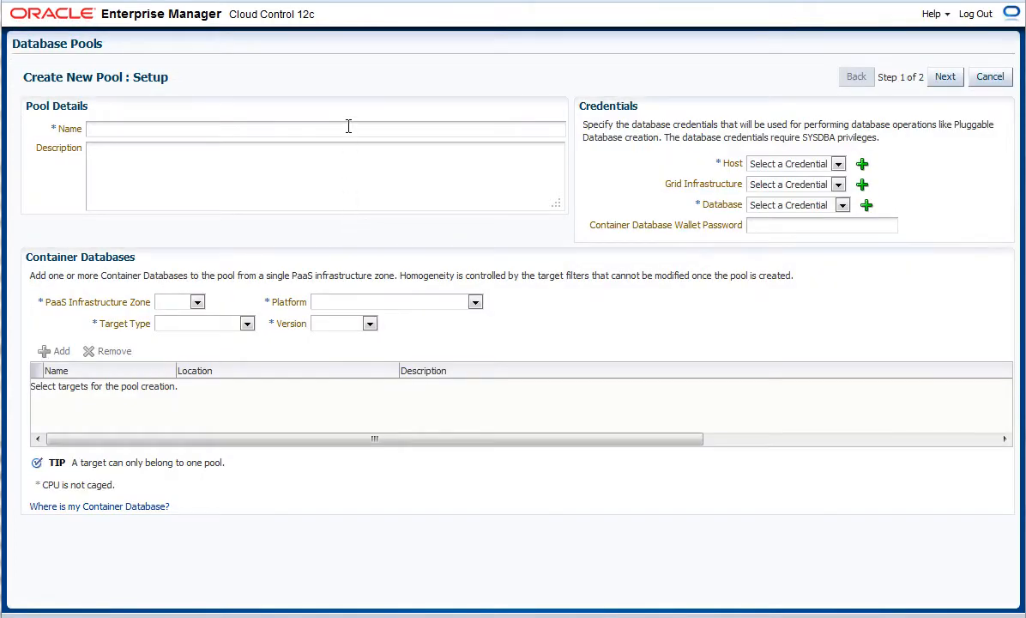
Step: Name the pool Bronze SI Pool, describe it as Single Instance PDB, and pick named host and container database credentials
{"action": "type", "text": "Bronze SI Pool"}
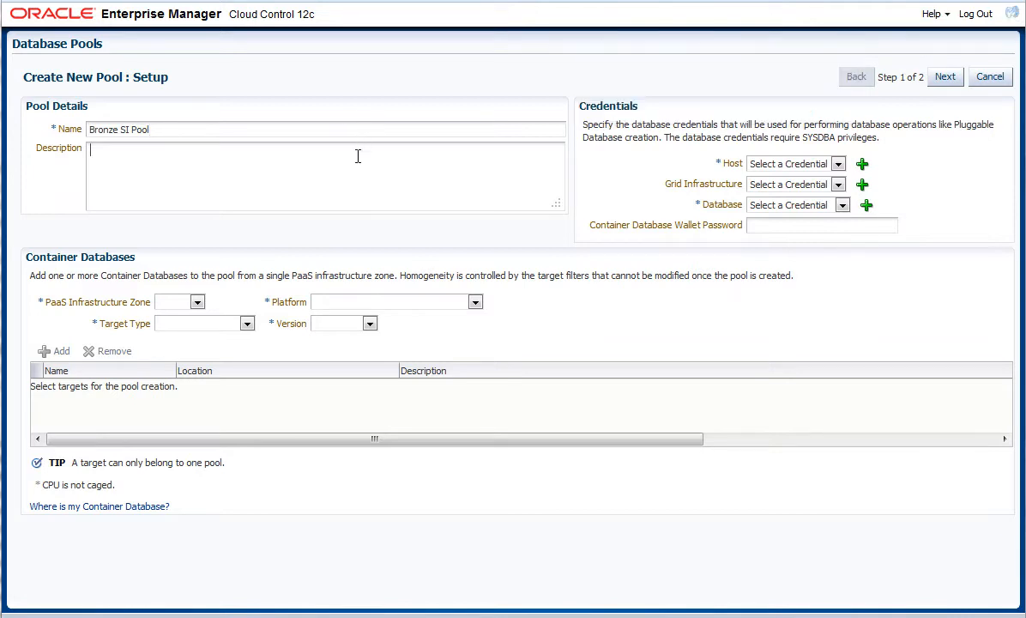
{"action": "type", "text": "Single Instance PDB"}
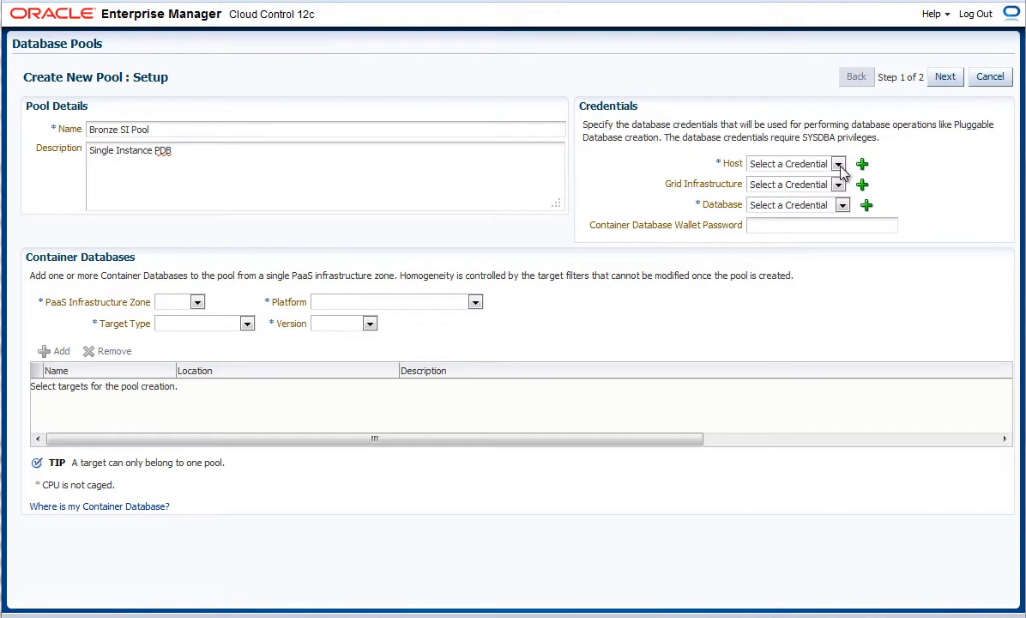
{"action": "left_click", "coordinate": [837, 165]}
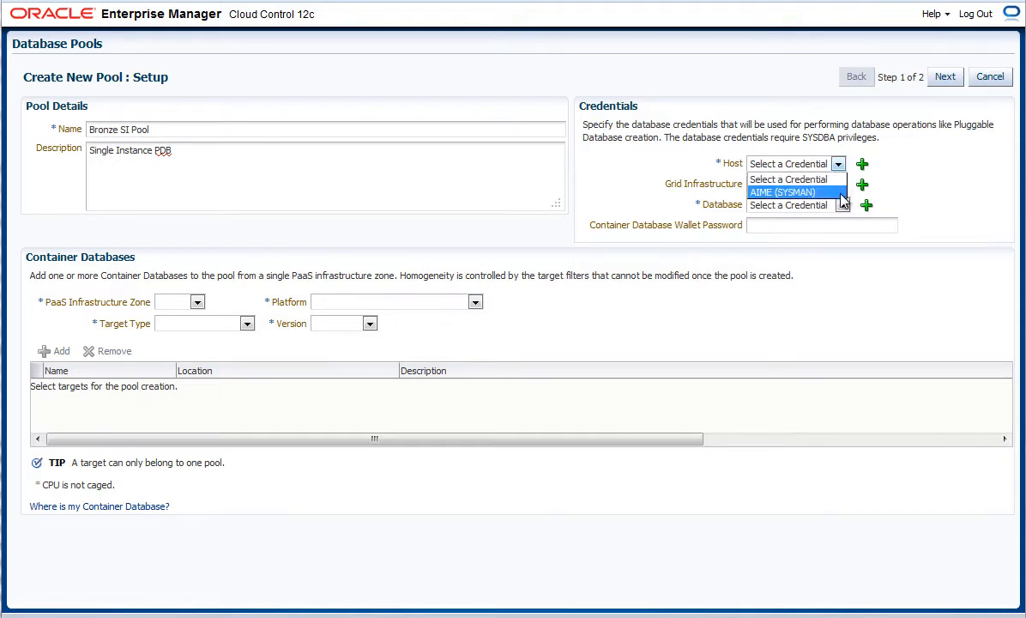
{"action": "left_click", "coordinate": [782, 192]}
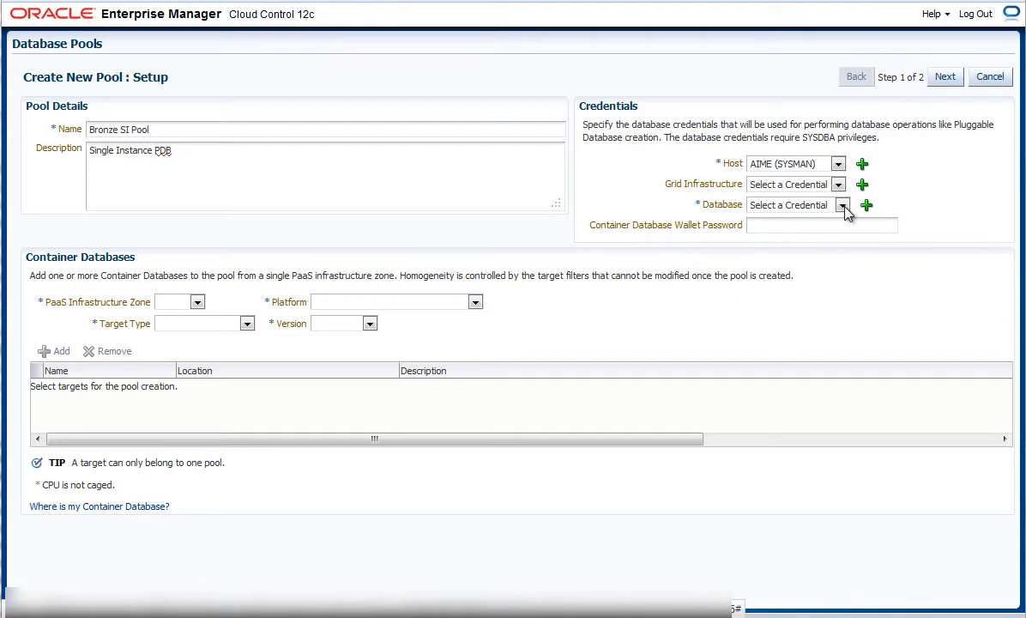
{"action": "left_click", "coordinate": [841, 204]}
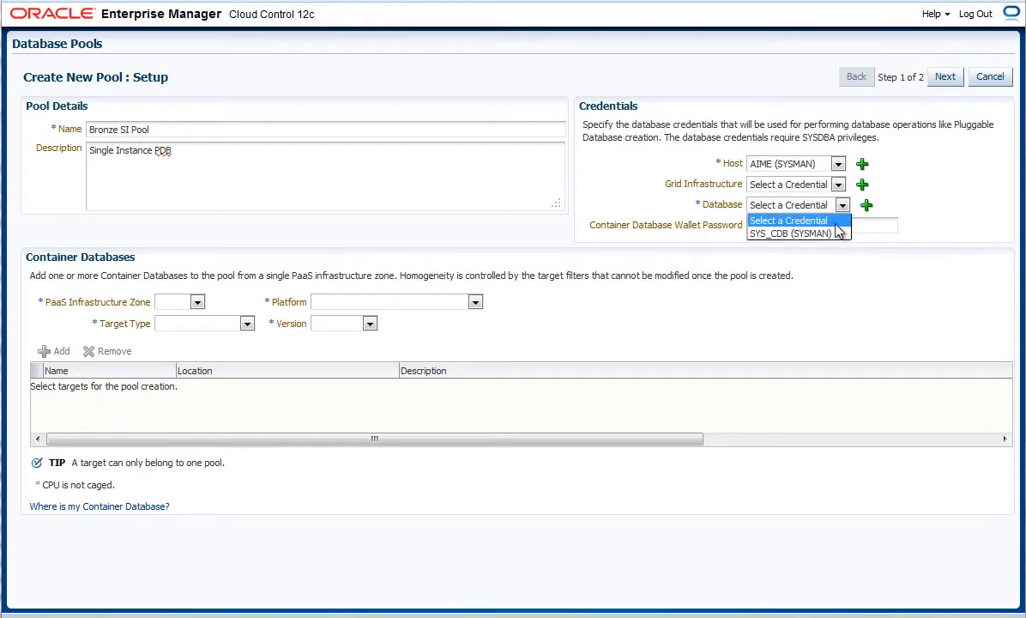
{"action": "mouse_move", "coordinate": [790, 233]}
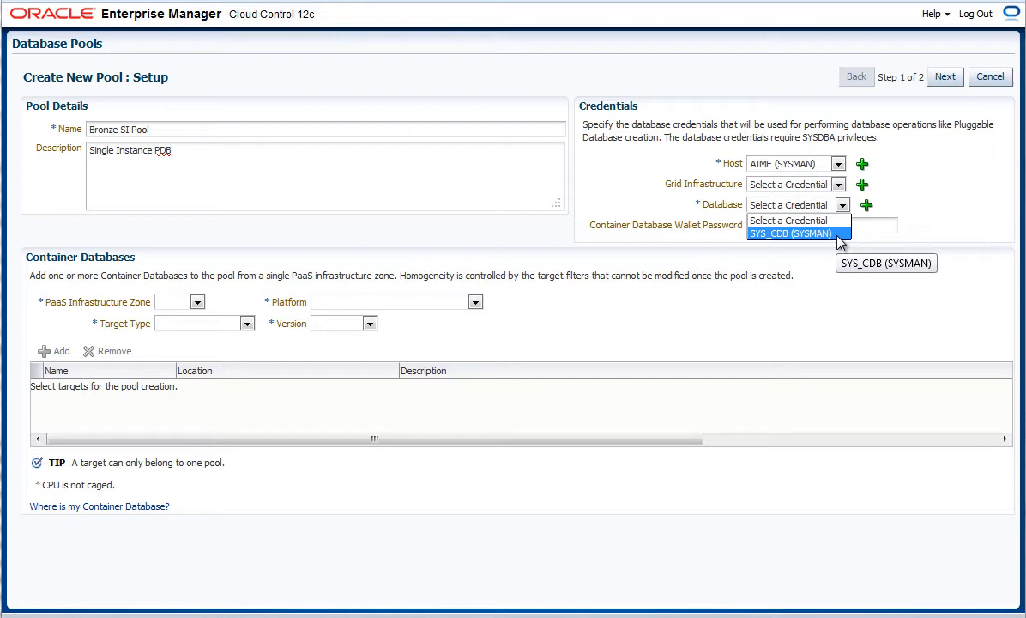
{"action": "left_click", "coordinate": [789, 234]}
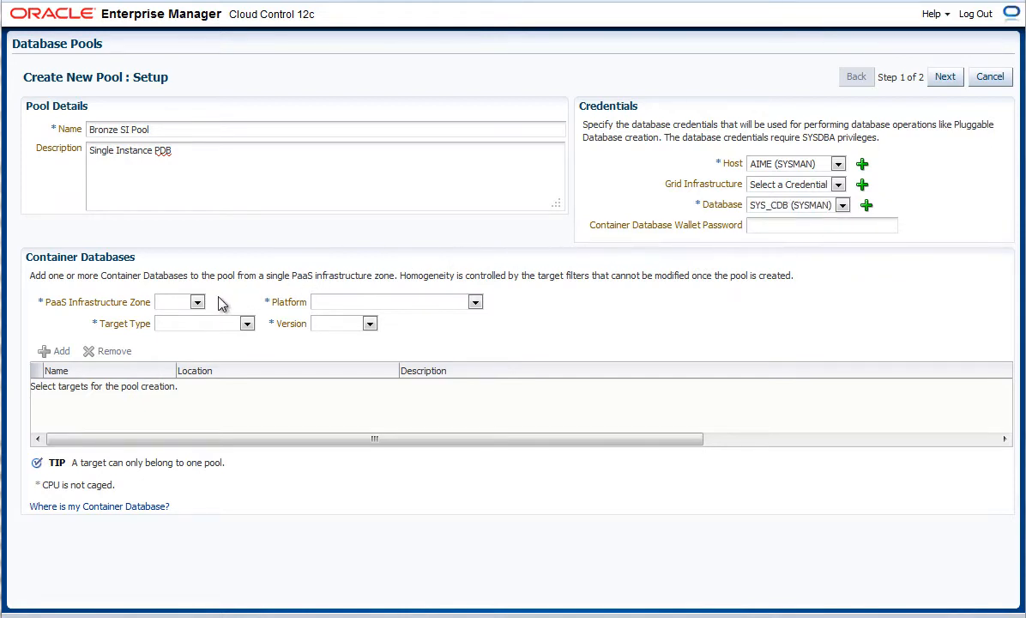
Step: Filter the pool to the Bronze zone, Linux x86-64, Database Instance targets of version 12.1.0.1.0
{"action": "left_click", "coordinate": [197, 302]}
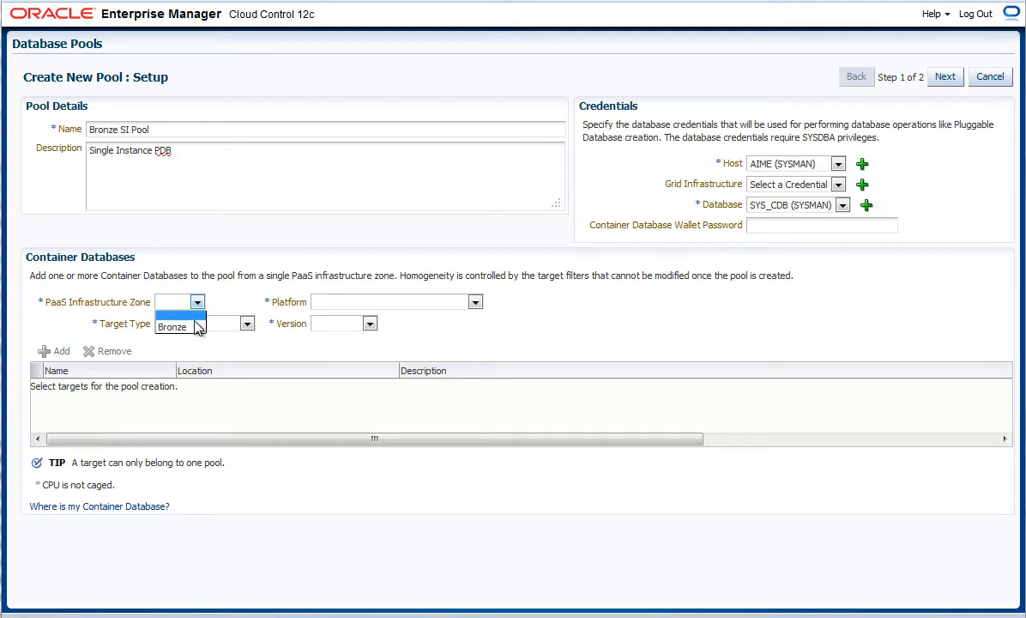
{"action": "left_click", "coordinate": [172, 326]}
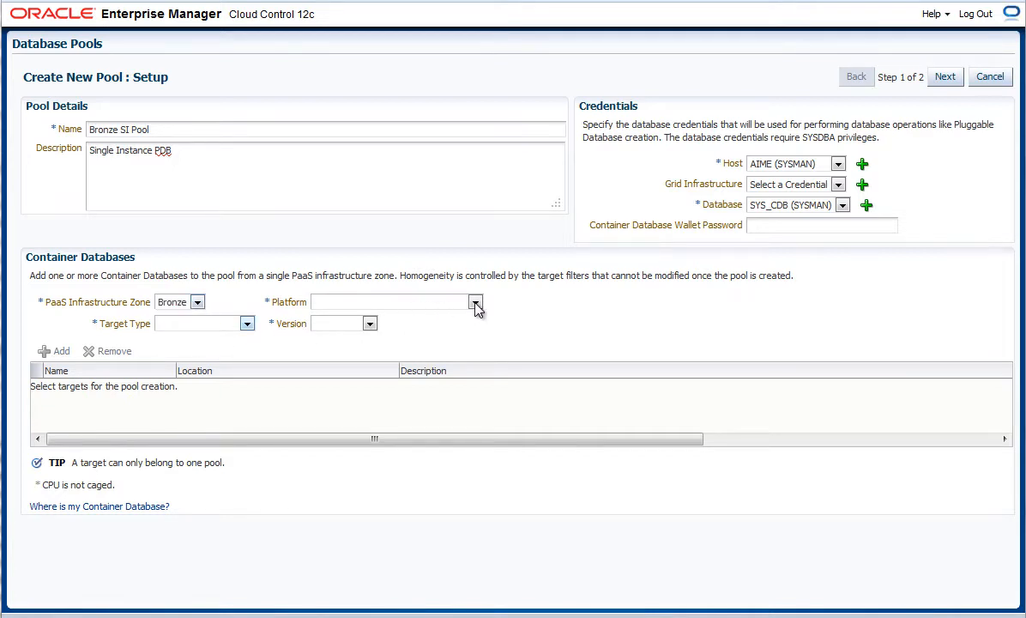
{"action": "left_click", "coordinate": [475, 302]}
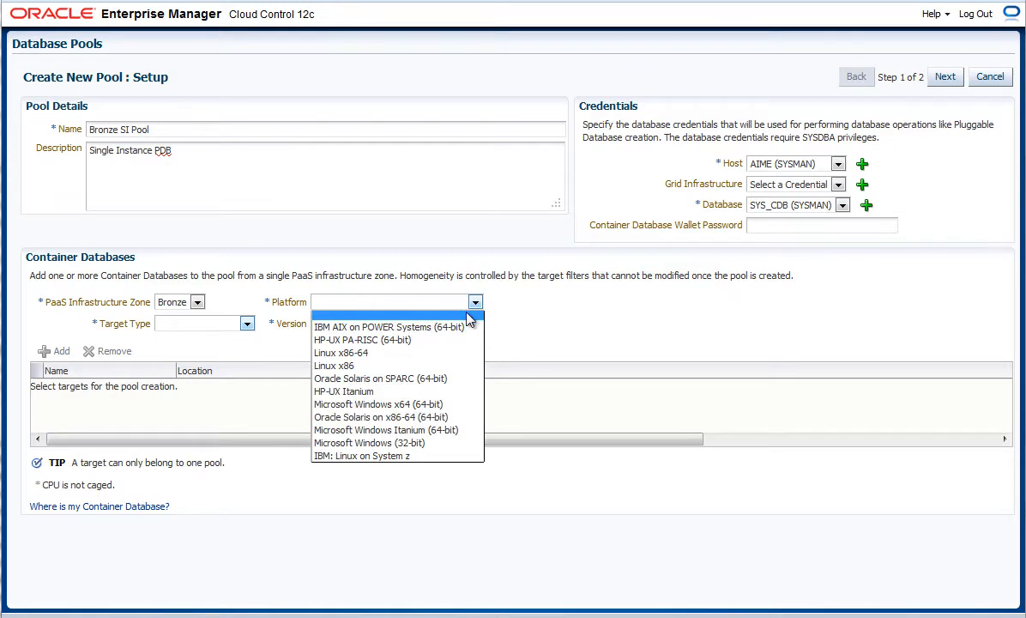
{"action": "mouse_move", "coordinate": [395, 354]}
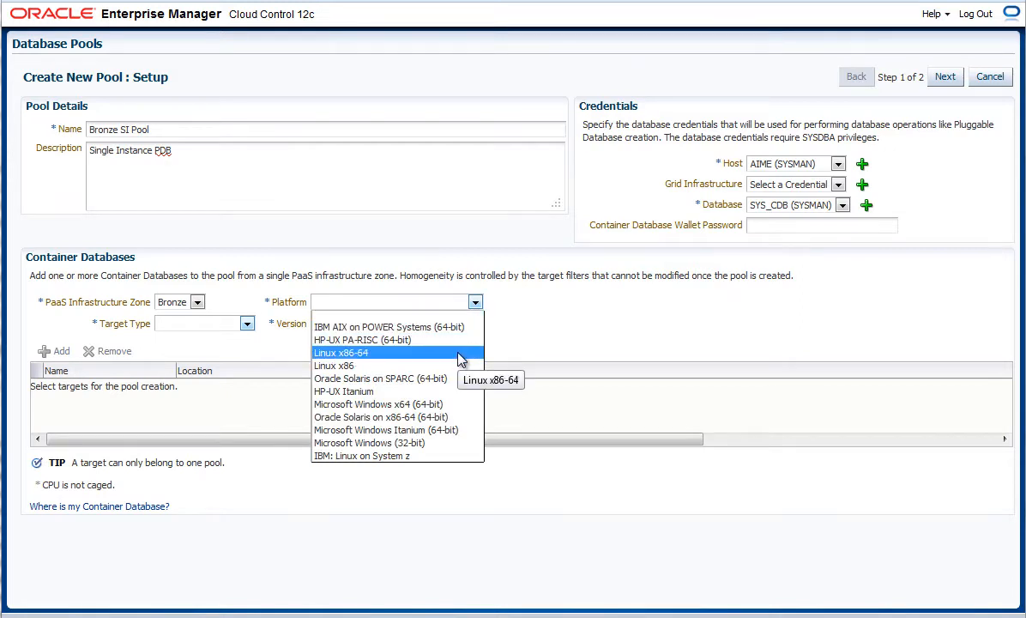
{"action": "left_click", "coordinate": [339, 354]}
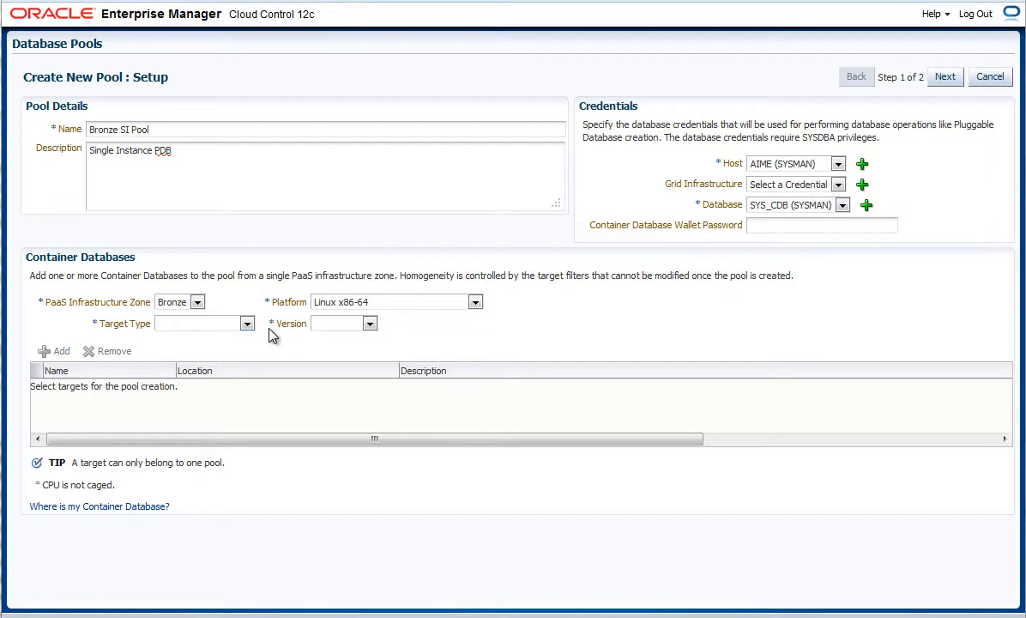
{"action": "left_click", "coordinate": [247, 323]}
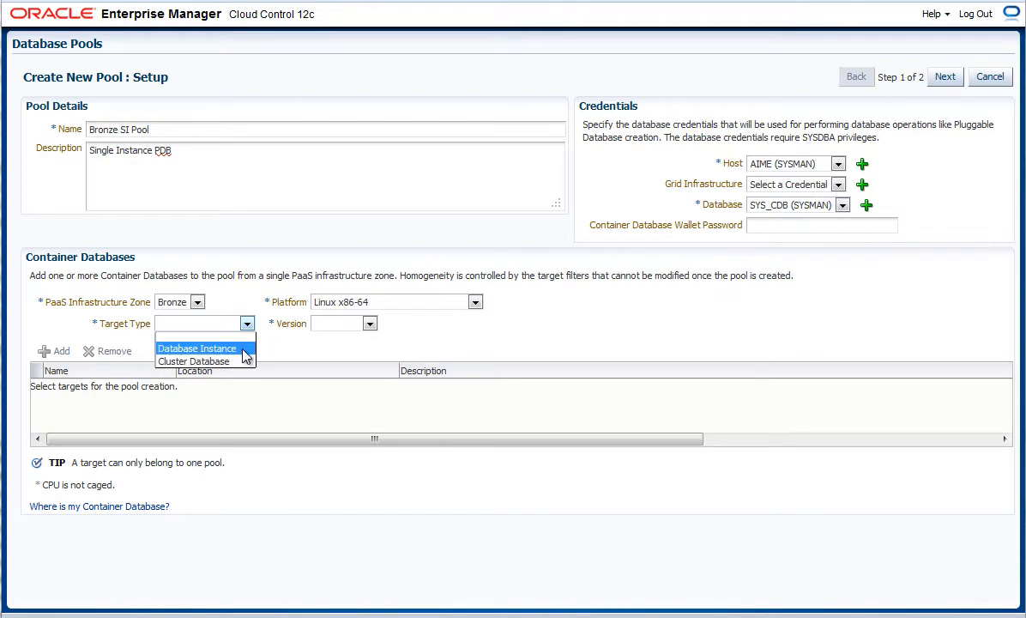
{"action": "left_click", "coordinate": [196, 347]}
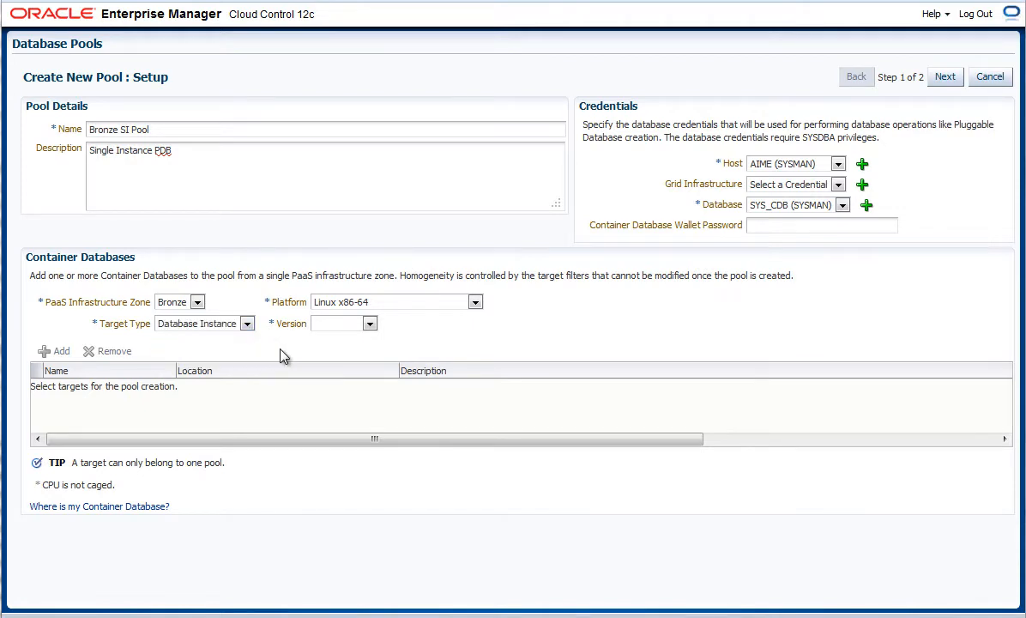
{"action": "left_click", "coordinate": [371, 322]}
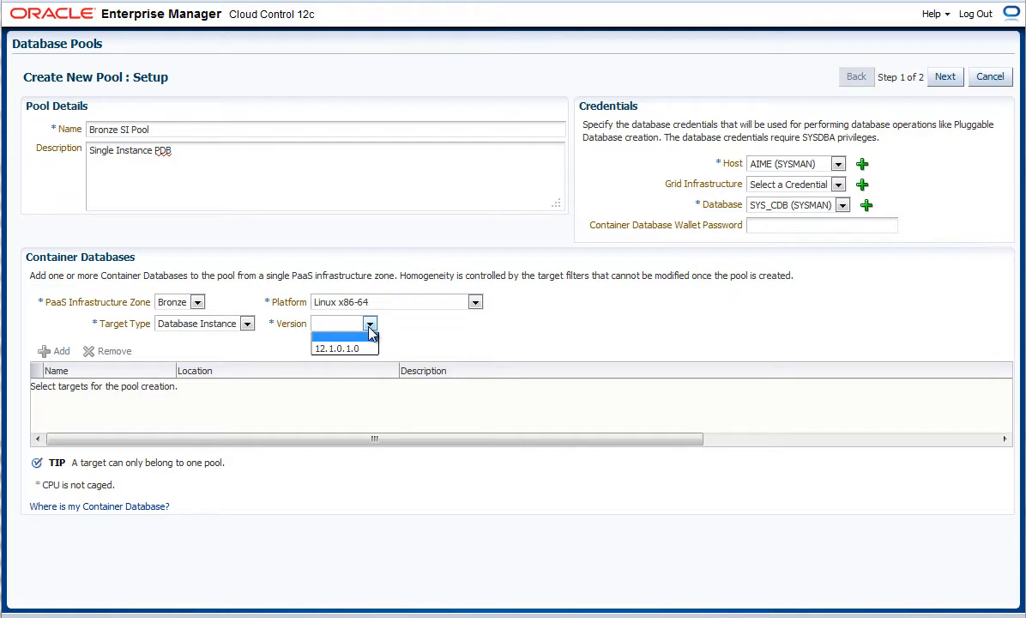
{"action": "left_click", "coordinate": [343, 347]}
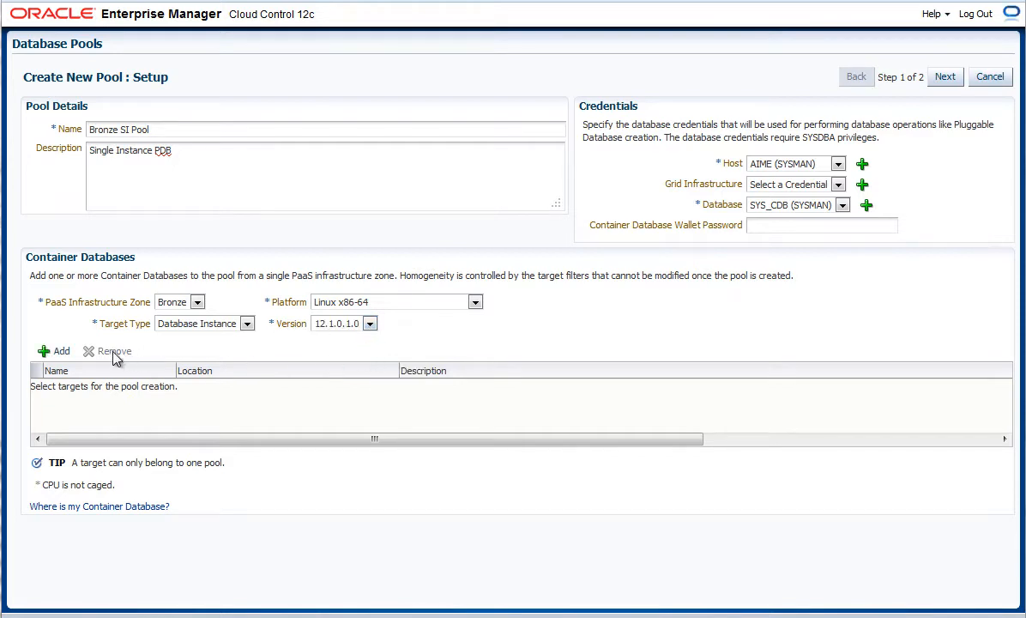
{"action": "left_click", "coordinate": [55, 350]}
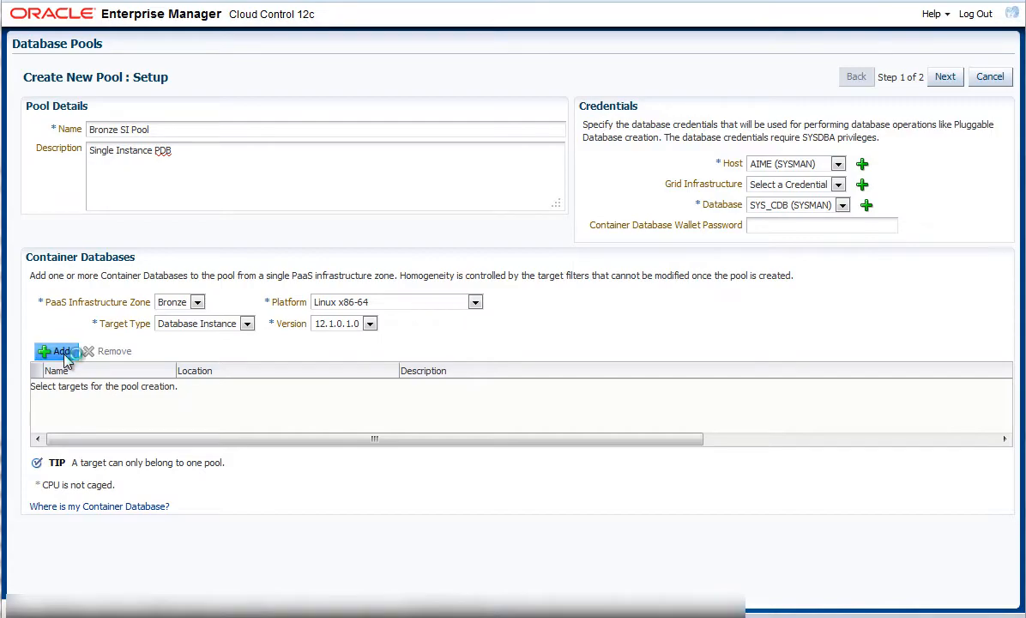
Step: Add Mycdb1.us.oracle.com and Mycdb2 as the pool's container databases
{"action": "left_click", "coordinate": [55, 350]}
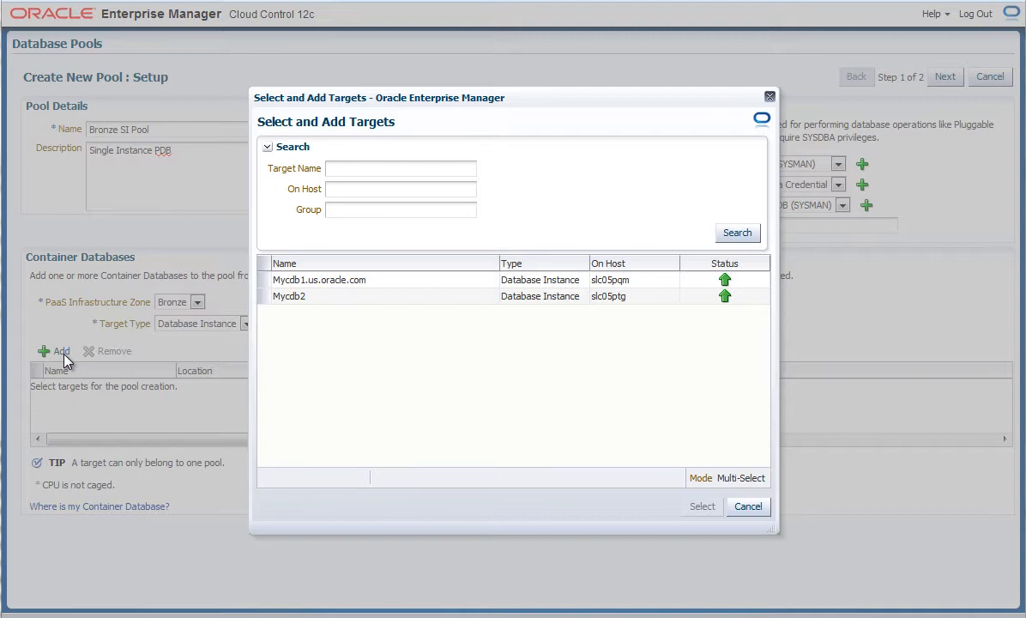
{"action": "left_click", "coordinate": [320, 278]}
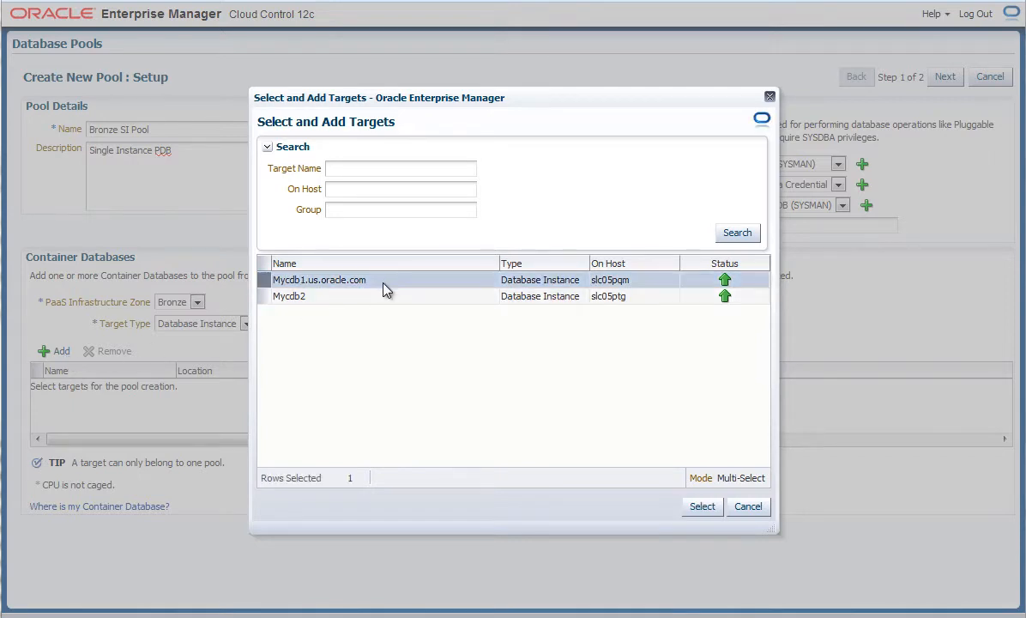
{"action": "left_click", "coordinate": [288, 295]}
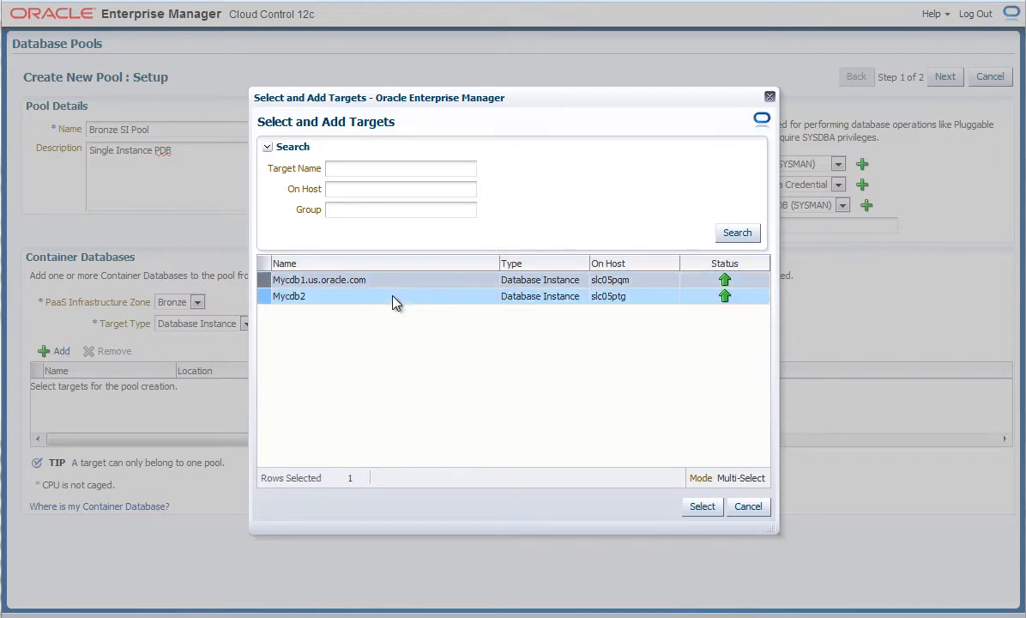
{"action": "left_click", "coordinate": [319, 278]}
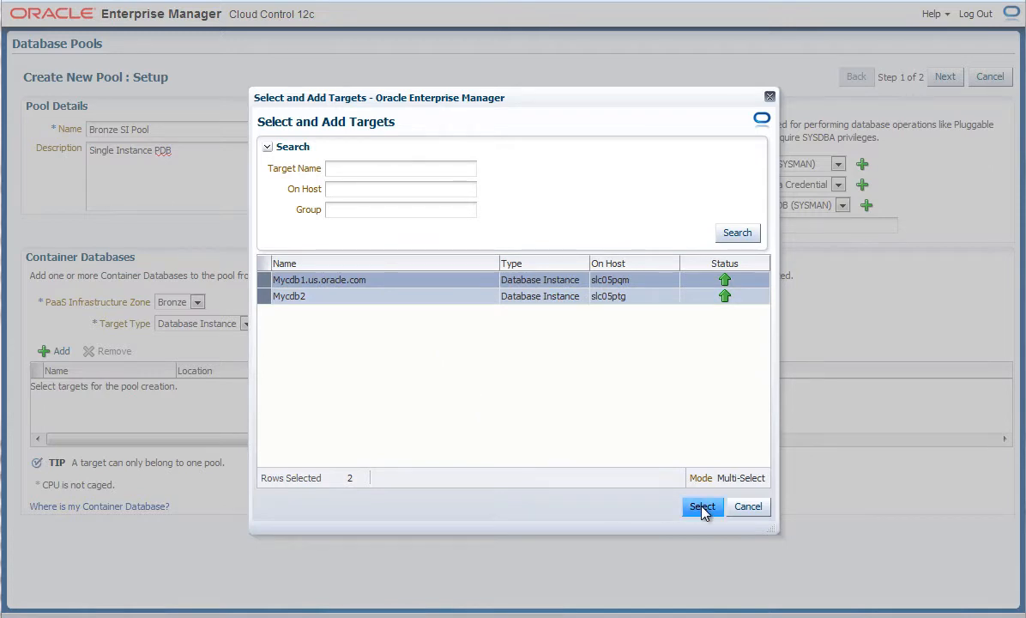
{"action": "left_click", "coordinate": [702, 505]}
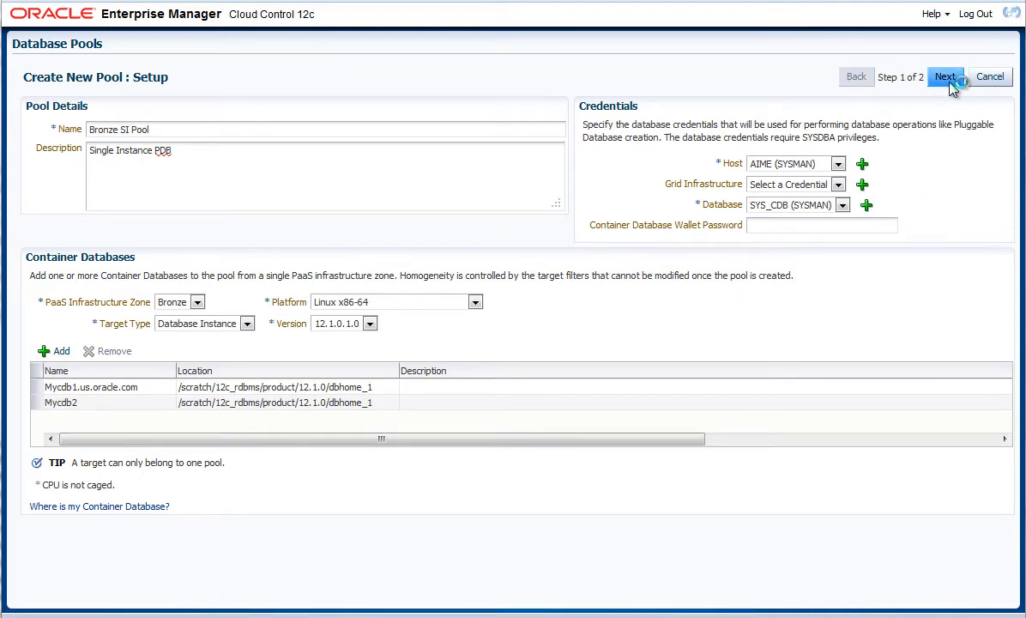
Step: Set placement limits of 50 PDBs per container with 90% workload limits and Resource Manager for CPU, then submit the pool
{"action": "left_click", "coordinate": [943, 75]}
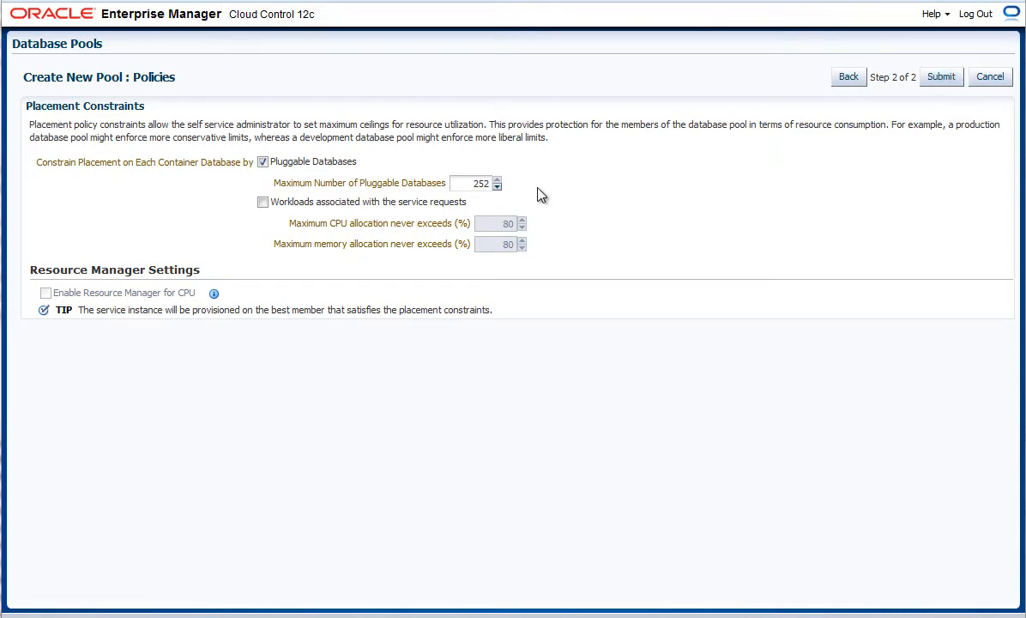
{"action": "left_click", "coordinate": [470, 182]}
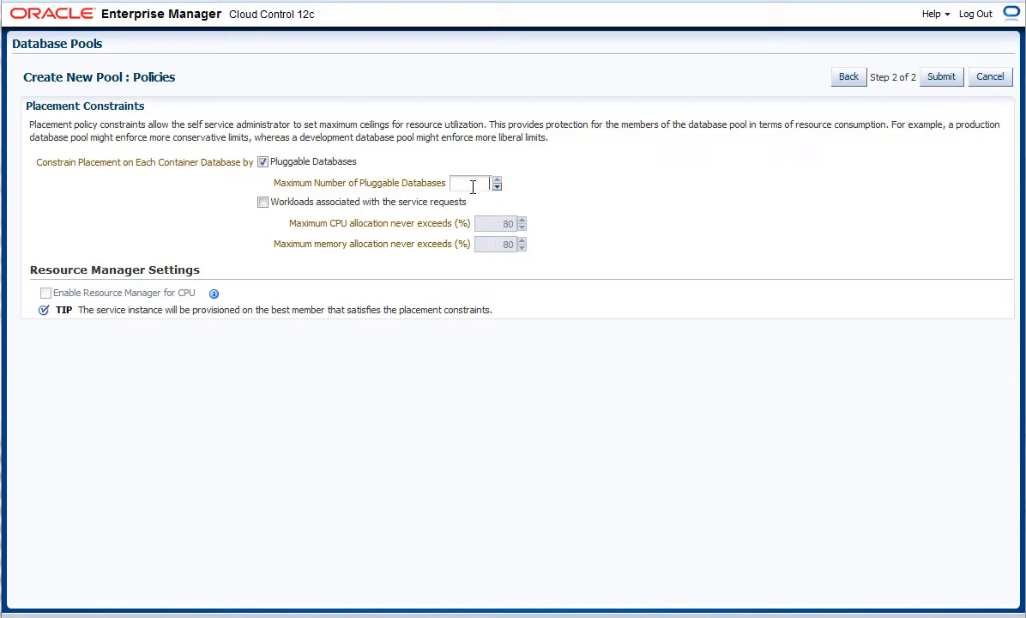
{"action": "type", "text": "50"}
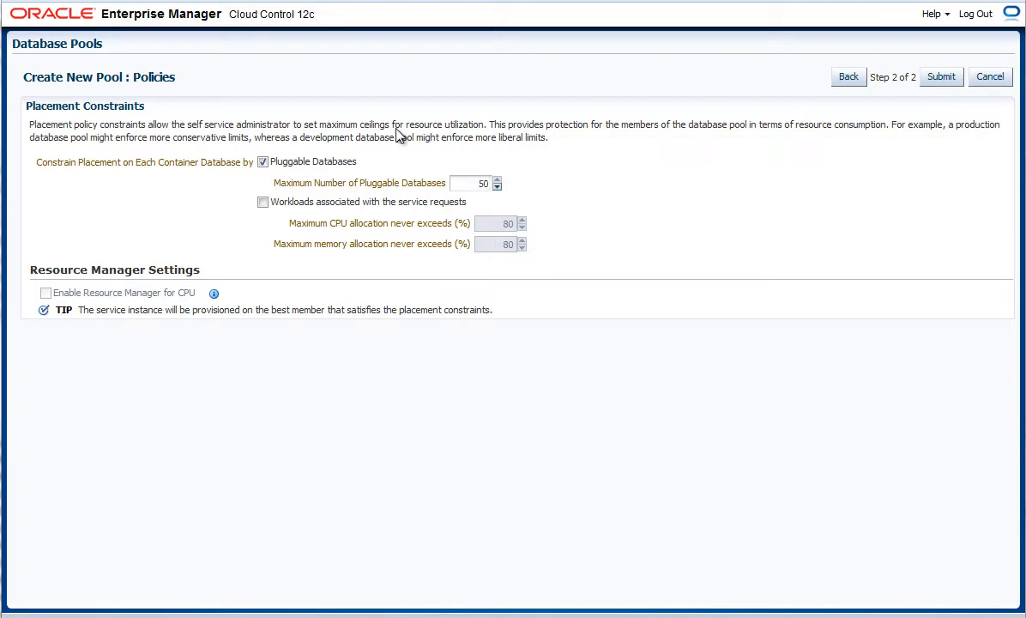
{"action": "left_click", "coordinate": [263, 202]}
{"action": "type", "text": "90"}
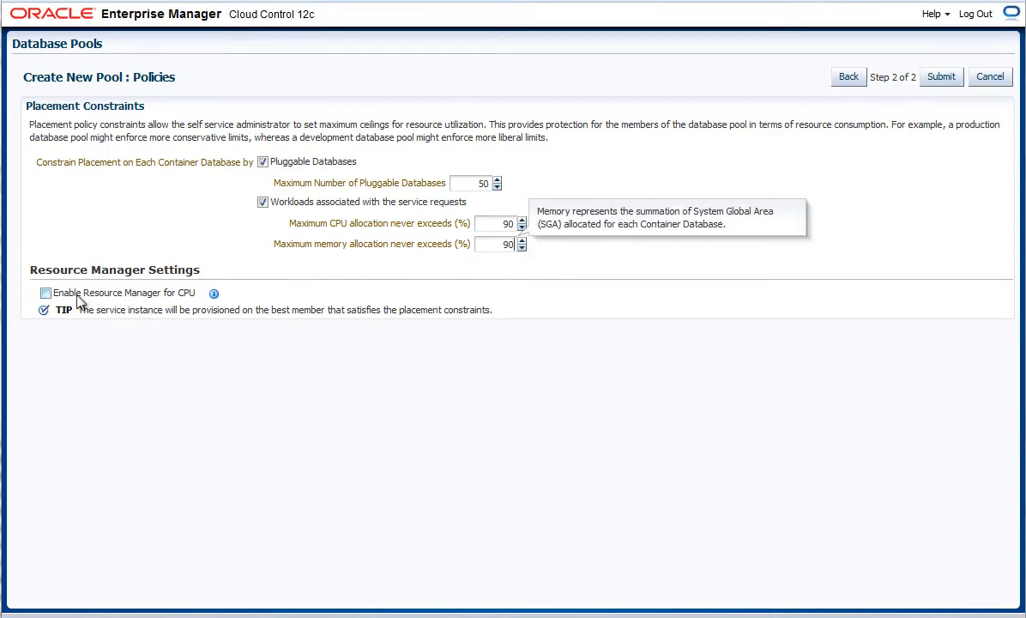
{"action": "left_click", "coordinate": [44, 291]}
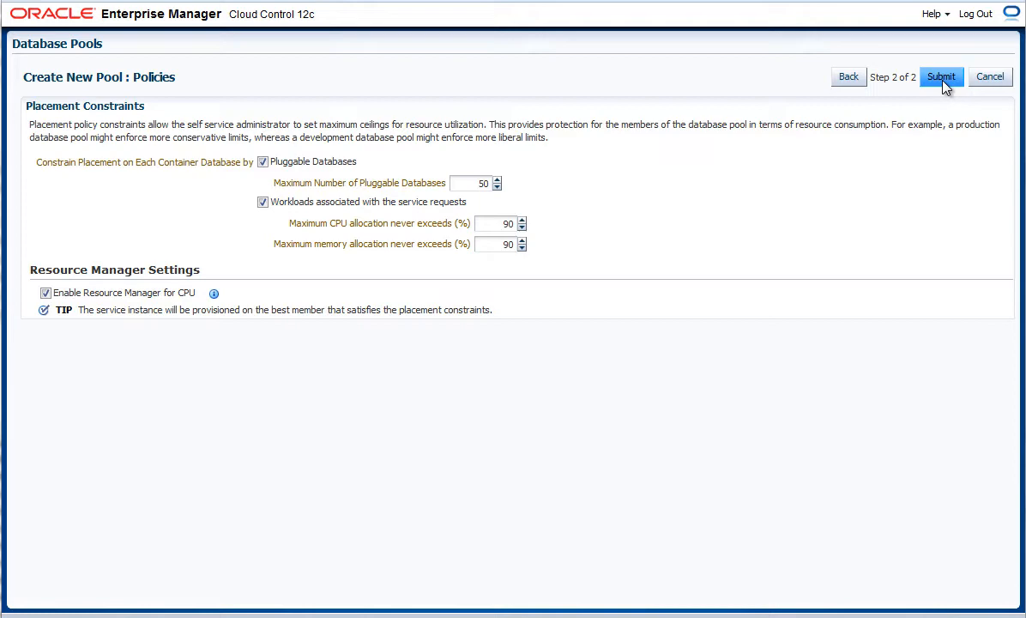
{"action": "left_click", "coordinate": [940, 76]}
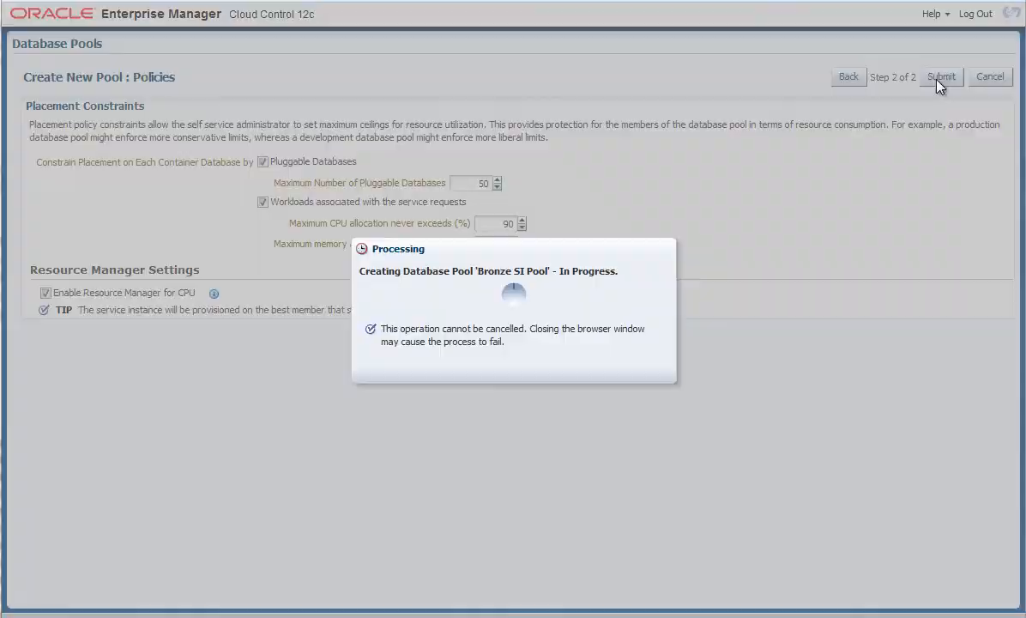
{"action": "left_click", "coordinate": [941, 76]}
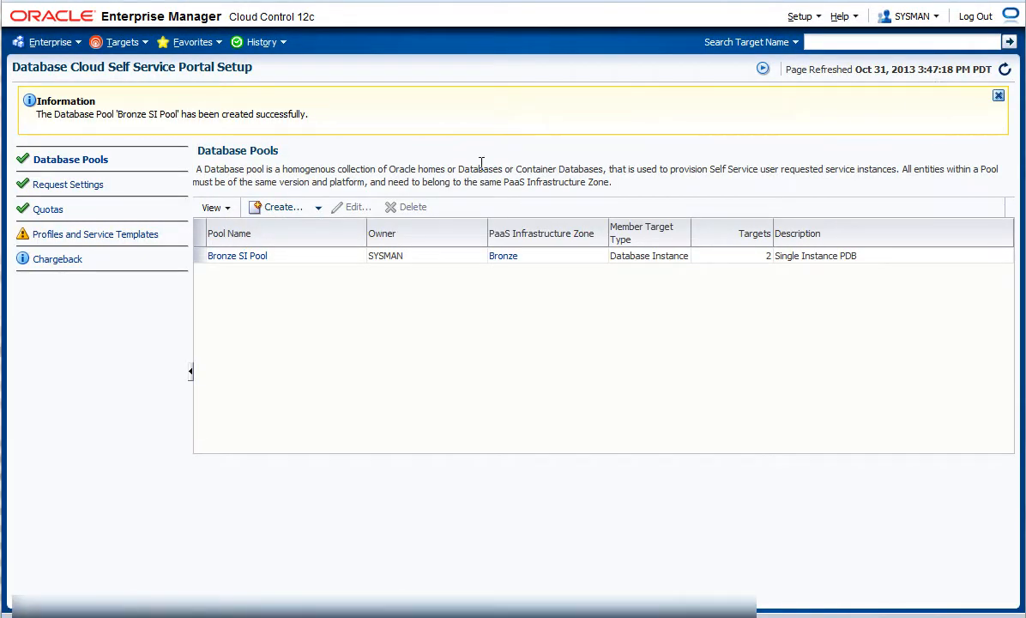
Step: Apply the request settings: no scheduling or retention restriction, completed requests purged after 1 day
{"action": "left_click", "coordinate": [68, 184]}
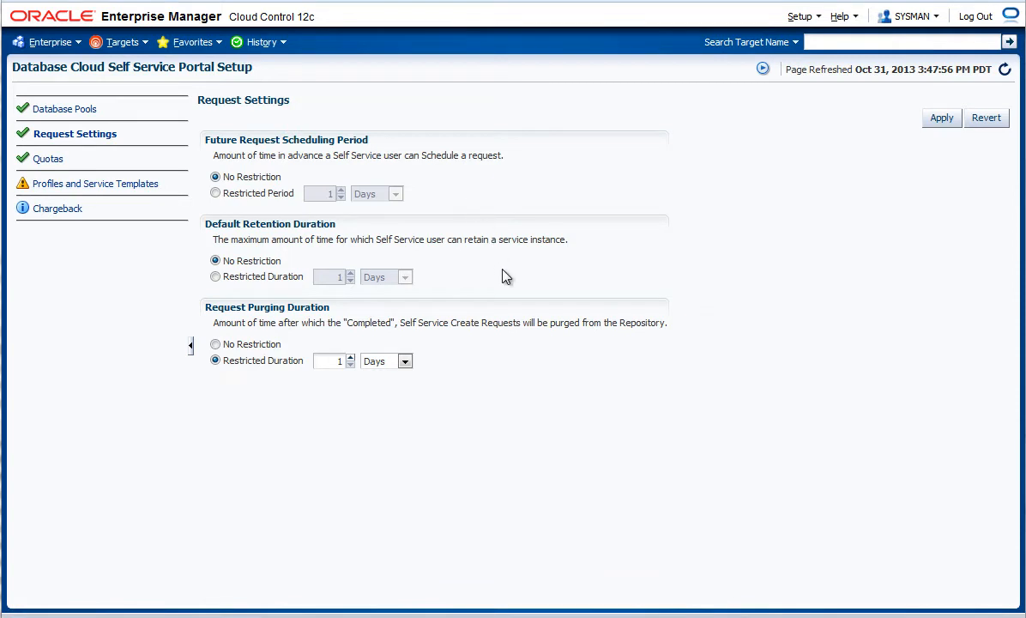
{"action": "mouse_move", "coordinate": [517, 367]}
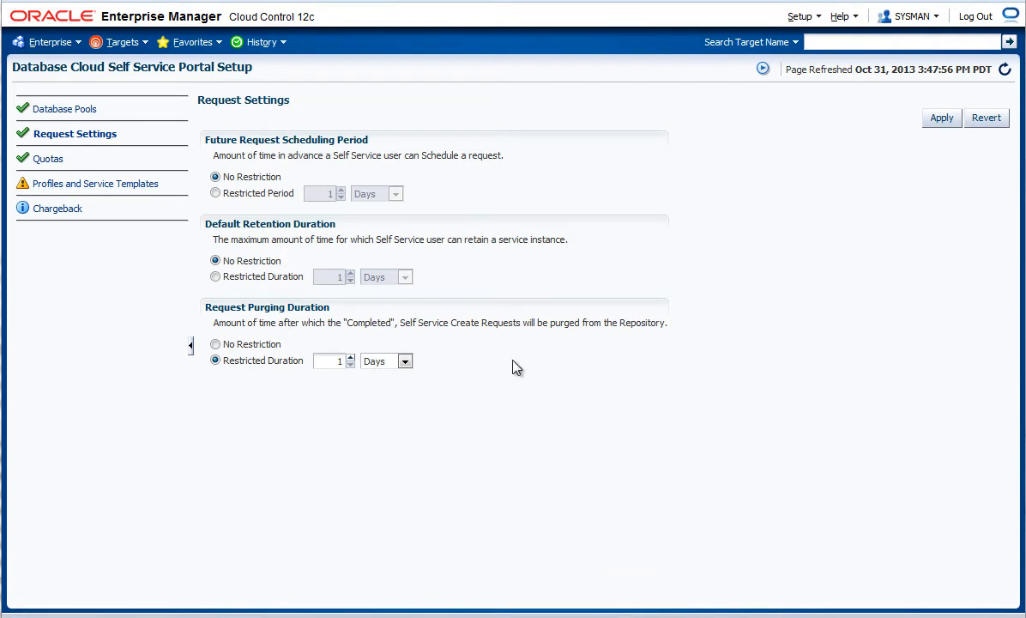
{"action": "mouse_move", "coordinate": [524, 367]}
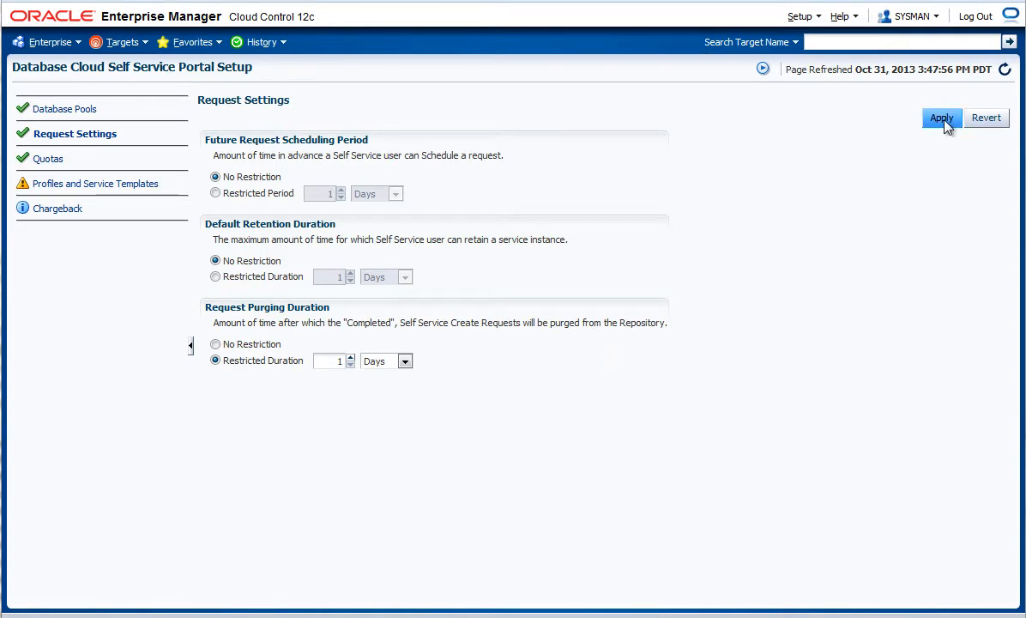
{"action": "left_click", "coordinate": [941, 116]}
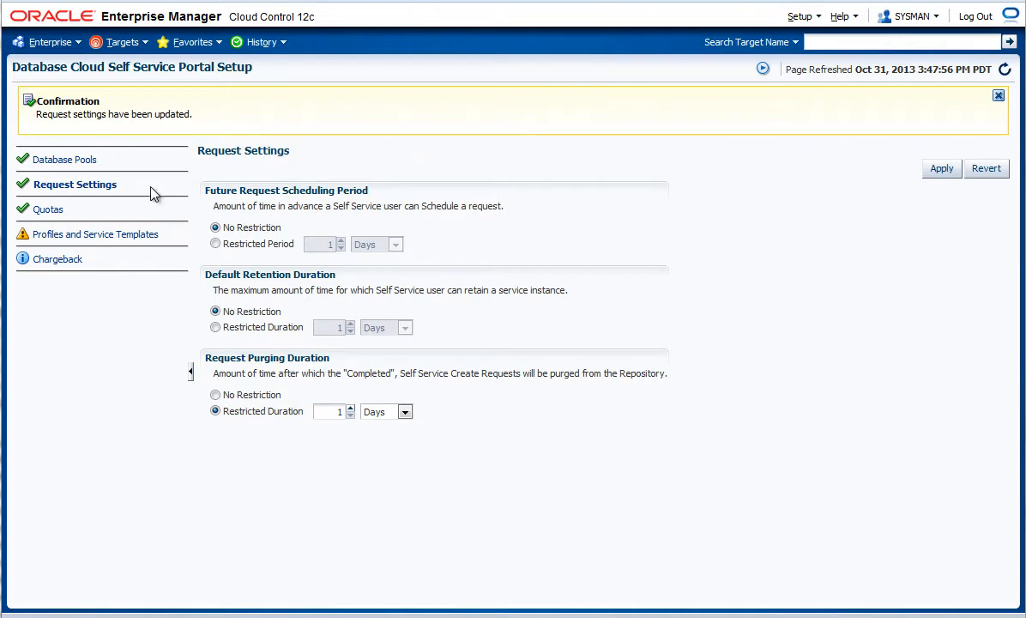
{"action": "left_click", "coordinate": [48, 209]}
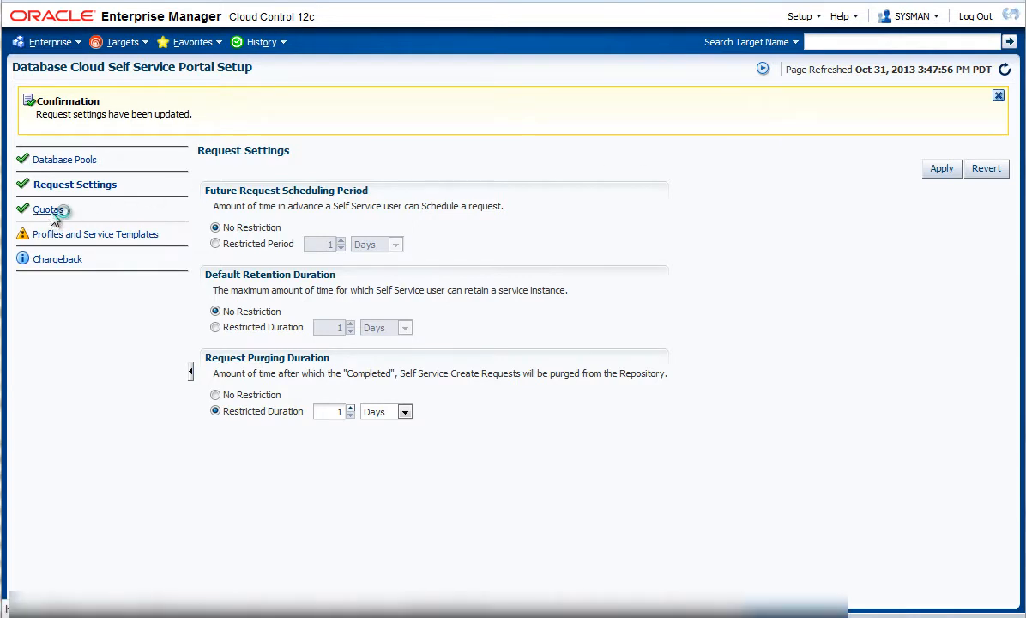
Step: View the Quotas page showing SSA_USER with 10 GB memory, 30 GB storage and 15 PDB requests
{"action": "left_click", "coordinate": [48, 209]}
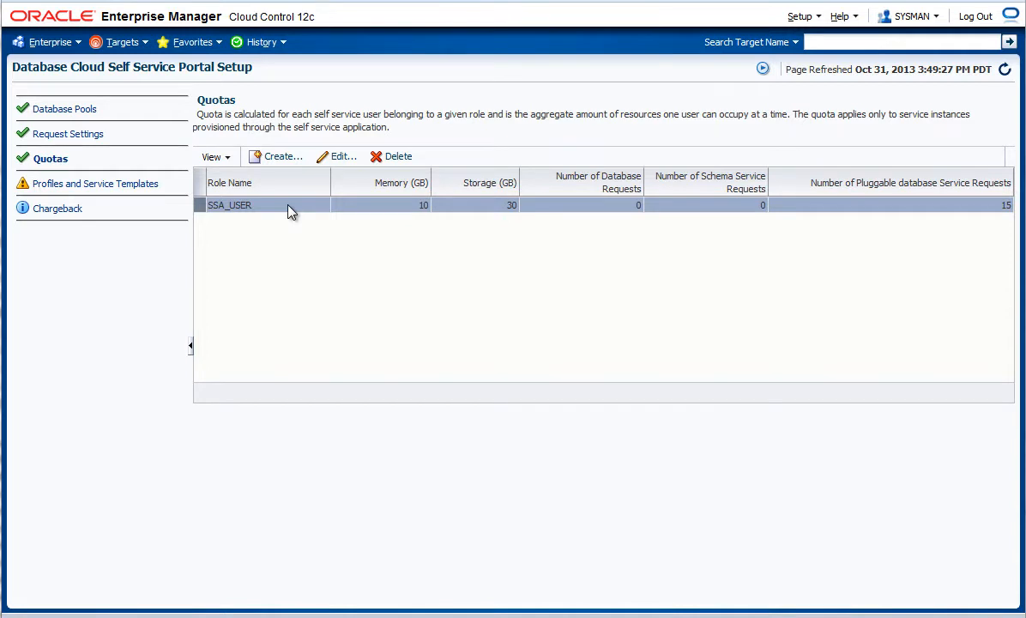
{"action": "mouse_move", "coordinate": [175, 206]}
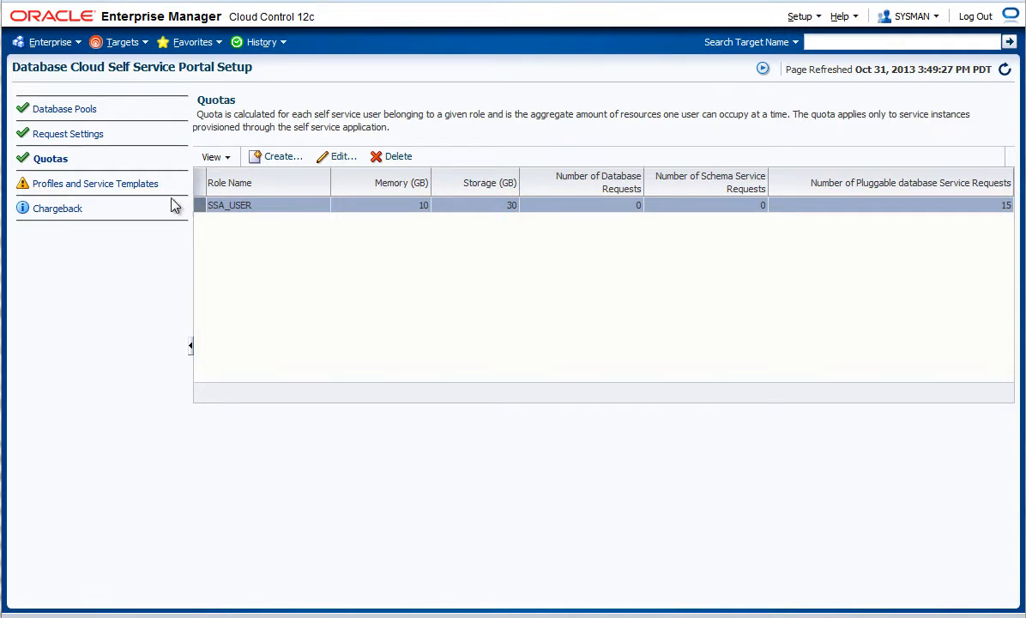
{"action": "left_click", "coordinate": [95, 182]}
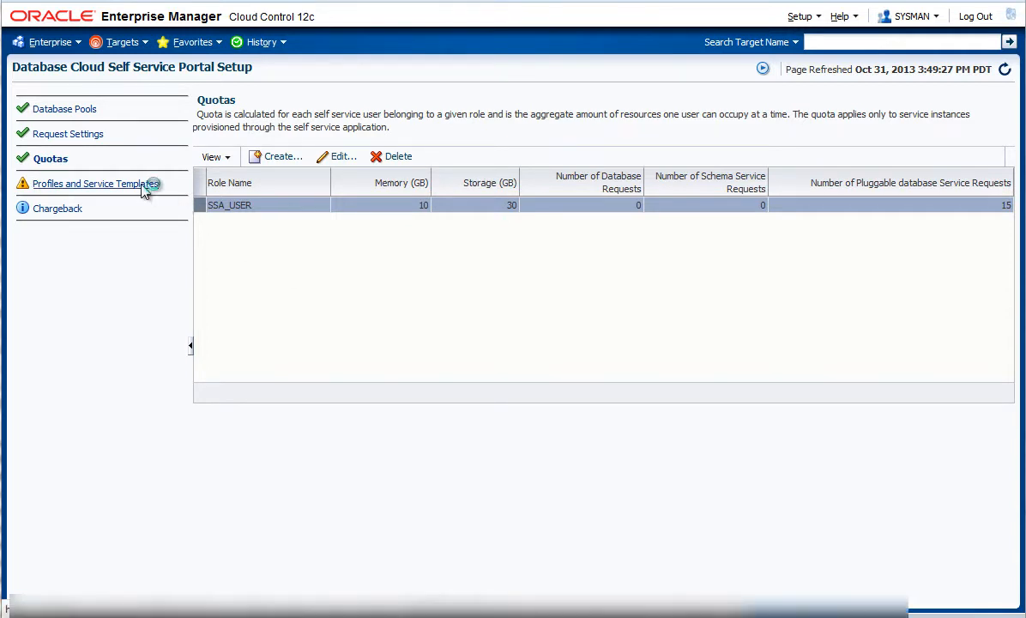
Step: Open Profiles and Service Templates and start creating a new database provisioning profile
{"action": "left_click", "coordinate": [107, 182]}
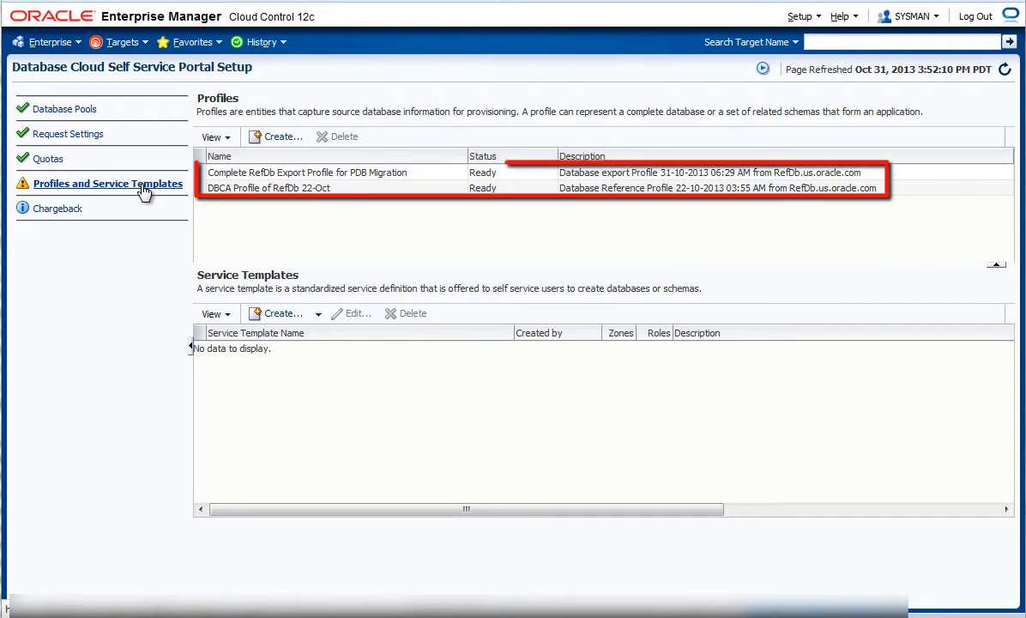
{"action": "left_click", "coordinate": [306, 171]}
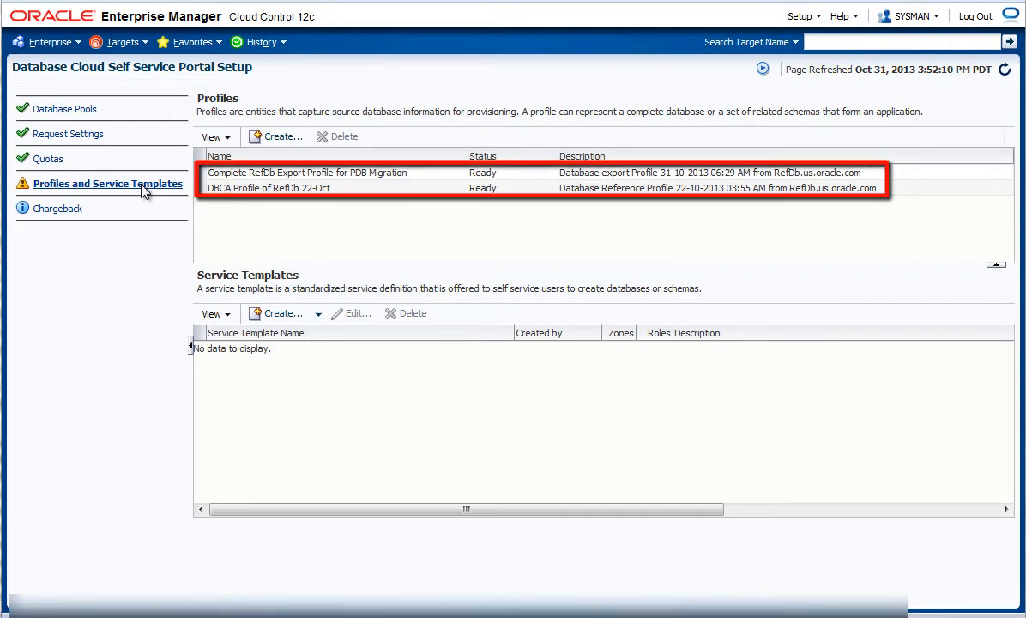
{"action": "left_click", "coordinate": [305, 171]}
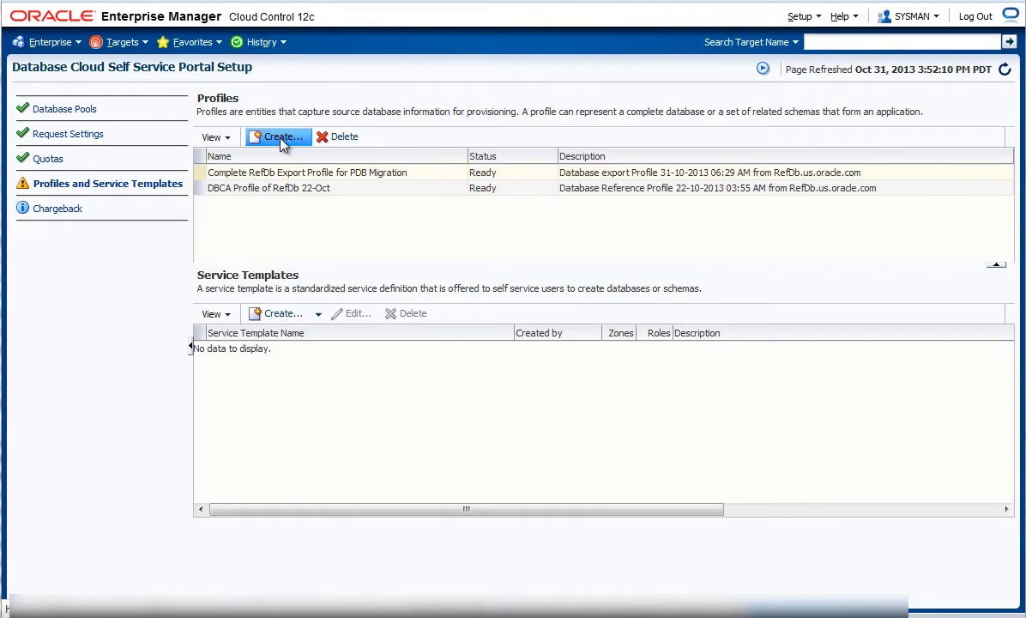
{"action": "left_click", "coordinate": [278, 138]}
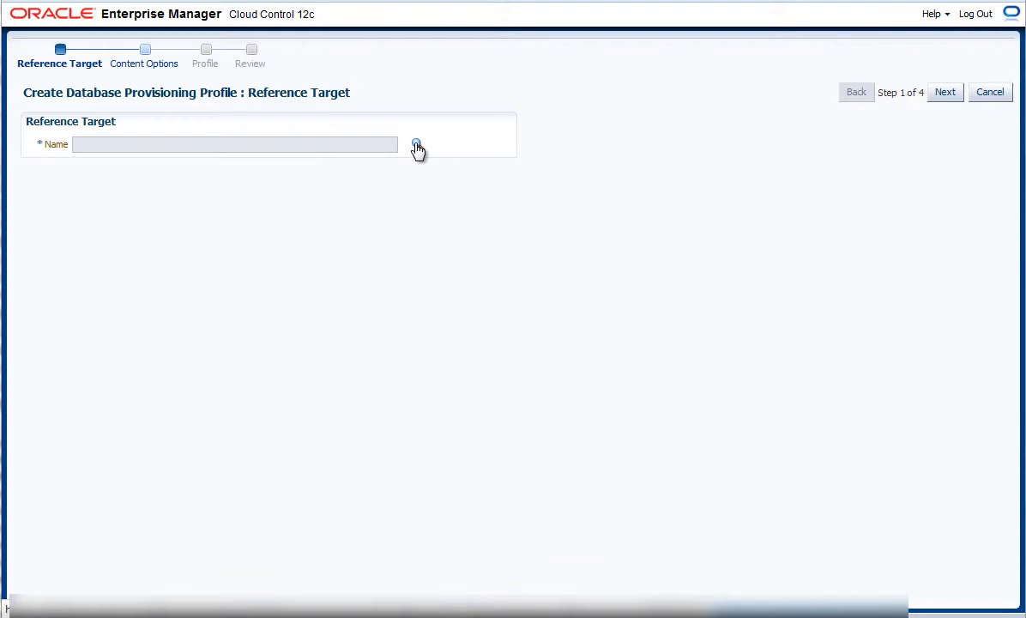
Step: Select RefDb.us.oracle.com as the reference target database
{"action": "left_click", "coordinate": [415, 144]}
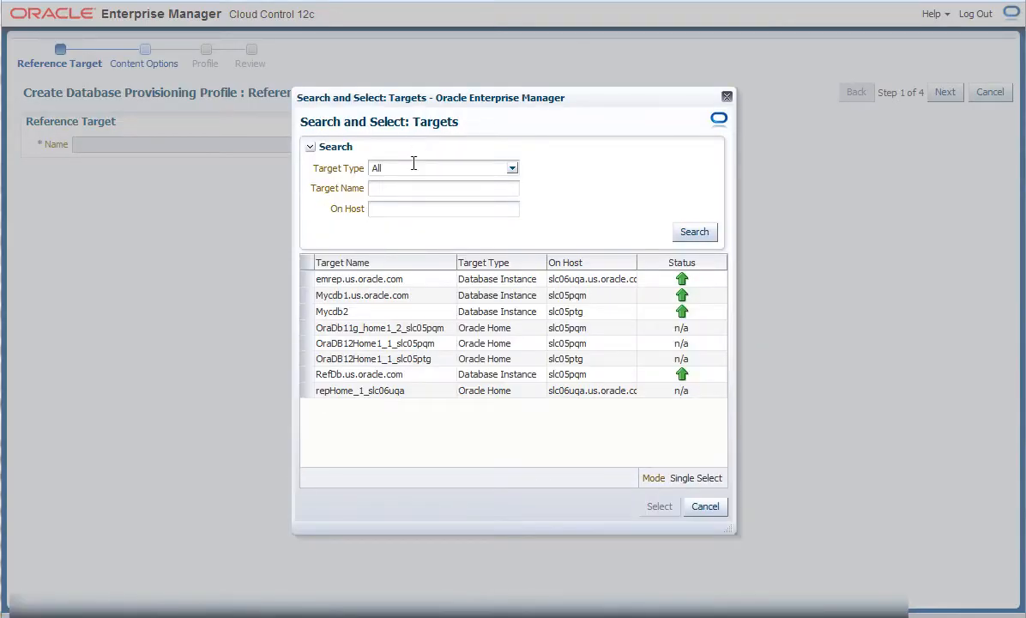
{"action": "left_click", "coordinate": [360, 374]}
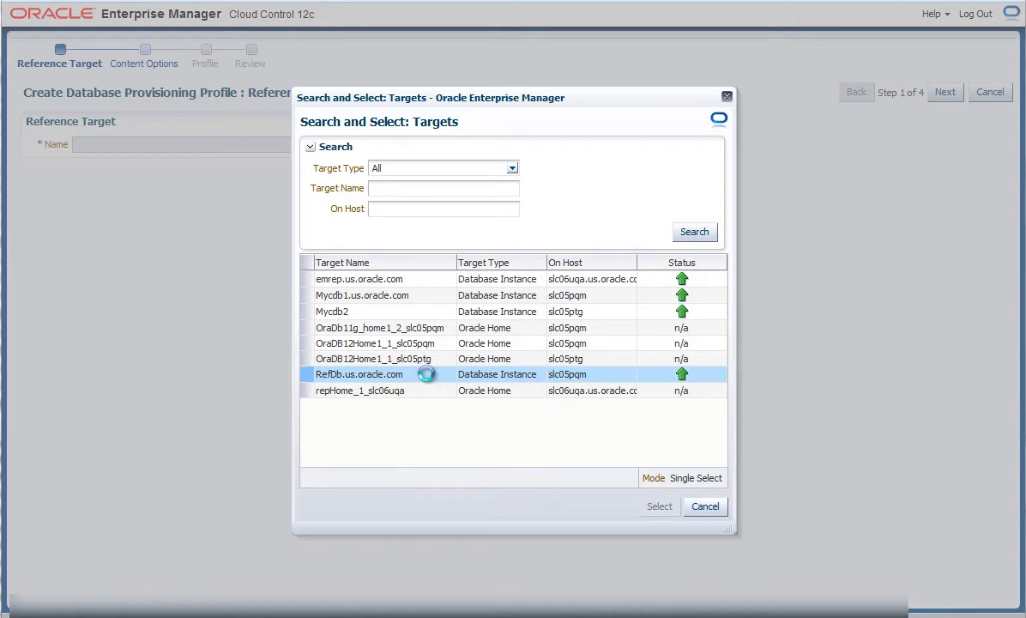
{"action": "left_click", "coordinate": [361, 392]}
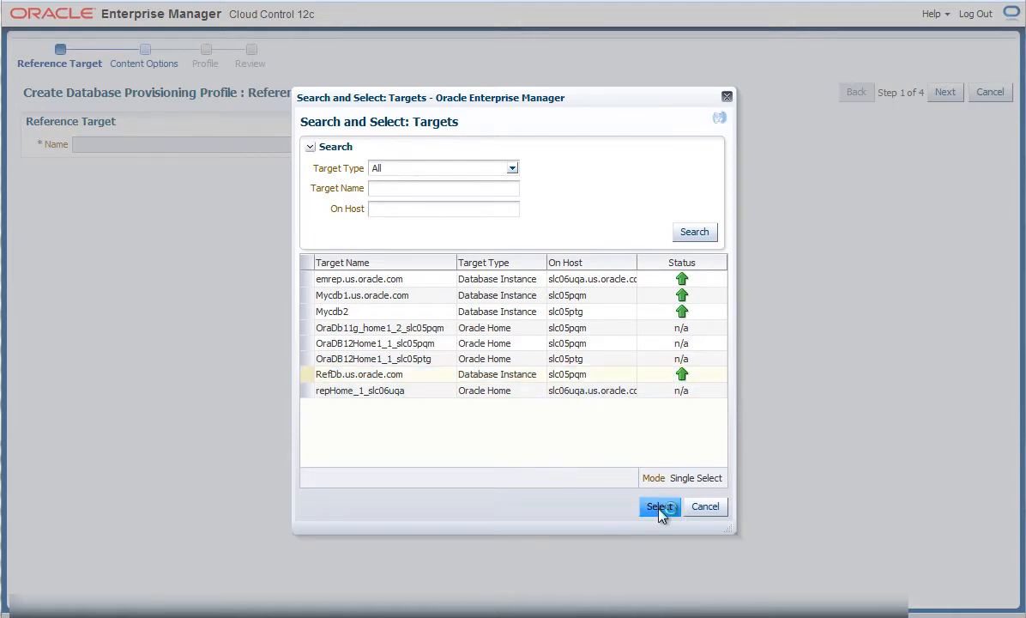
{"action": "left_click", "coordinate": [659, 506]}
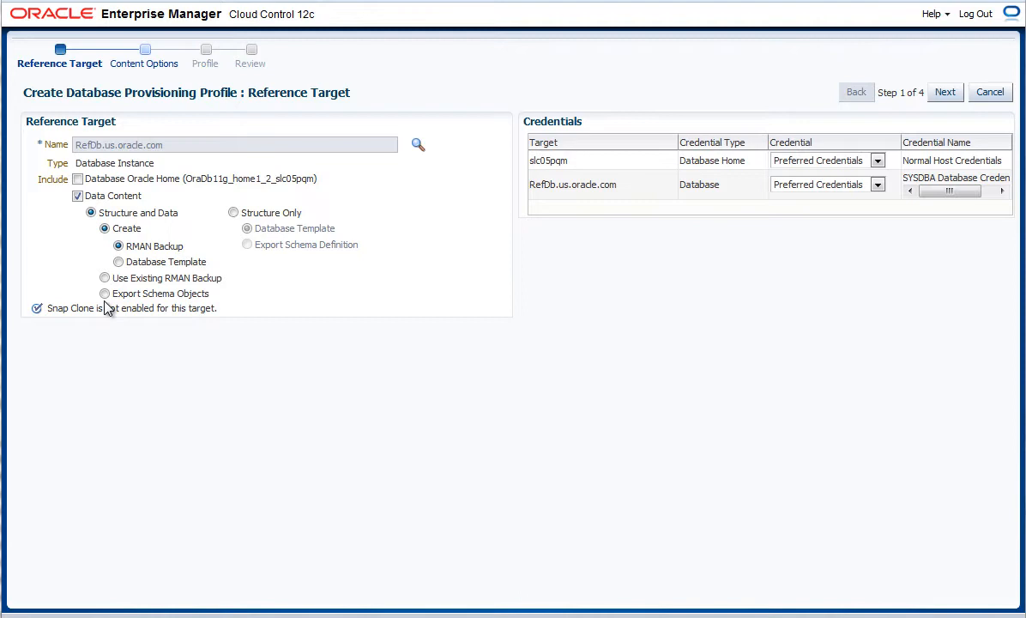
Step: Choose Export Schema Objects with named host and database credentials (AIME, SYS_CDB) and continue
{"action": "left_click", "coordinate": [103, 294]}
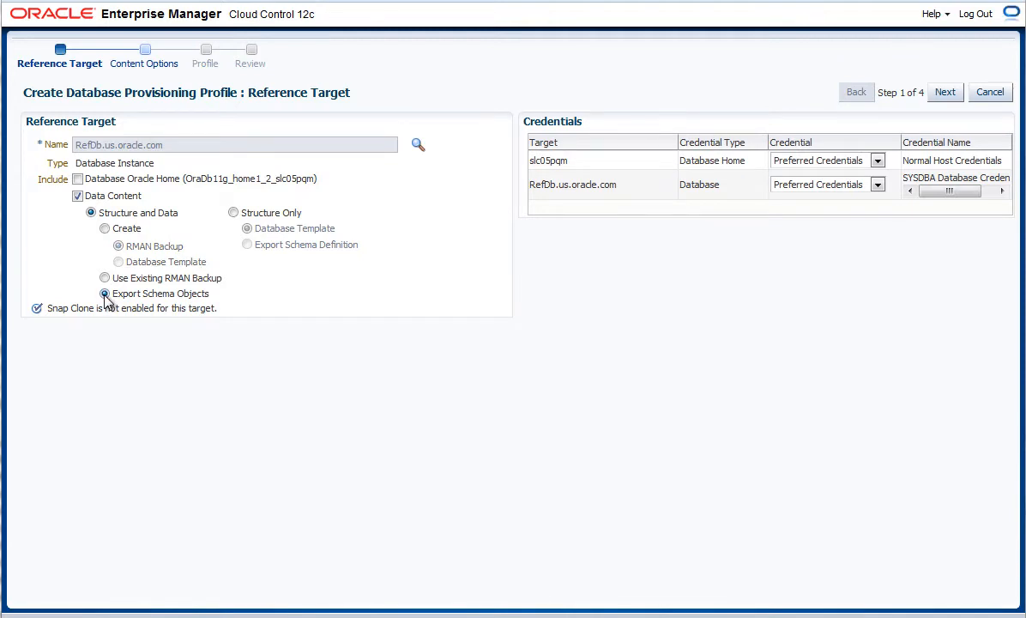
{"action": "left_click", "coordinate": [104, 293]}
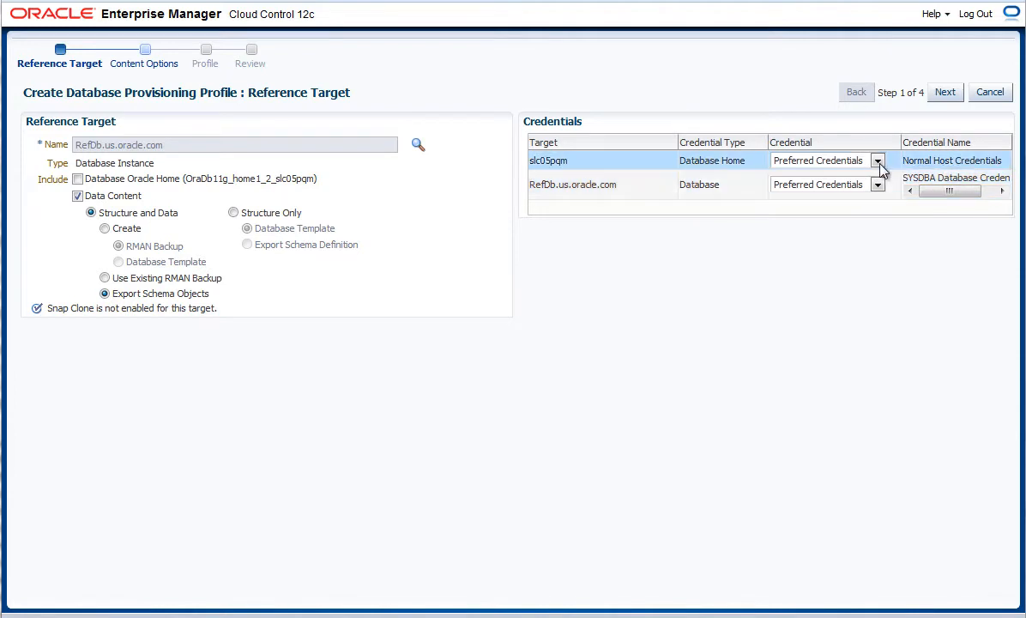
{"action": "mouse_move", "coordinate": [875, 196]}
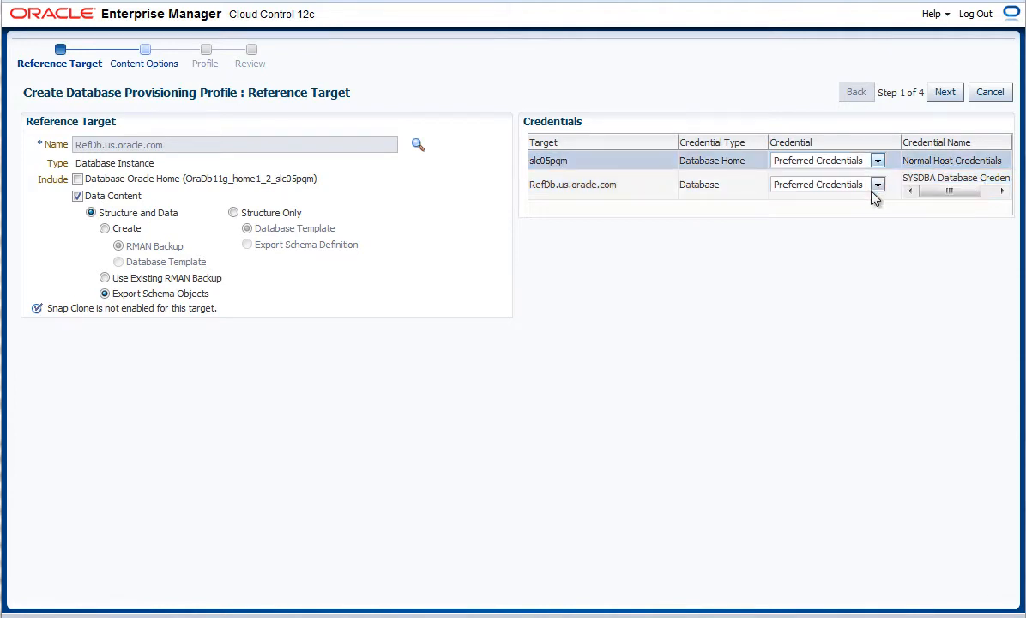
{"action": "left_click", "coordinate": [877, 162]}
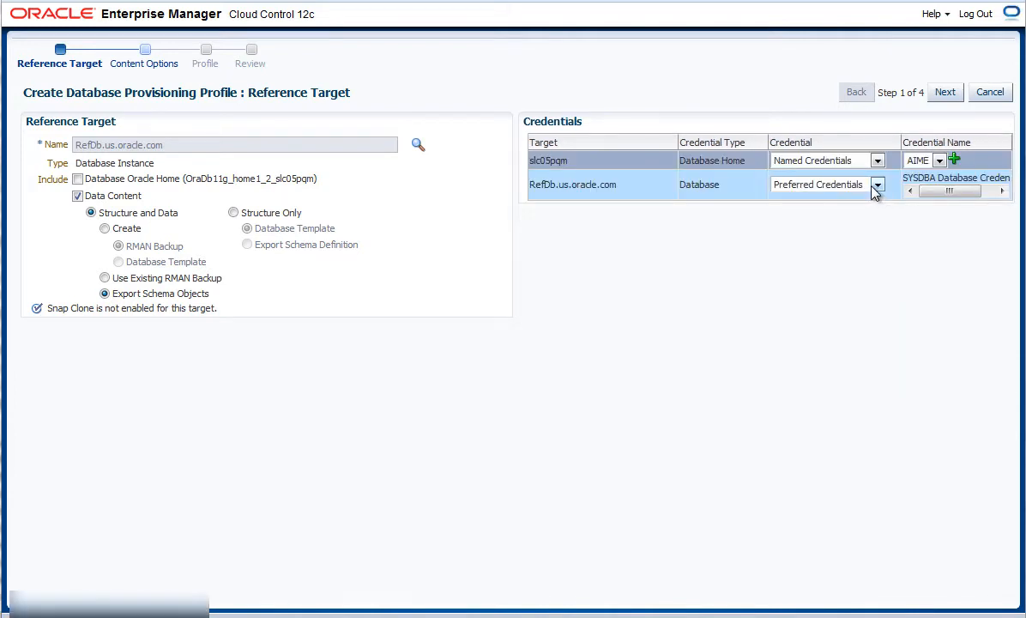
{"action": "left_click", "coordinate": [875, 185]}
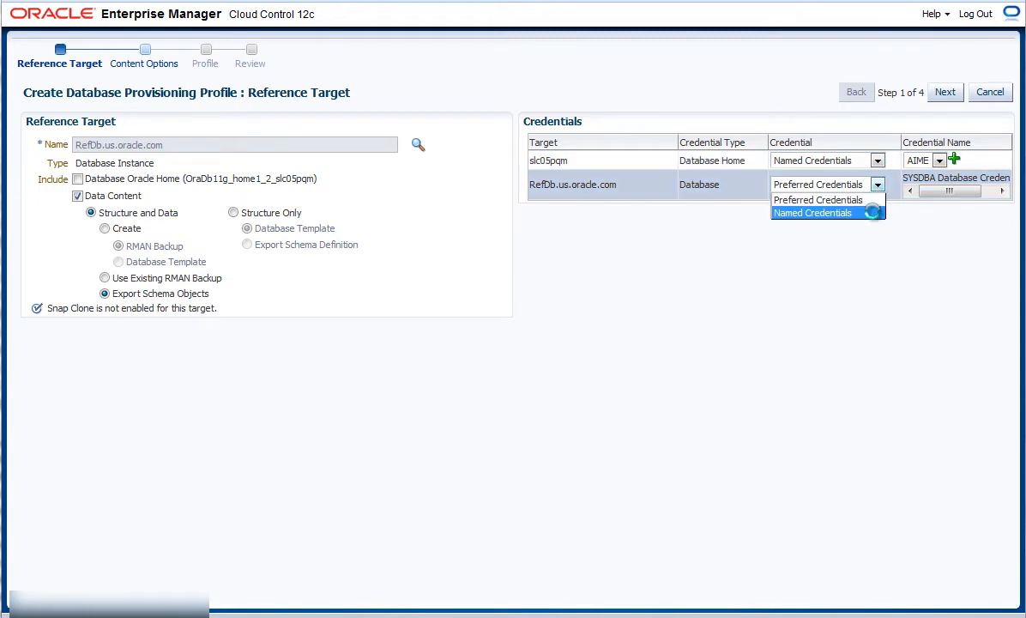
{"action": "left_click", "coordinate": [811, 212]}
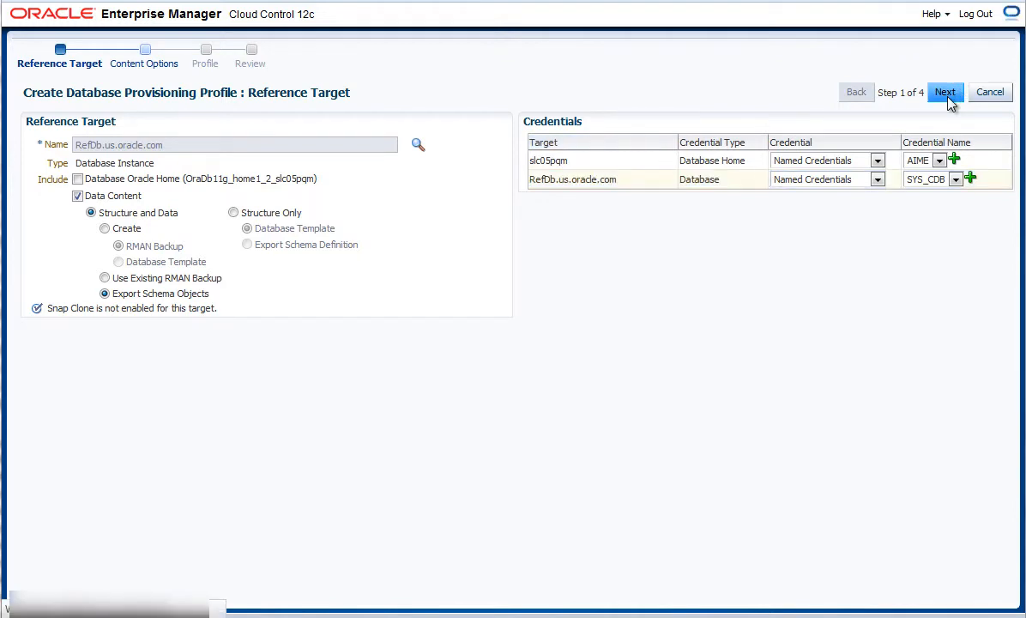
{"action": "left_click", "coordinate": [944, 92]}
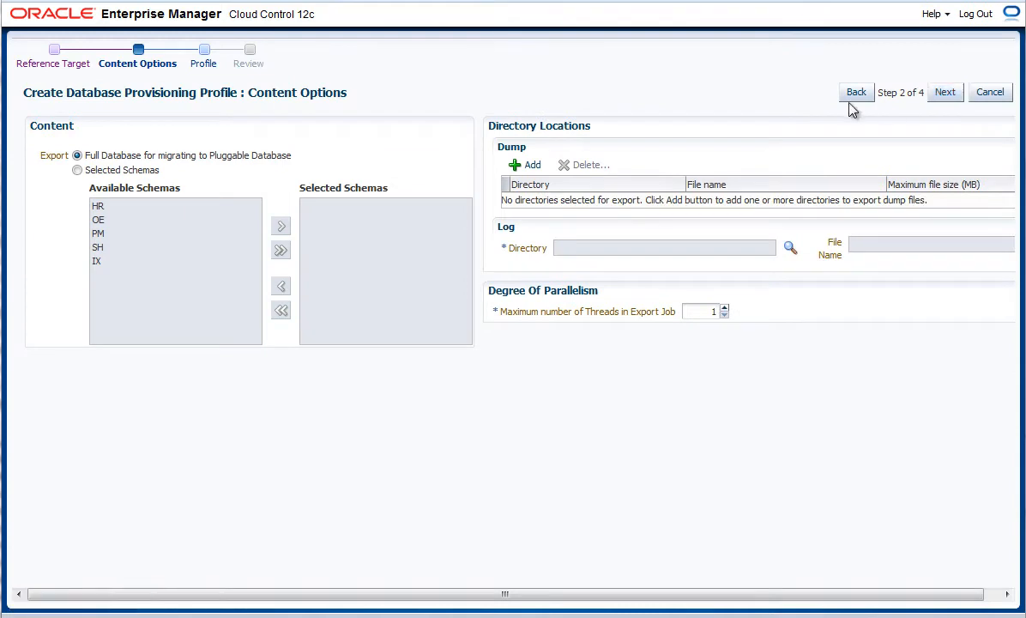
{"action": "mouse_move", "coordinate": [300, 168]}
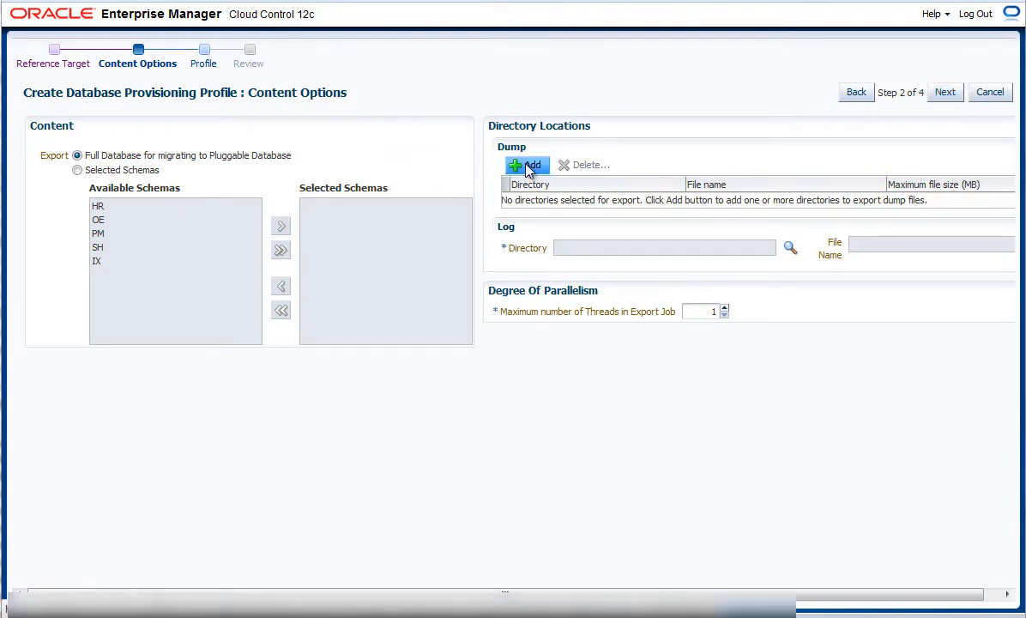
Step: Set dump directory DATA_PUMP_DIR with 700 MB max file size and log directory DATA_PUMP_DIR, then continue
{"action": "left_click", "coordinate": [525, 164]}
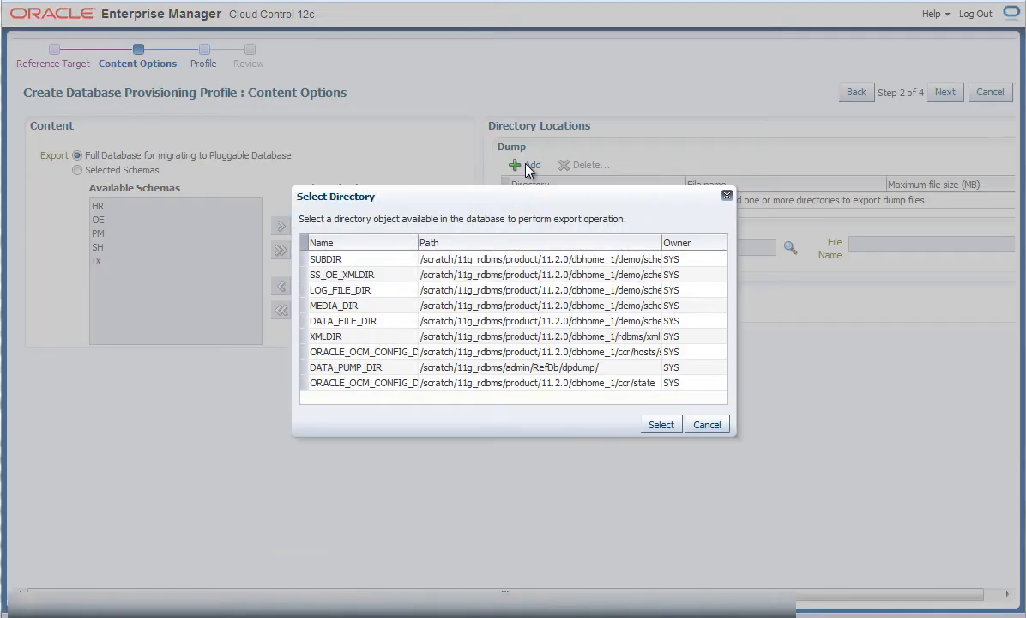
{"action": "mouse_move", "coordinate": [493, 265]}
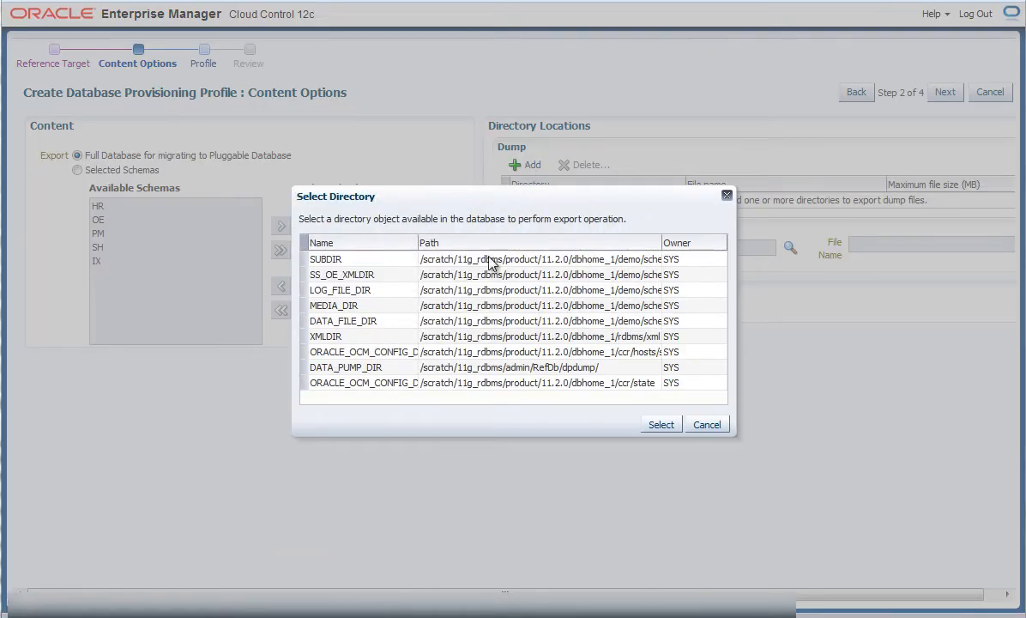
{"action": "left_click", "coordinate": [412, 368]}
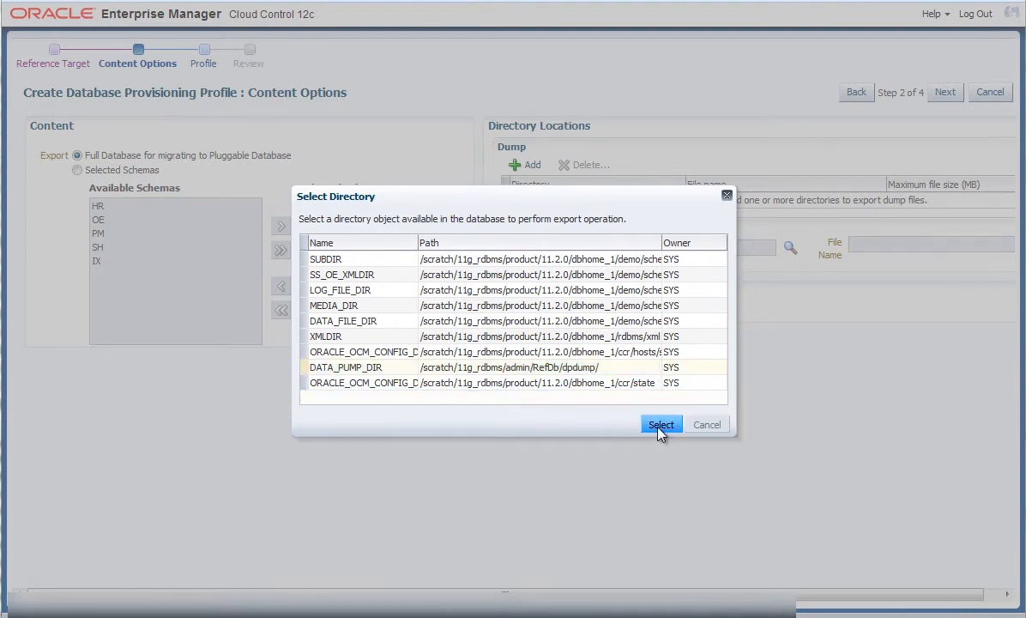
{"action": "left_click", "coordinate": [662, 424]}
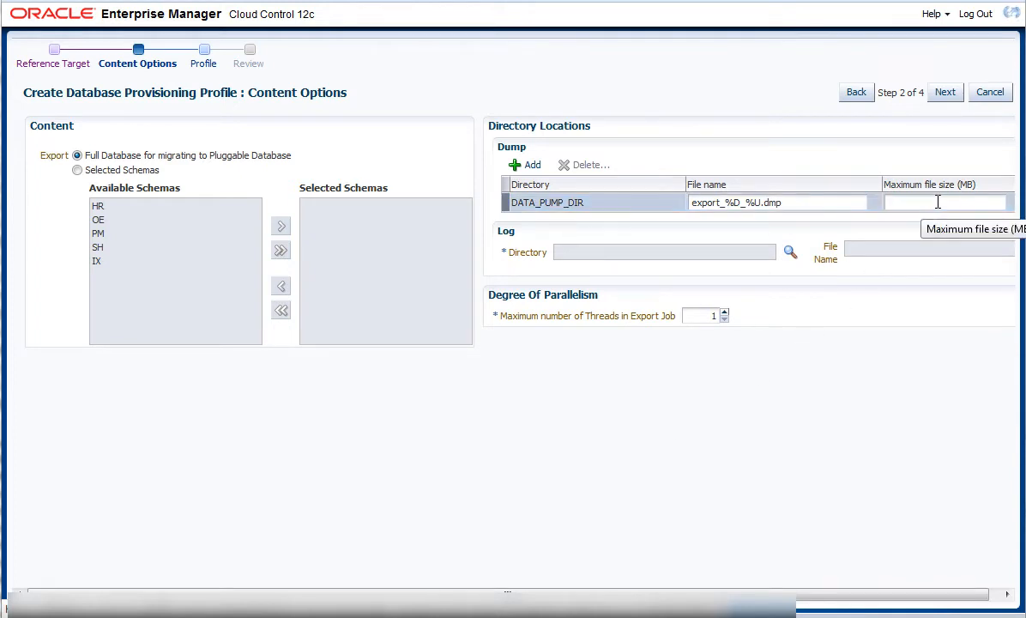
{"action": "type", "text": "700"}
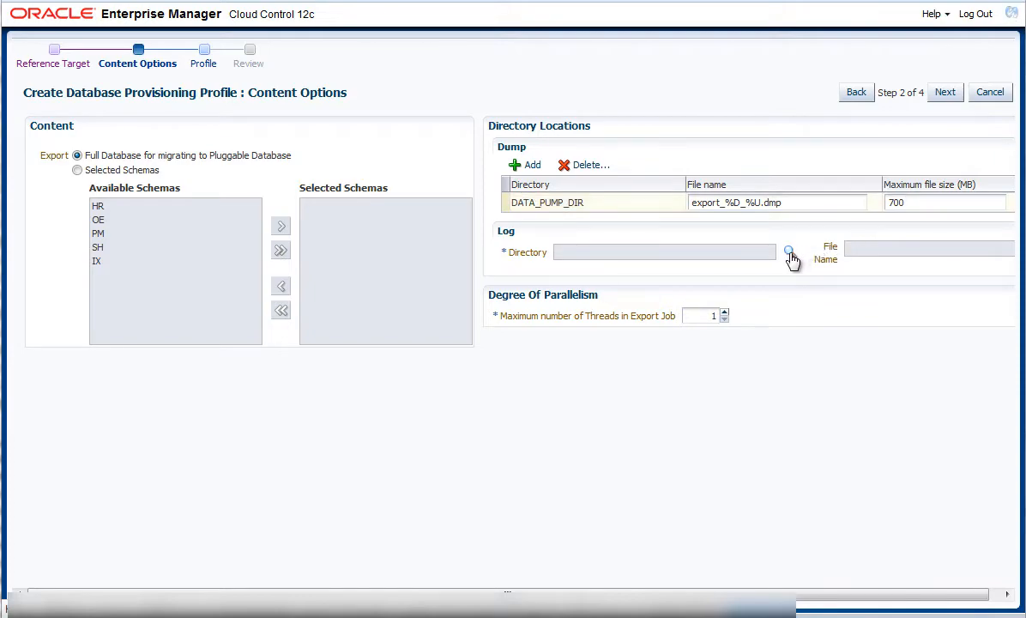
{"action": "left_click", "coordinate": [790, 250]}
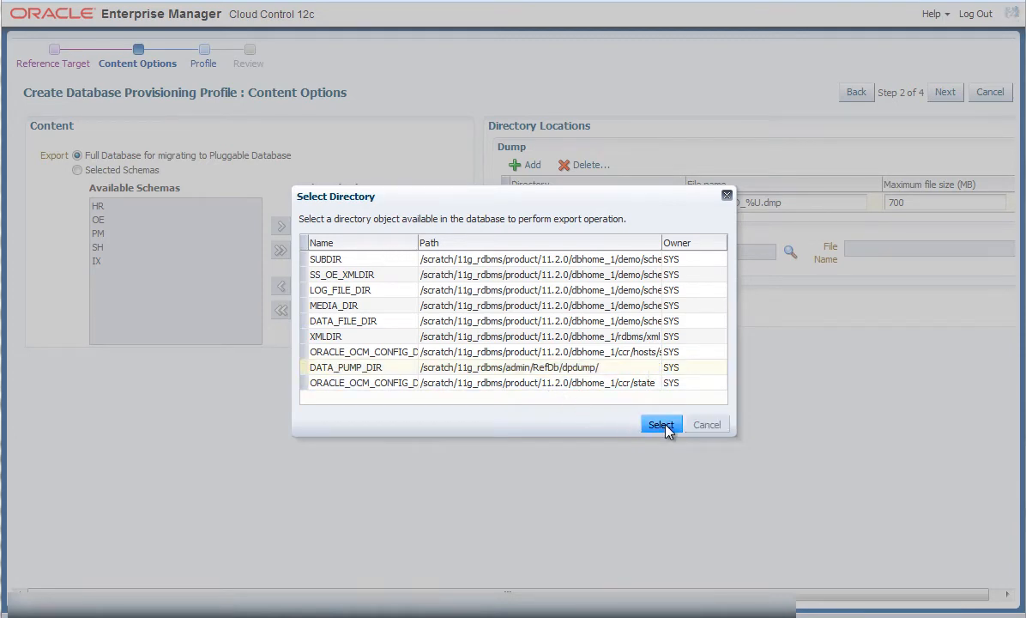
{"action": "left_click", "coordinate": [660, 424]}
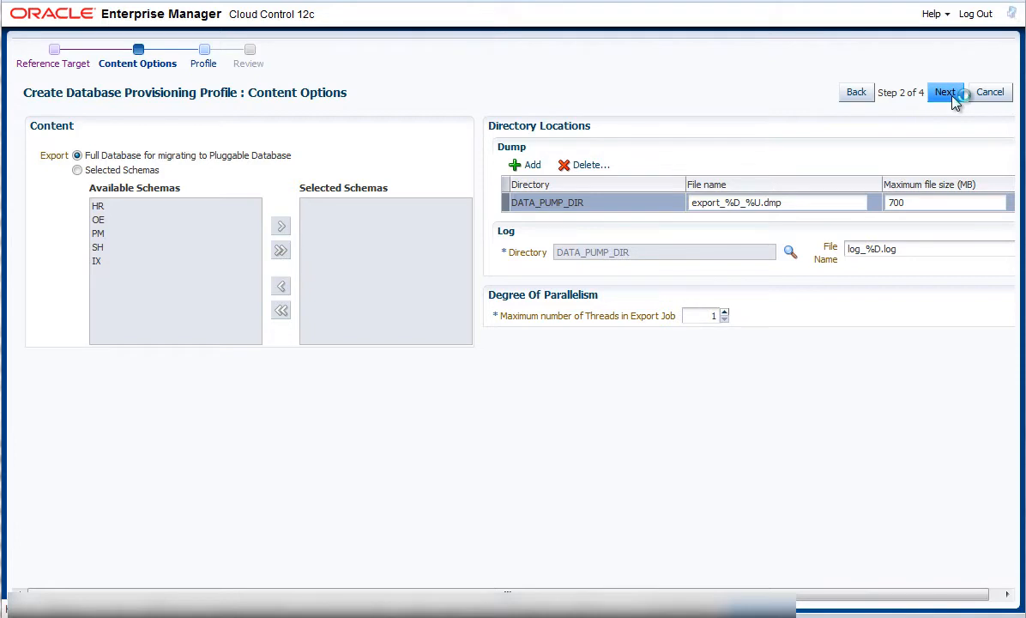
{"action": "left_click", "coordinate": [943, 93]}
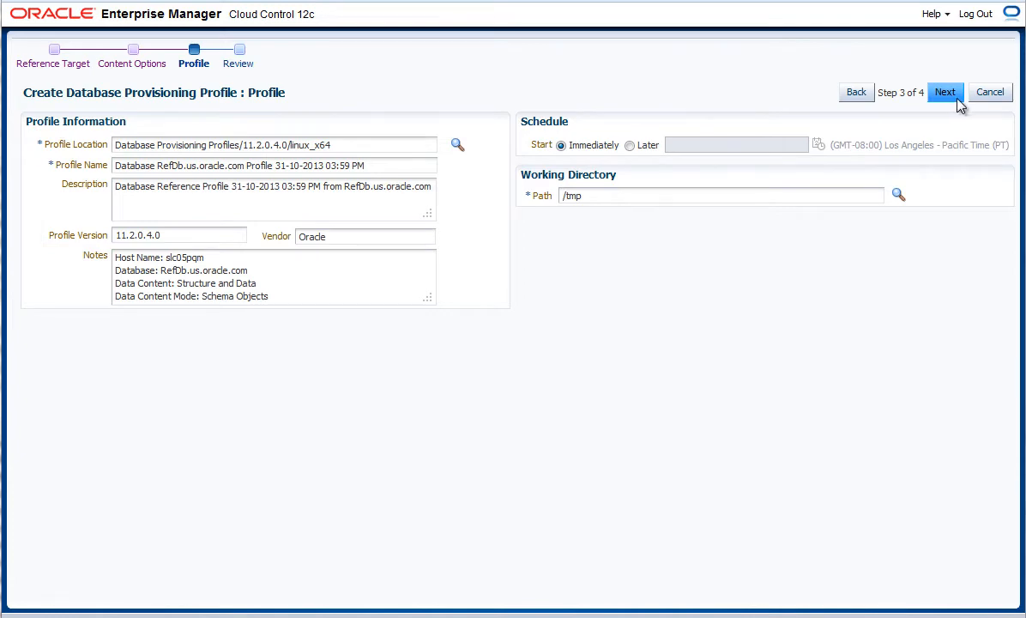
Step: Review the profile summary, then cancel the wizard and confirm abandoning it
{"action": "left_click", "coordinate": [944, 93]}
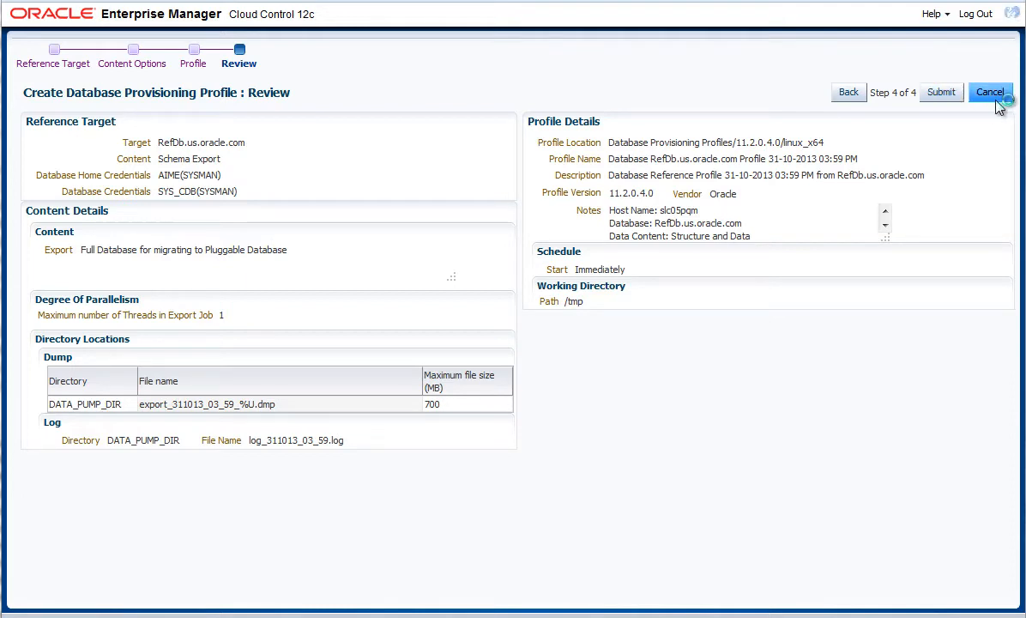
{"action": "left_click", "coordinate": [990, 92]}
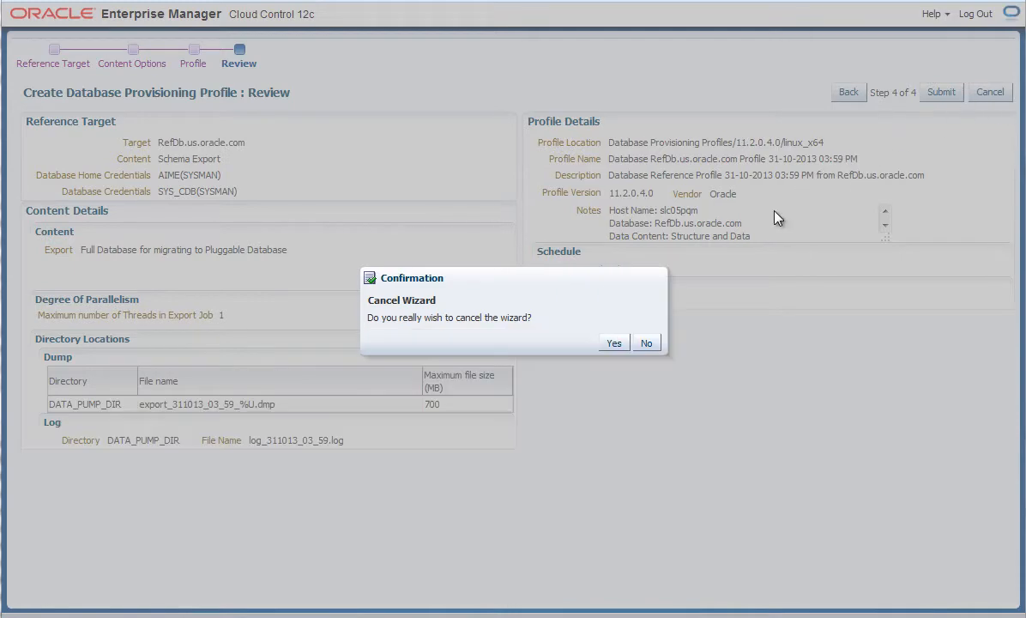
{"action": "left_click", "coordinate": [614, 344]}
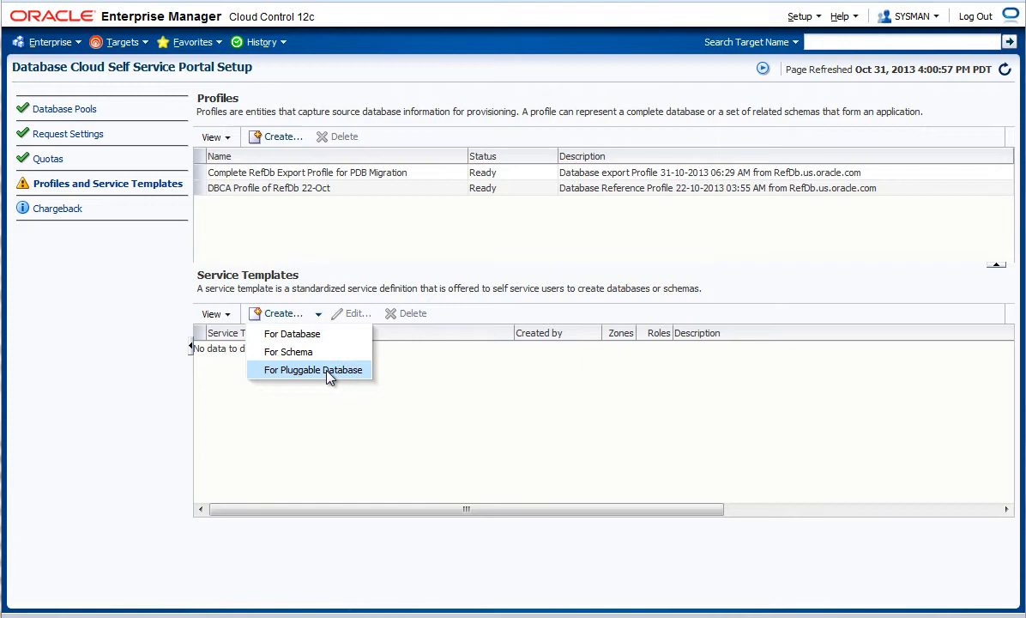
Step: Start a PDB service template named 'Clone RefDB as a PDB for testing', description 'Clone of RefDB.us.oracle.com'
{"action": "left_click", "coordinate": [315, 369]}
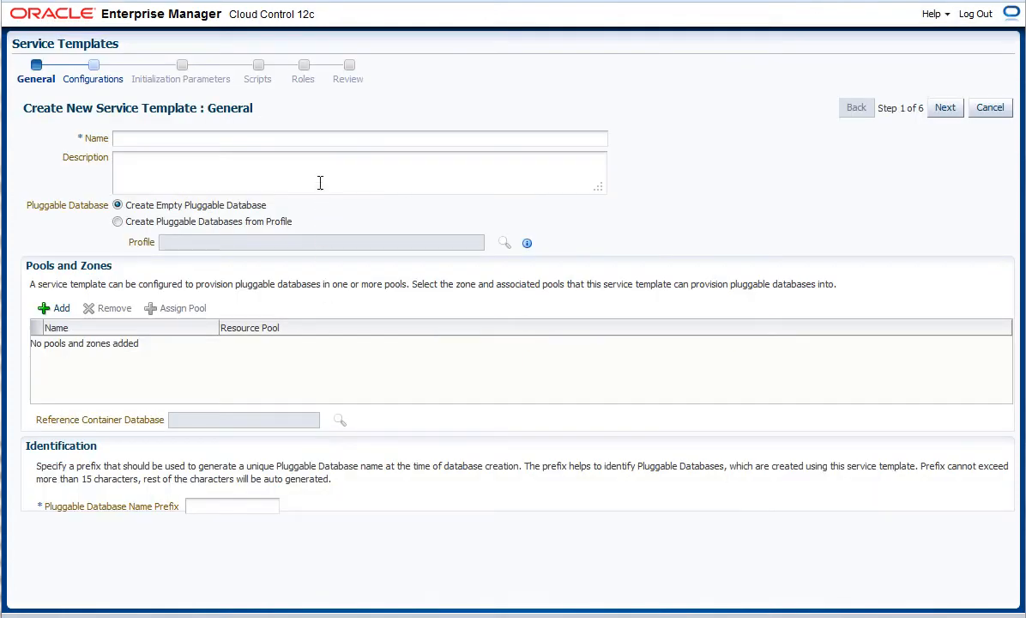
{"action": "type", "text": "Clone RefDB as a PDB for testing"}
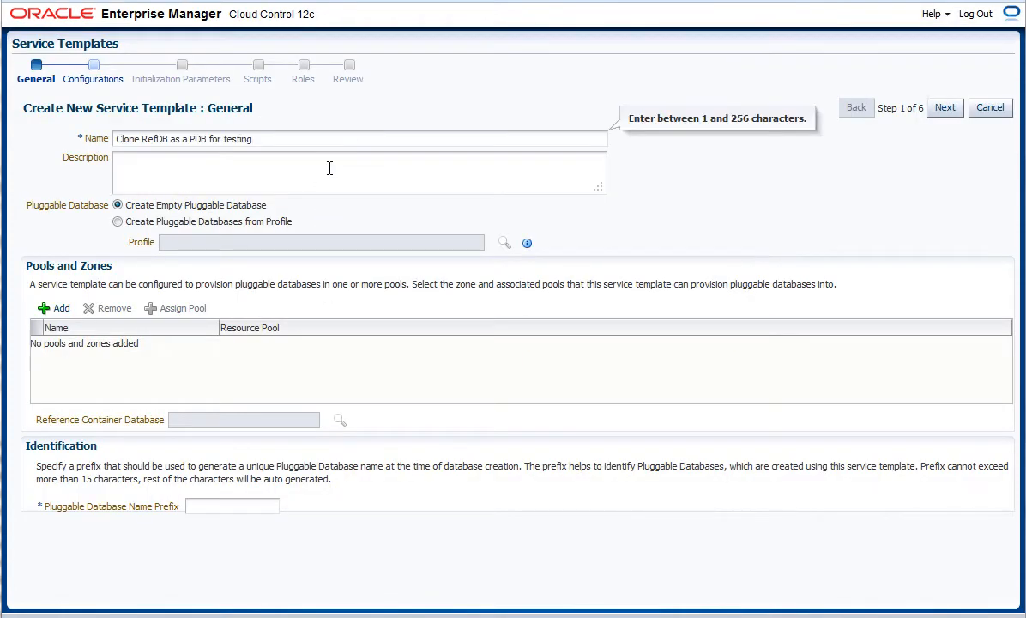
{"action": "left_click", "coordinate": [359, 172]}
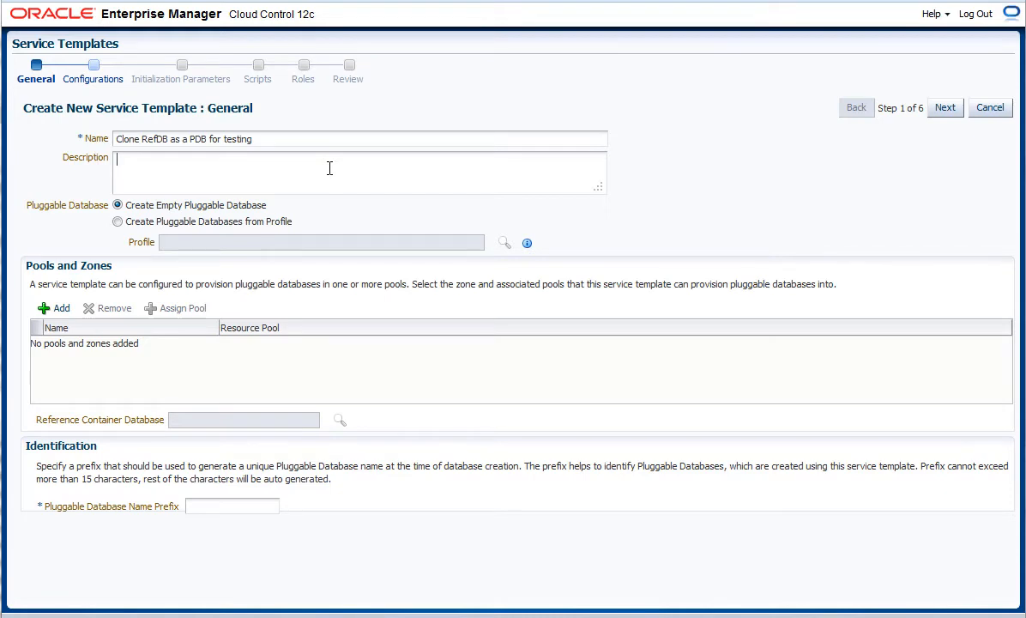
{"action": "type", "text": "Clone of RefDB.us.oracle.com"}
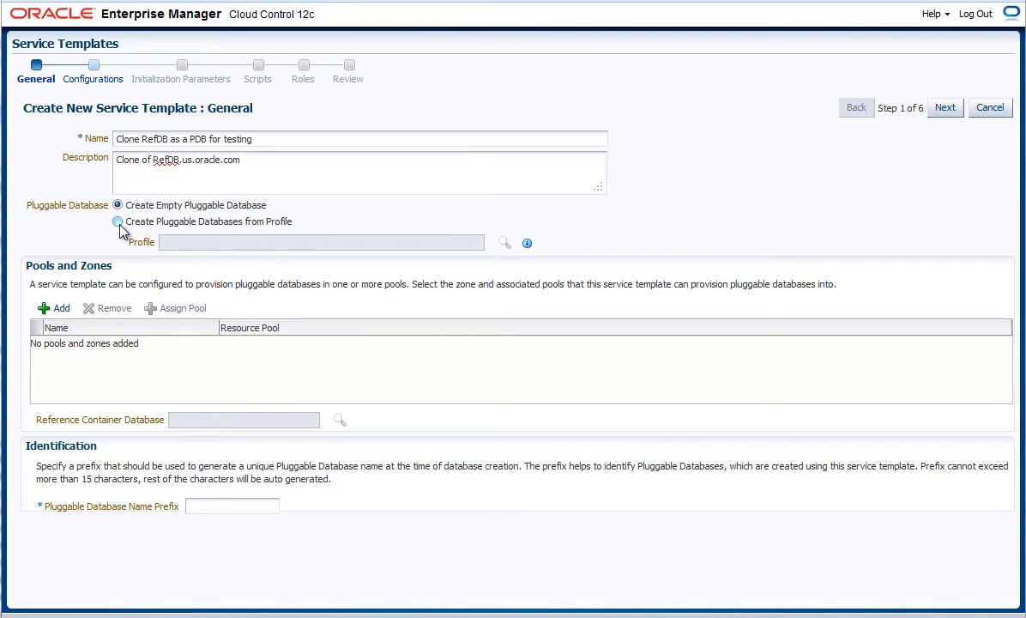
Step: Base the template on the Complete RefDb Export Profile for PDB Migration
{"action": "left_click", "coordinate": [117, 221]}
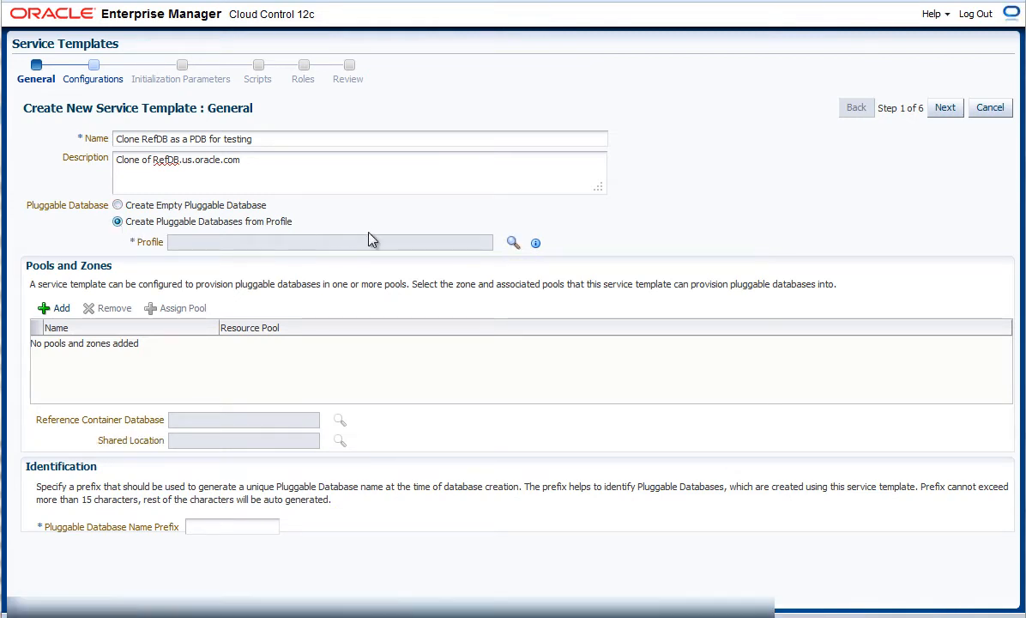
{"action": "left_click", "coordinate": [512, 242]}
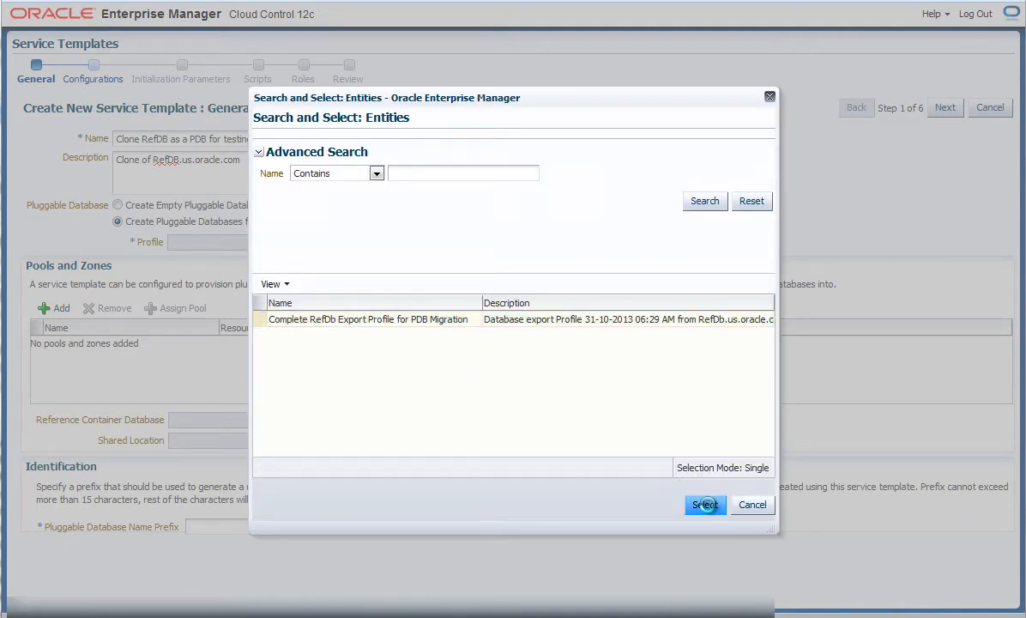
{"action": "left_click", "coordinate": [704, 505]}
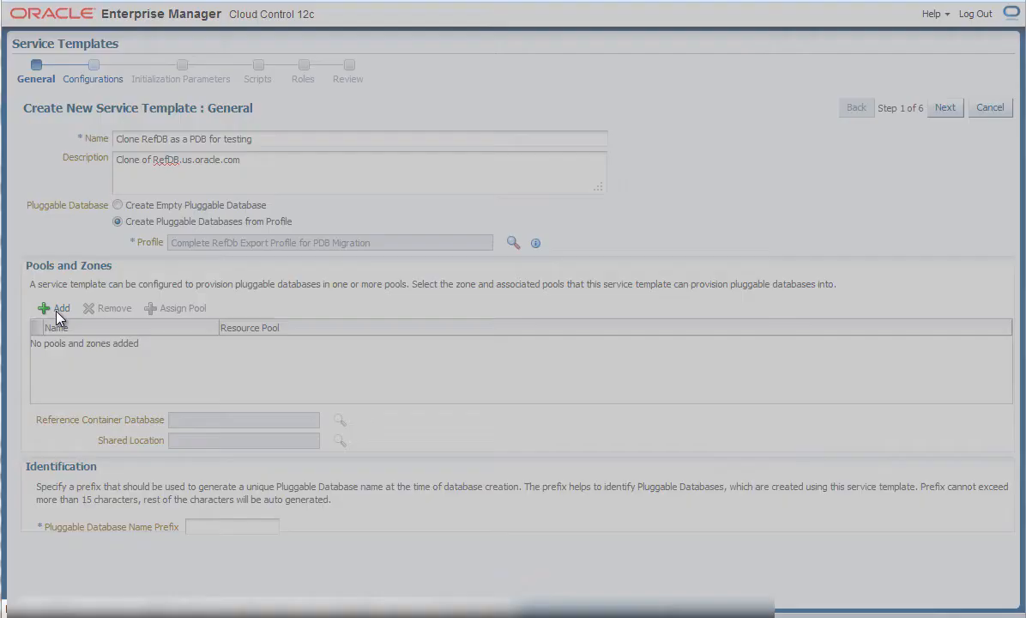
Step: Add the Bronze zone to the template's Pools and Zones
{"action": "left_click", "coordinate": [55, 309]}
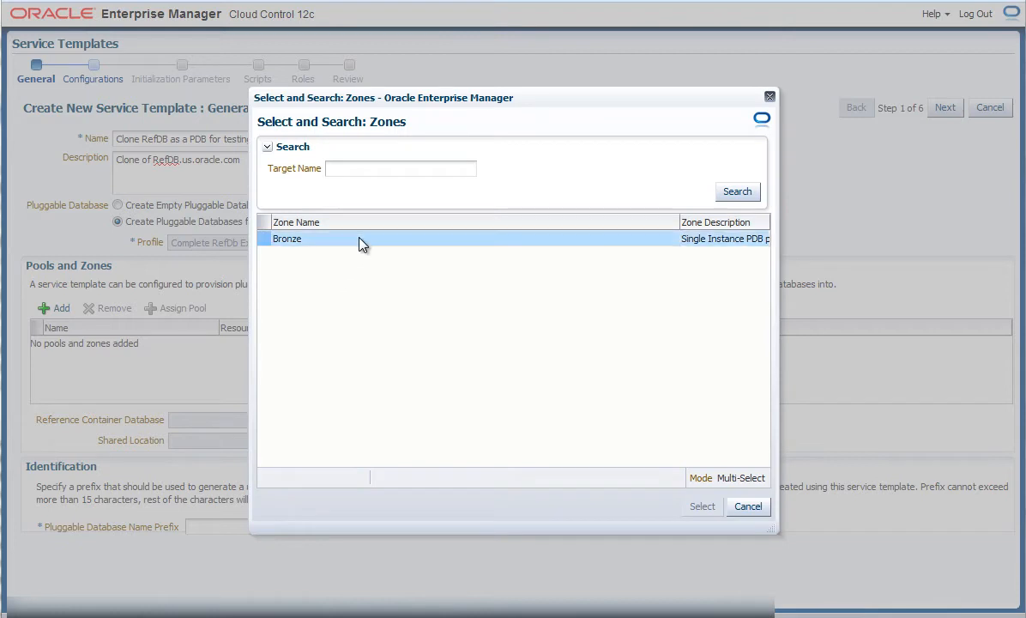
{"action": "left_click", "coordinate": [265, 238]}
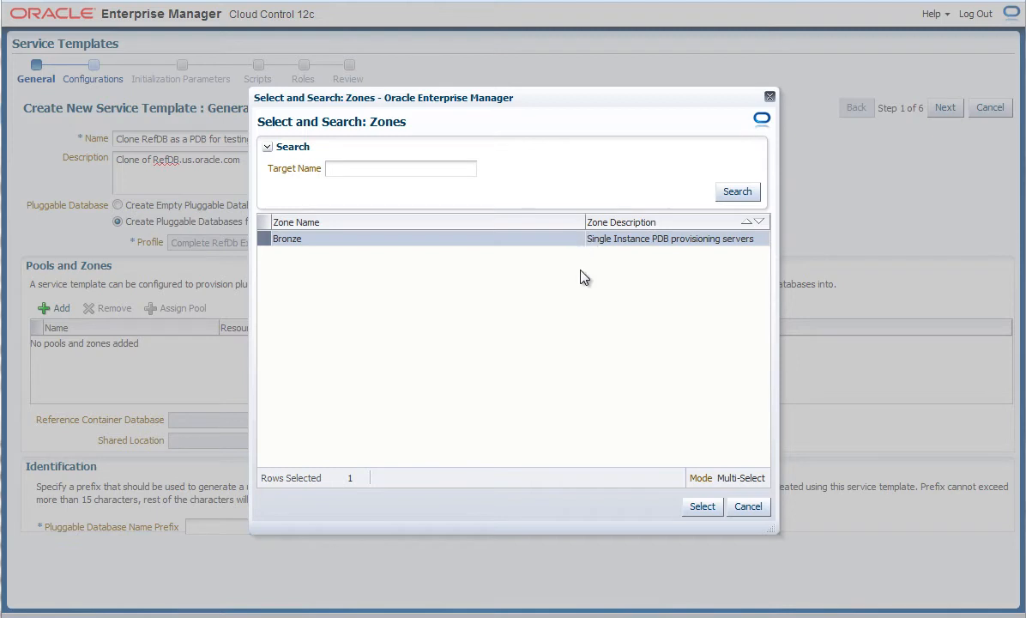
{"action": "left_click", "coordinate": [702, 505]}
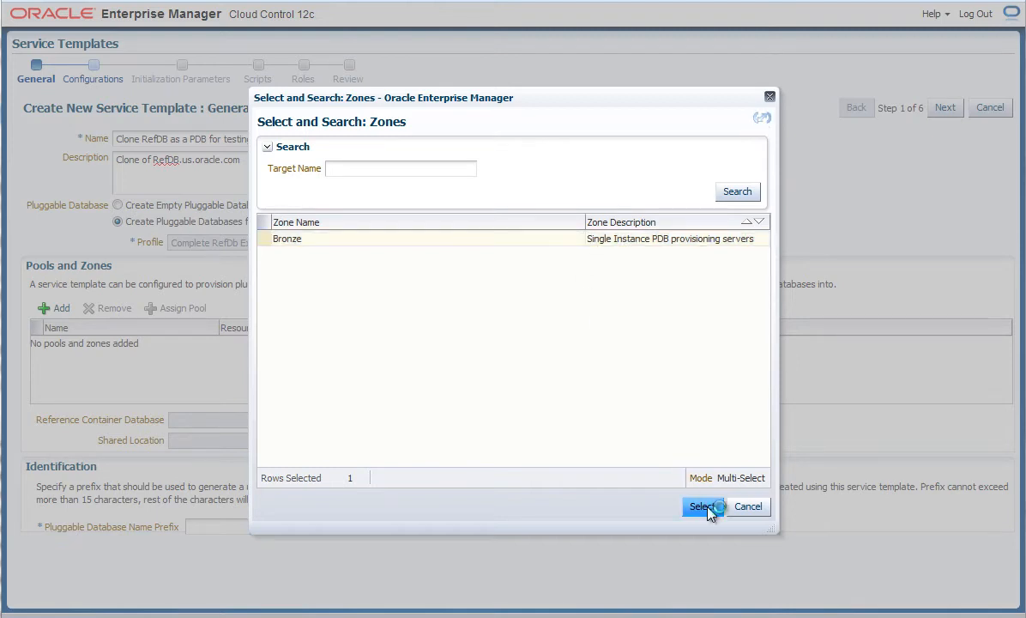
{"action": "left_click", "coordinate": [702, 505]}
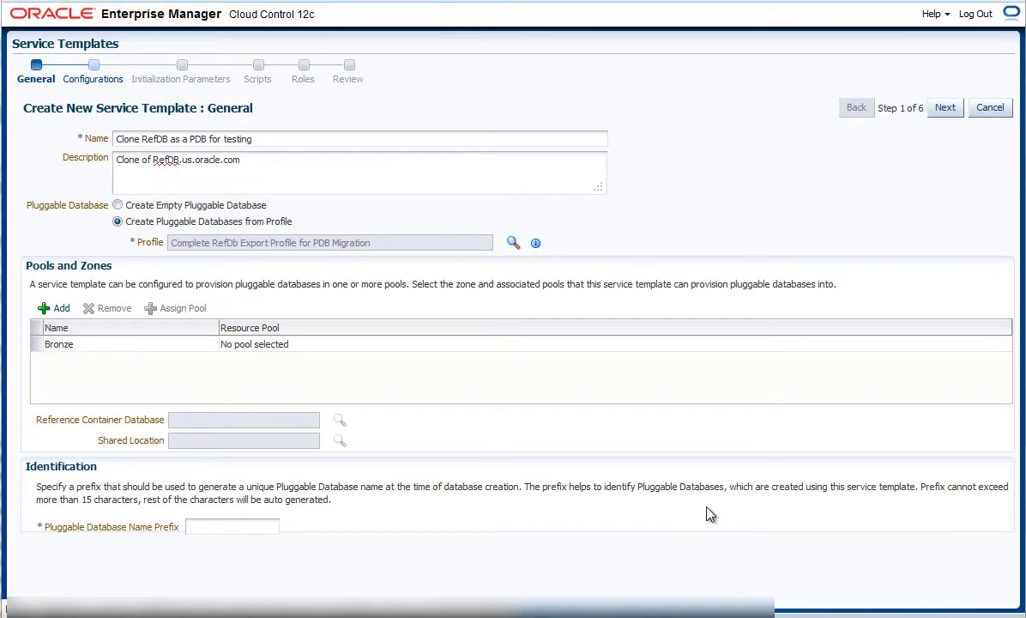
{"action": "mouse_move", "coordinate": [204, 354]}
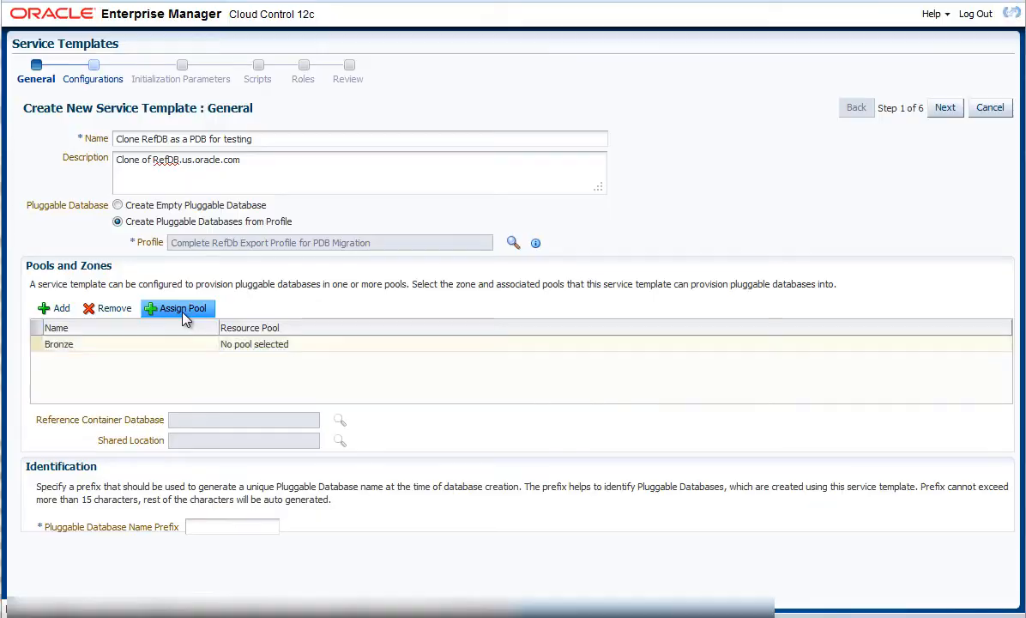
Step: Assign the Bronze SI Pool to the Bronze zone
{"action": "left_click", "coordinate": [177, 308]}
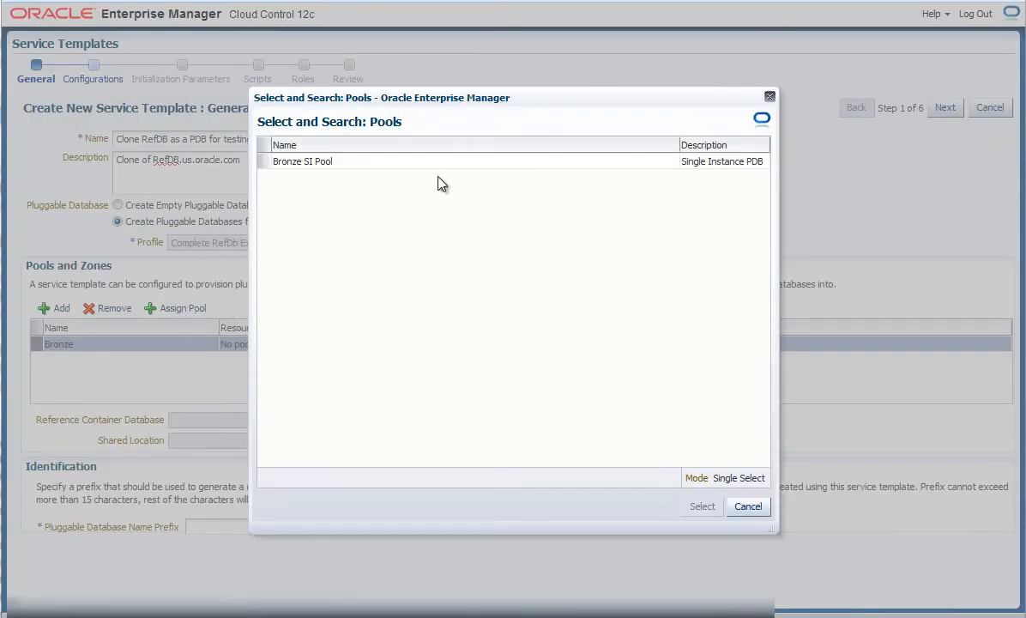
{"action": "left_click", "coordinate": [302, 162]}
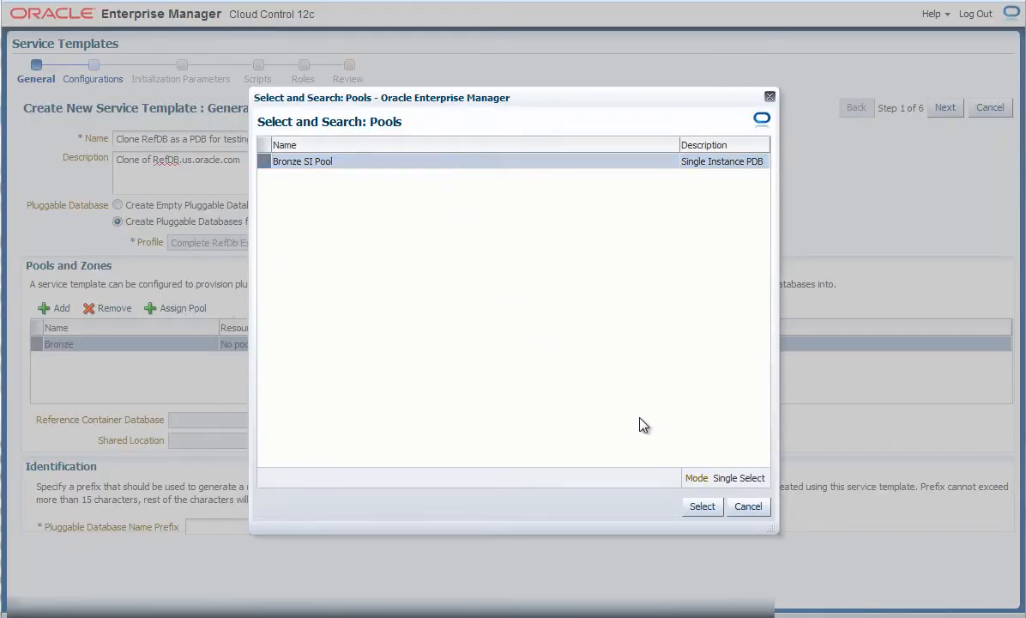
{"action": "left_click", "coordinate": [702, 505]}
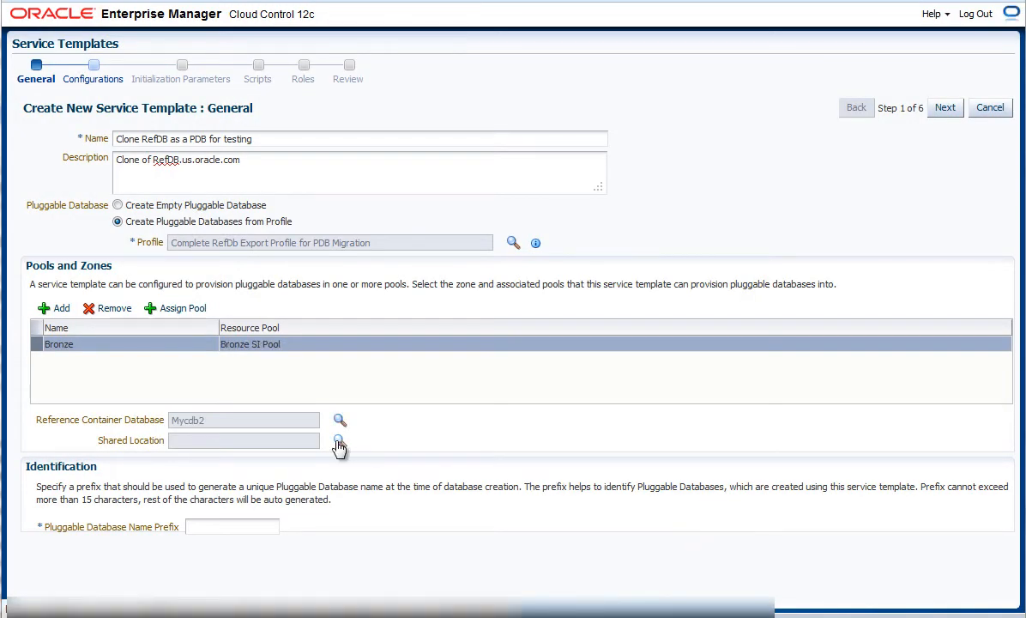
Step: Set shared location /scratch/PDB_Dumps and PDB name prefix refdb, then continue to Configurations
{"action": "left_click", "coordinate": [340, 443]}
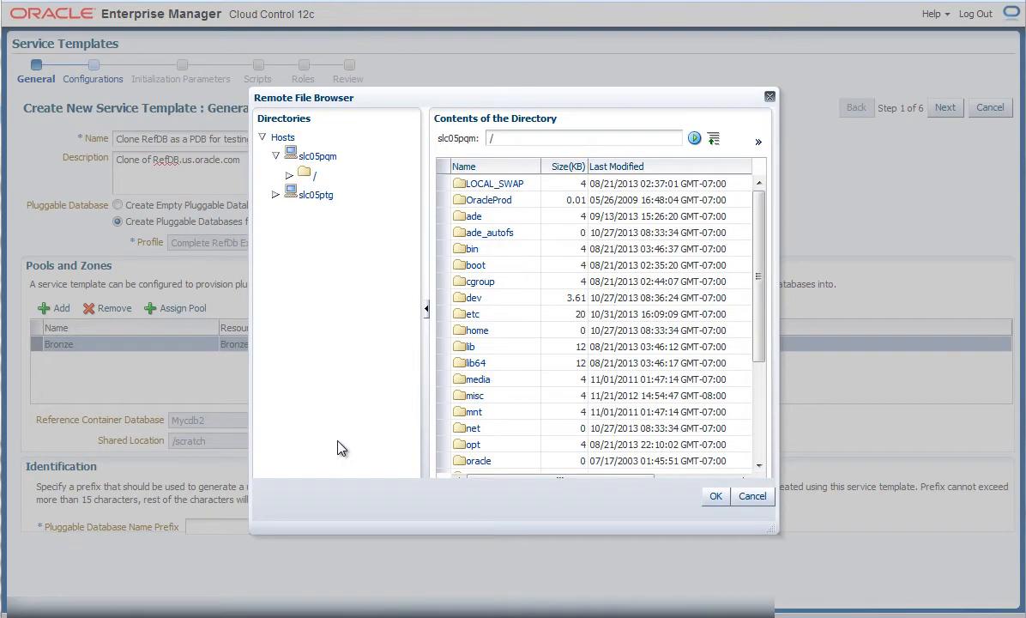
{"action": "scroll", "scroll_direction": "down", "scroll_amount": 3}
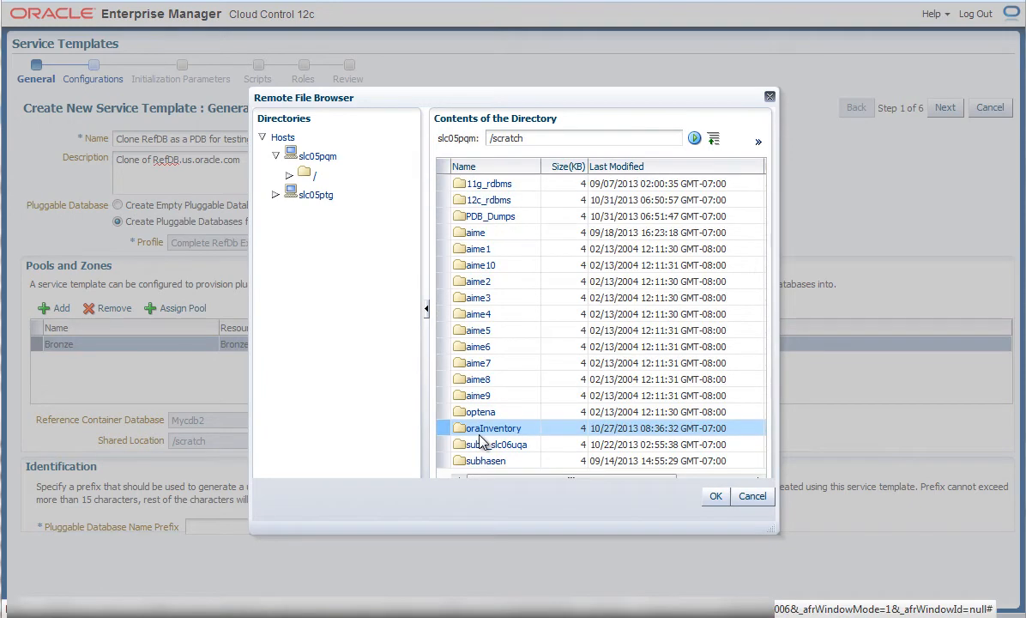
{"action": "left_click", "coordinate": [487, 216]}
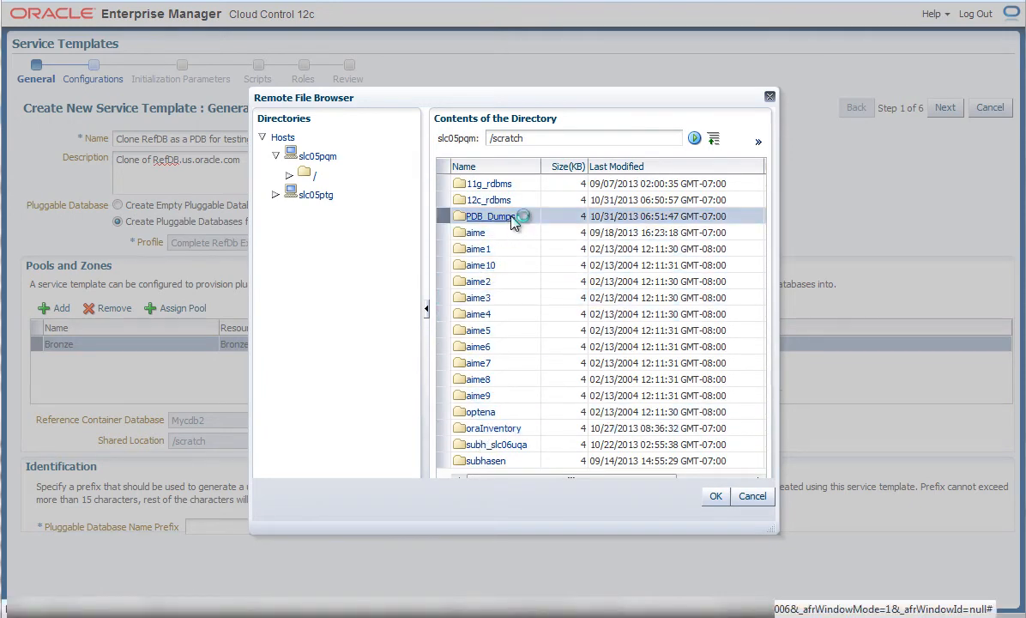
{"action": "double_click", "coordinate": [487, 216]}
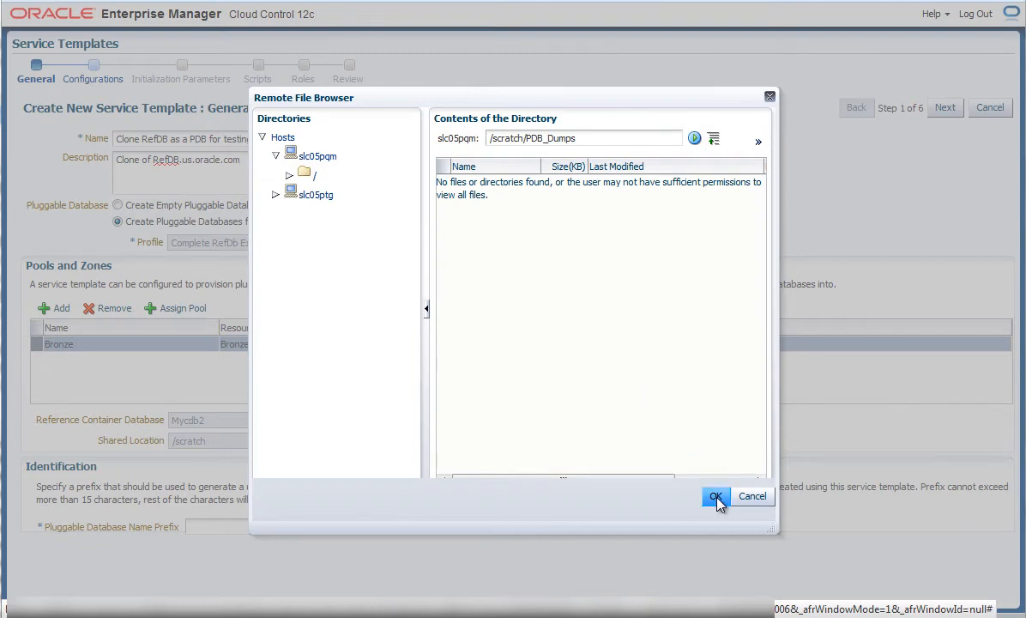
{"action": "left_click", "coordinate": [717, 496]}
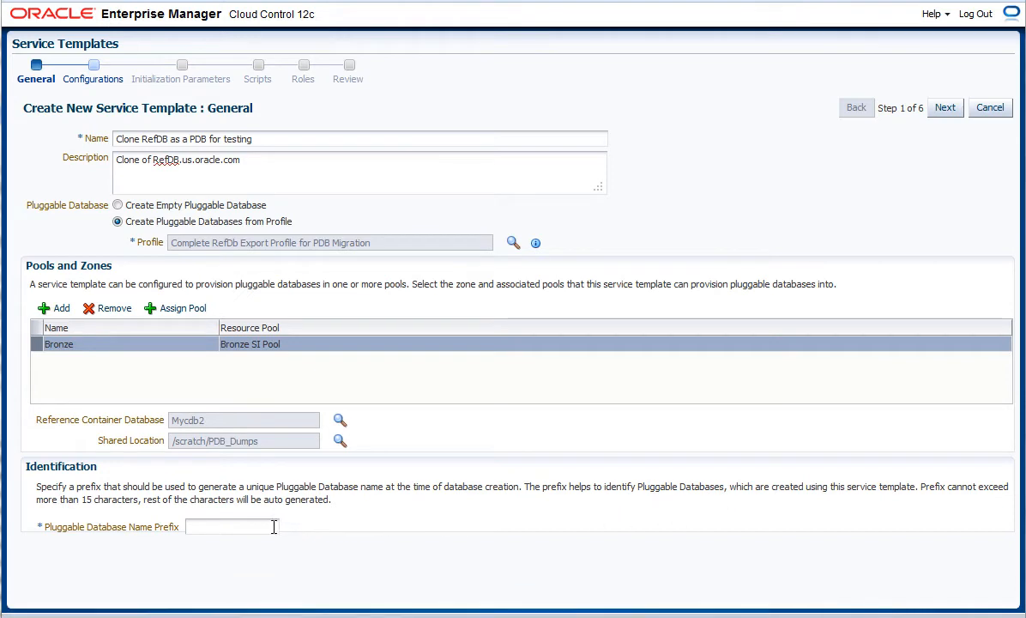
{"action": "type", "text": "refdb"}
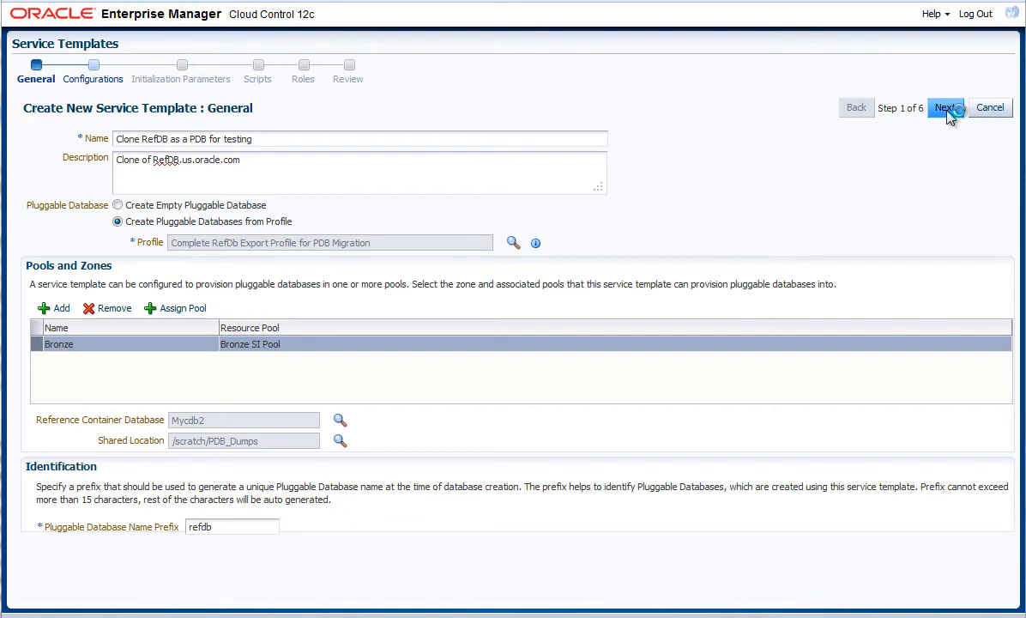
{"action": "left_click", "coordinate": [944, 107]}
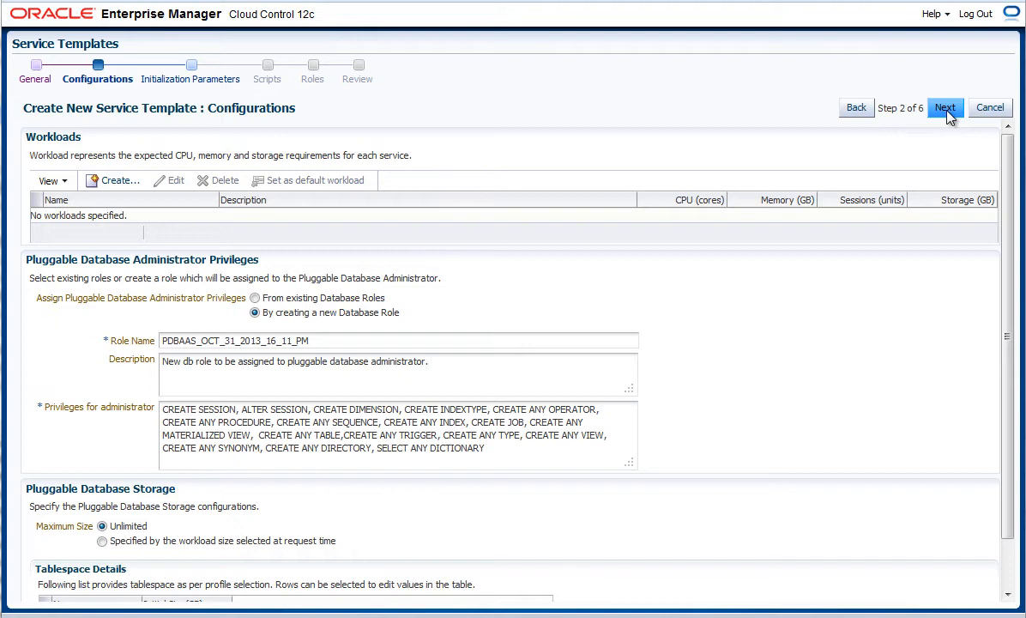
{"action": "mouse_move", "coordinate": [892, 130]}
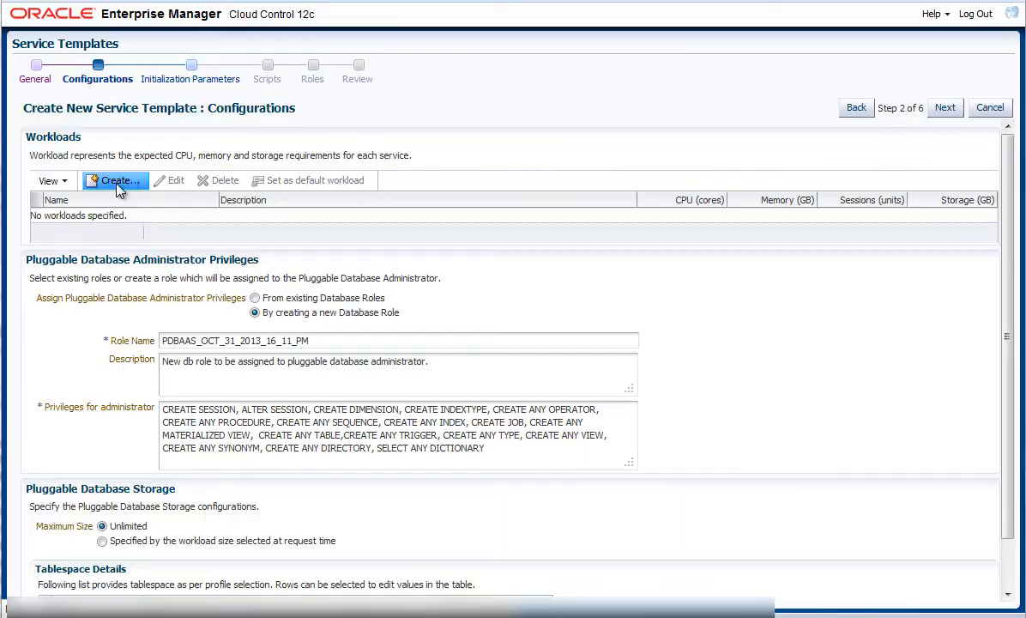
Step: Create workloads Tiny (0.3 CPU, 1 GB, 90 sessions, 6 GB) and Small (0.5, 1.2 GB, 150, 8 GB)
{"action": "left_click", "coordinate": [113, 180]}
{"action": "type", "text": "0.3"}
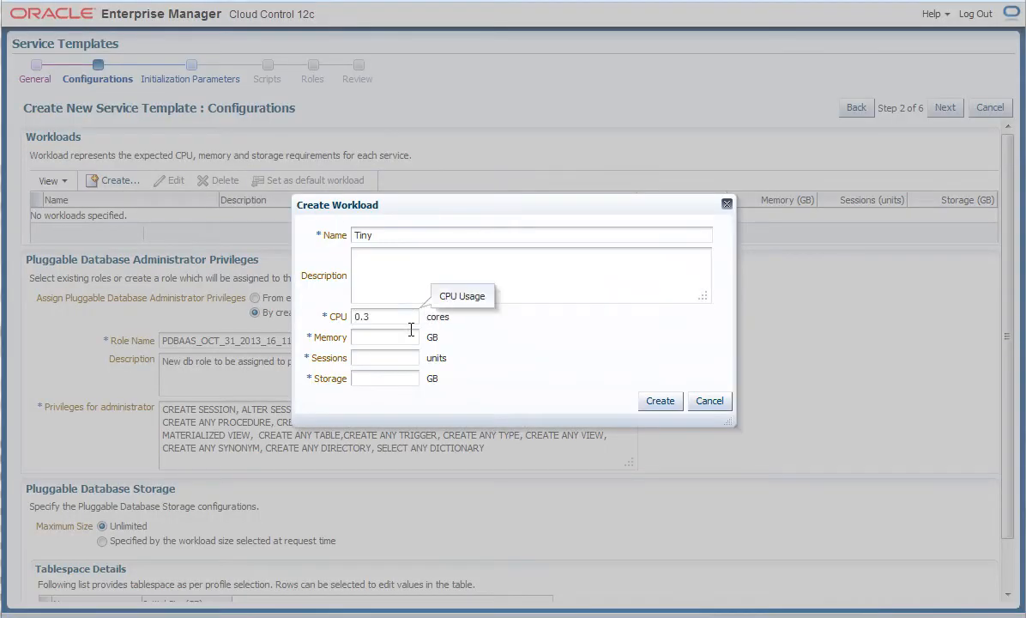
{"action": "type", "text": "1"}
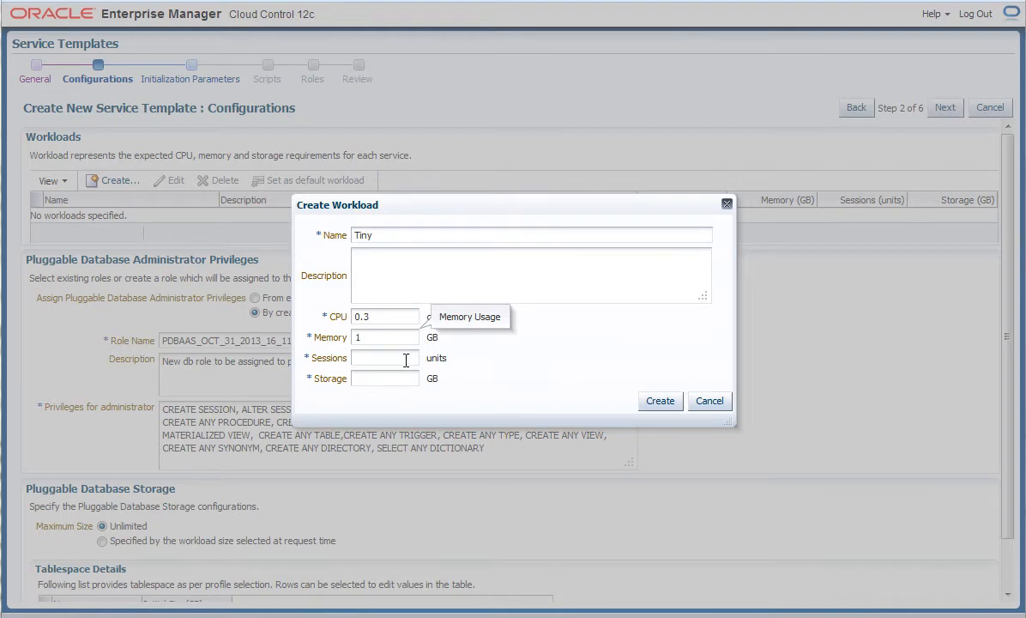
{"action": "type", "text": "6"}
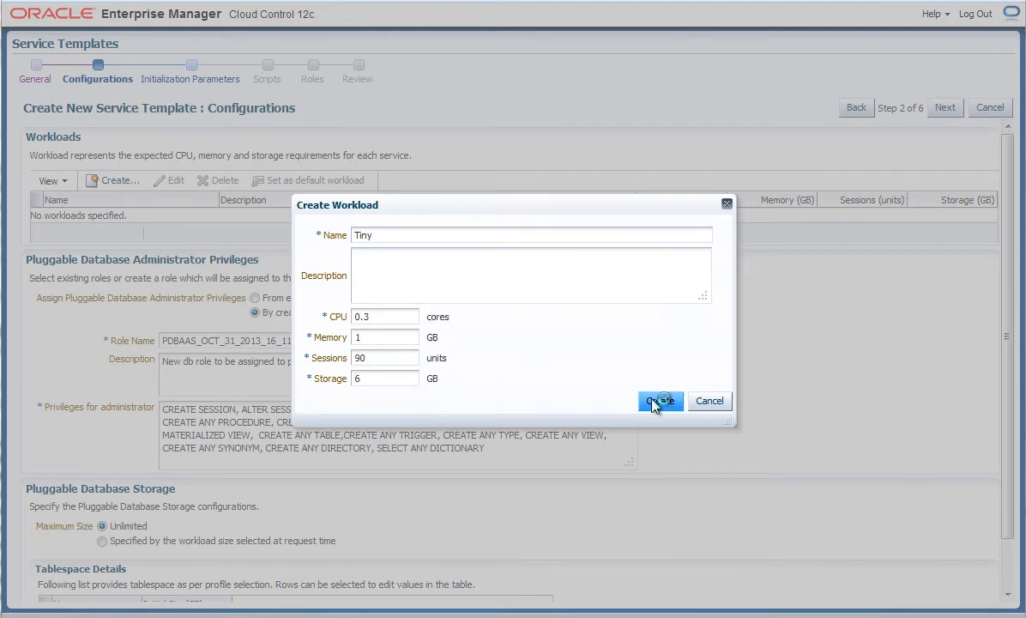
{"action": "left_click", "coordinate": [659, 402]}
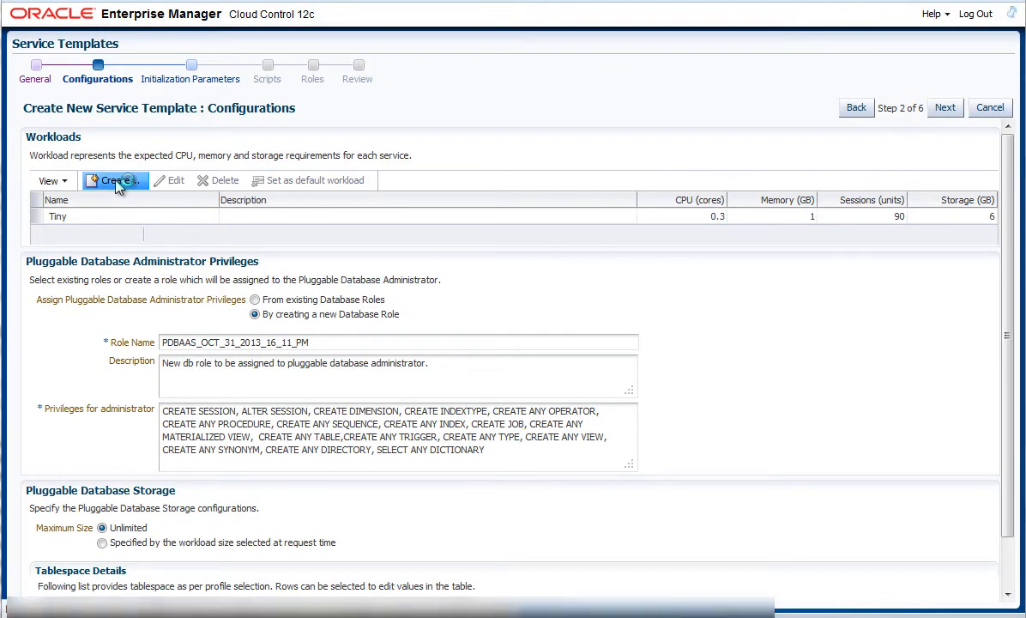
{"action": "left_click", "coordinate": [113, 180]}
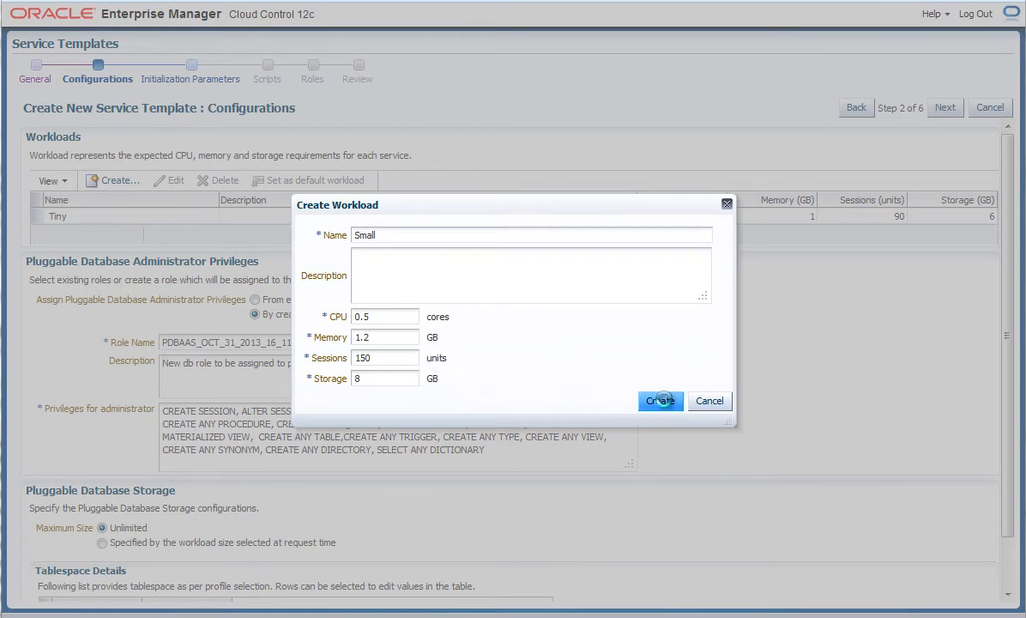
{"action": "left_click", "coordinate": [660, 401]}
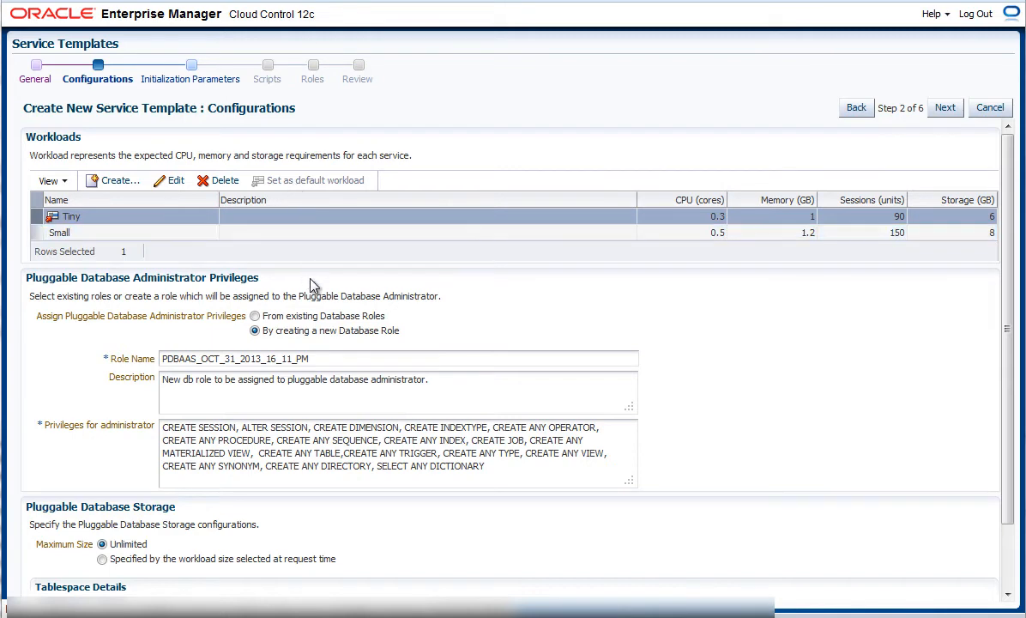
{"action": "mouse_move", "coordinate": [335, 335]}
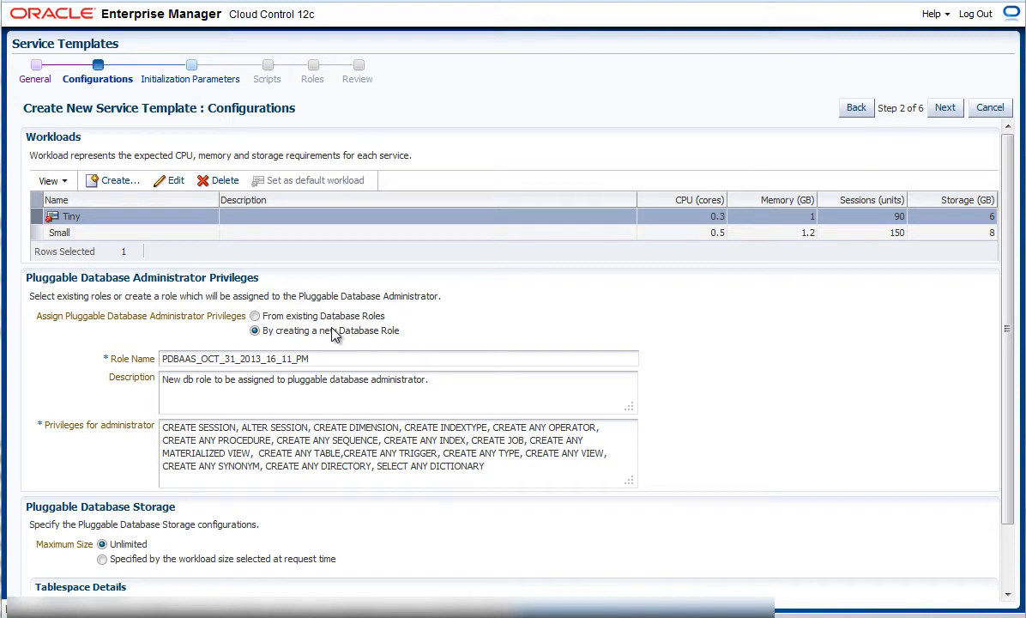
Step: Set the role name to PDBAAS_CLONE and continue to Initialization Parameters
{"action": "type", "text": "PDBAAS_CLONE"}
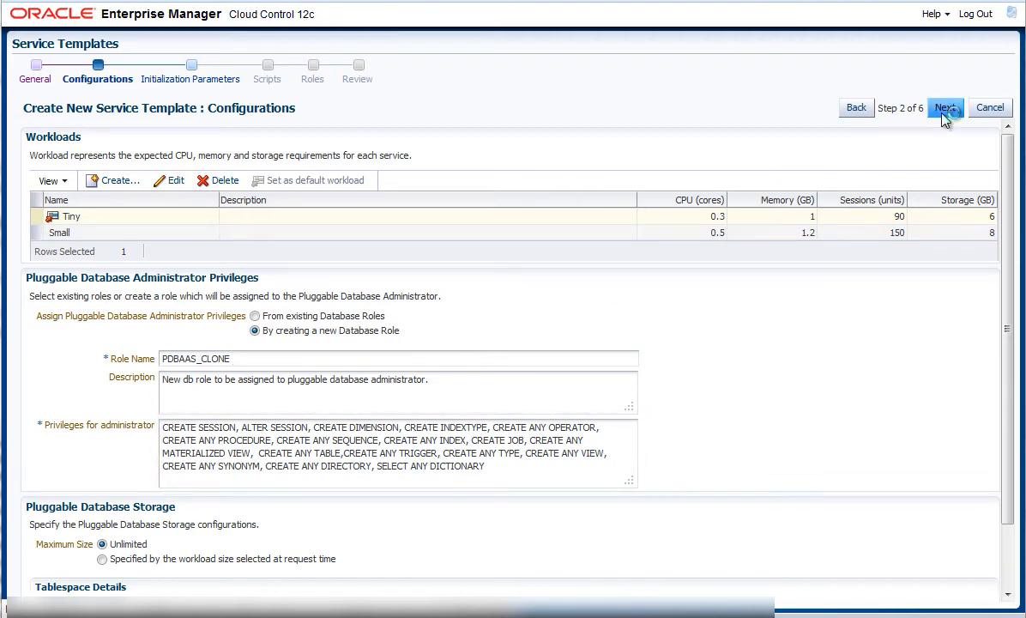
{"action": "left_click", "coordinate": [946, 106]}
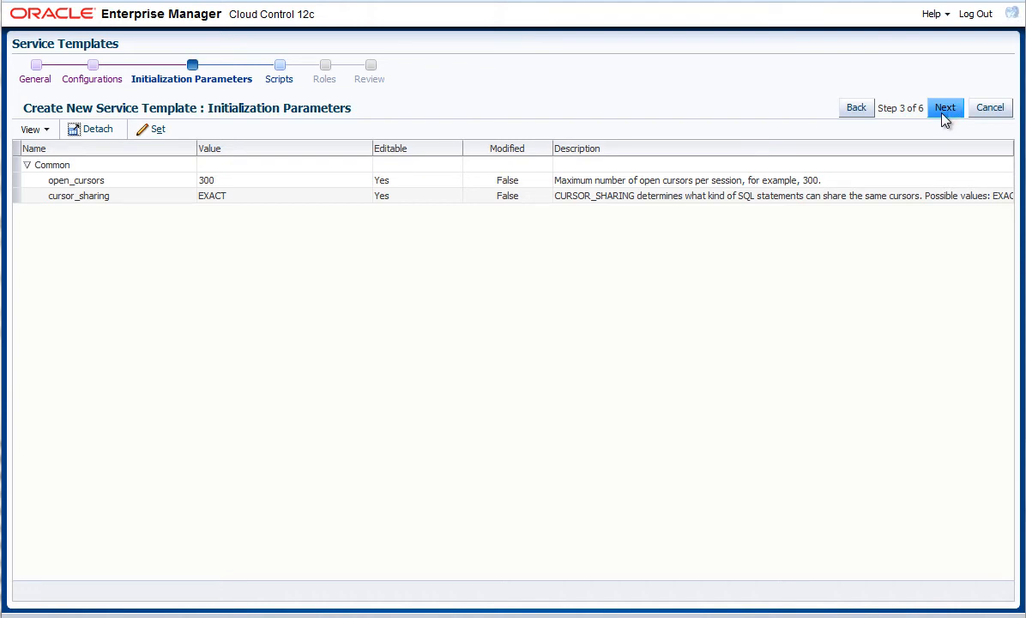
Step: Accept the default initialization parameters and scripts to reach the Roles step
{"action": "left_click", "coordinate": [946, 106]}
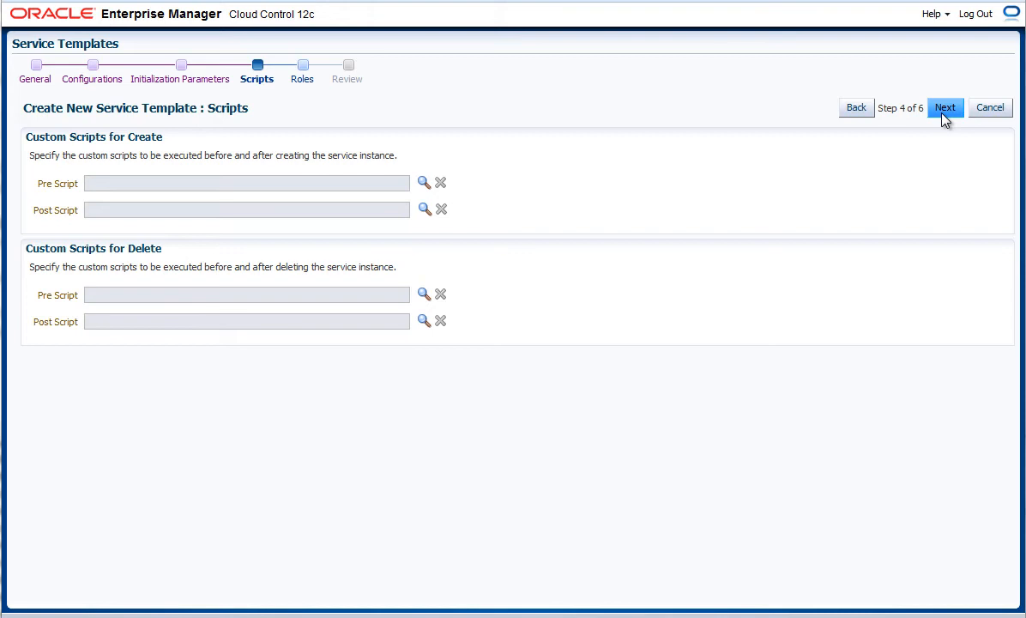
{"action": "left_click", "coordinate": [946, 106]}
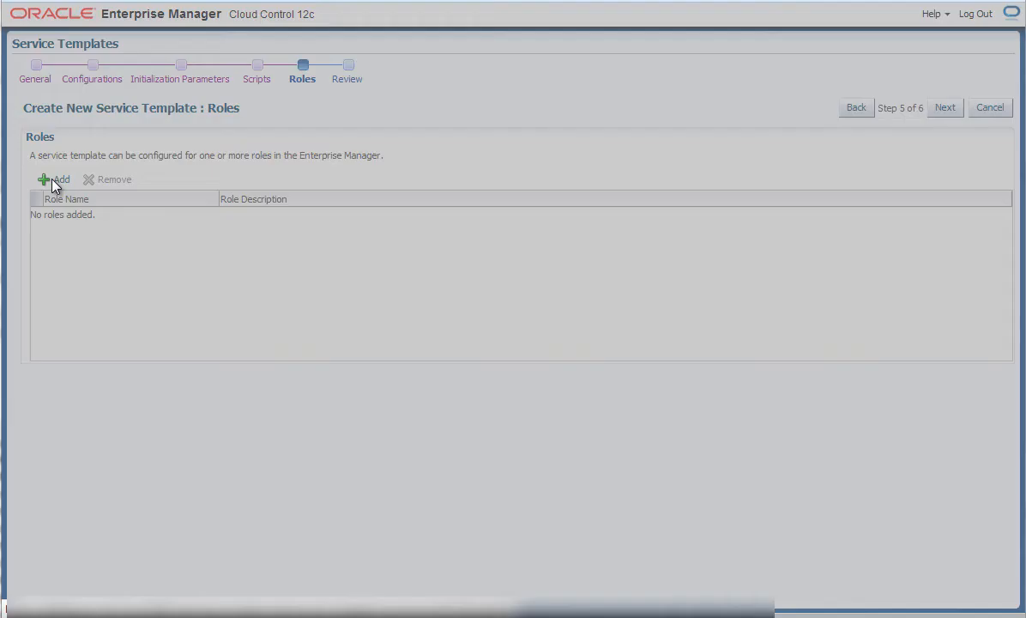
Step: Add the SSA_USER role to the service template
{"action": "left_click", "coordinate": [54, 180]}
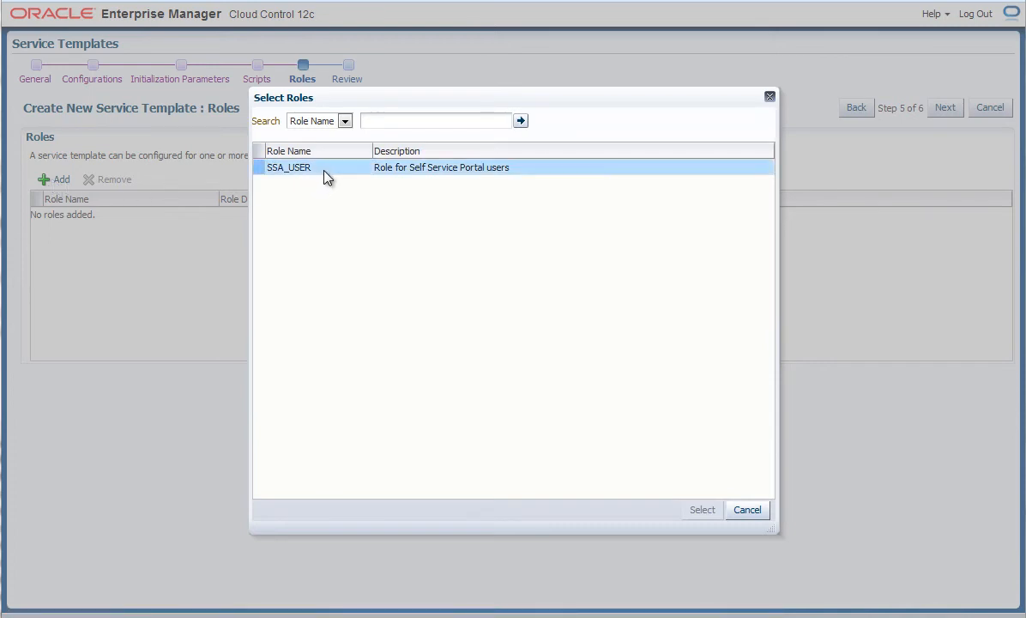
{"action": "left_click", "coordinate": [259, 168]}
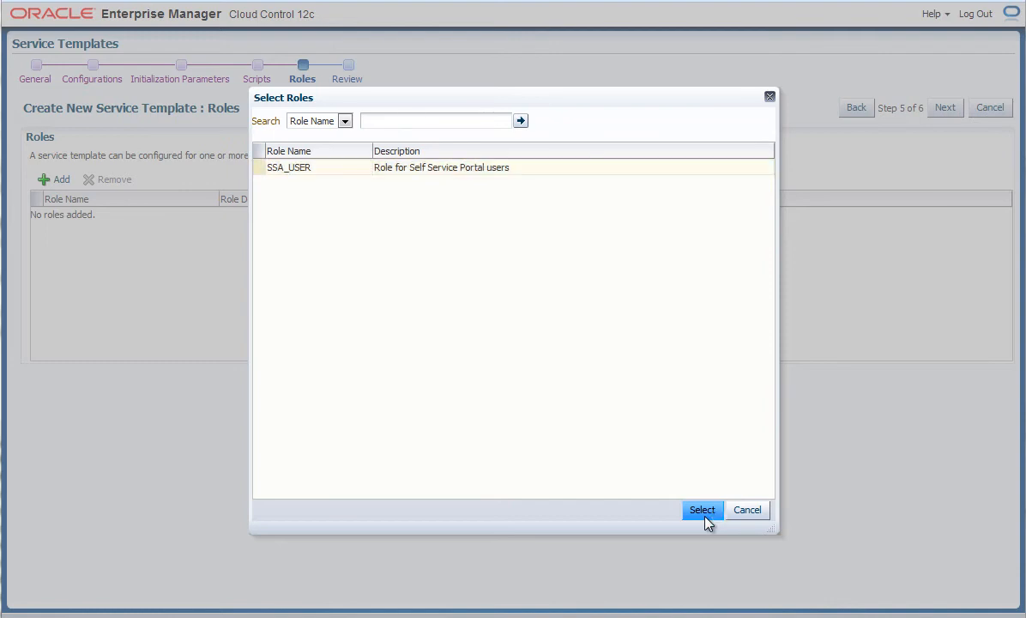
{"action": "left_click", "coordinate": [702, 508]}
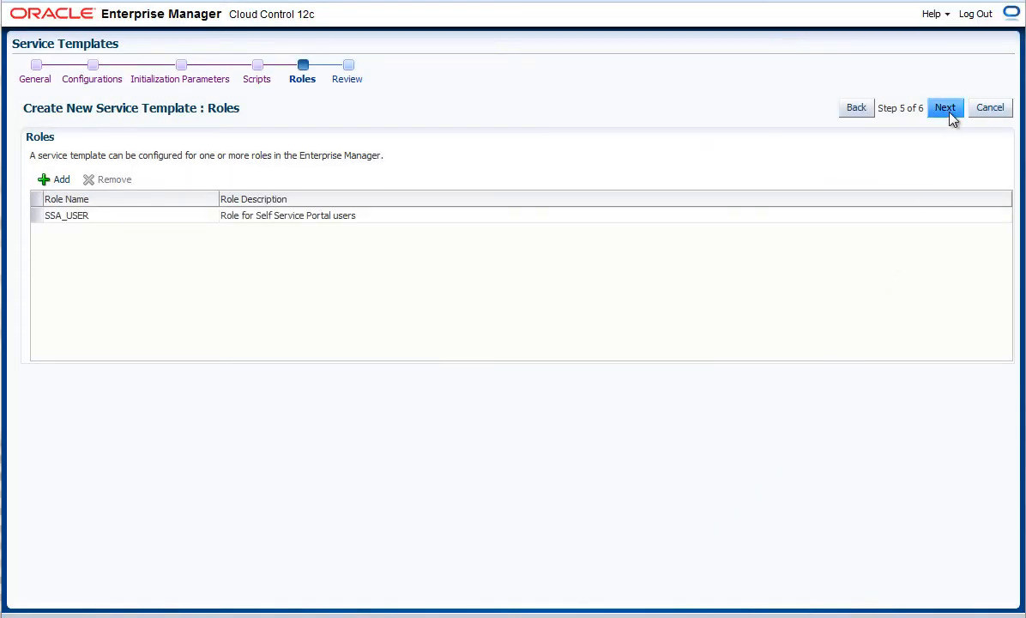
Step: Review and create the 'Clone RefDB as a PDB for testing' service template
{"action": "left_click", "coordinate": [944, 106]}
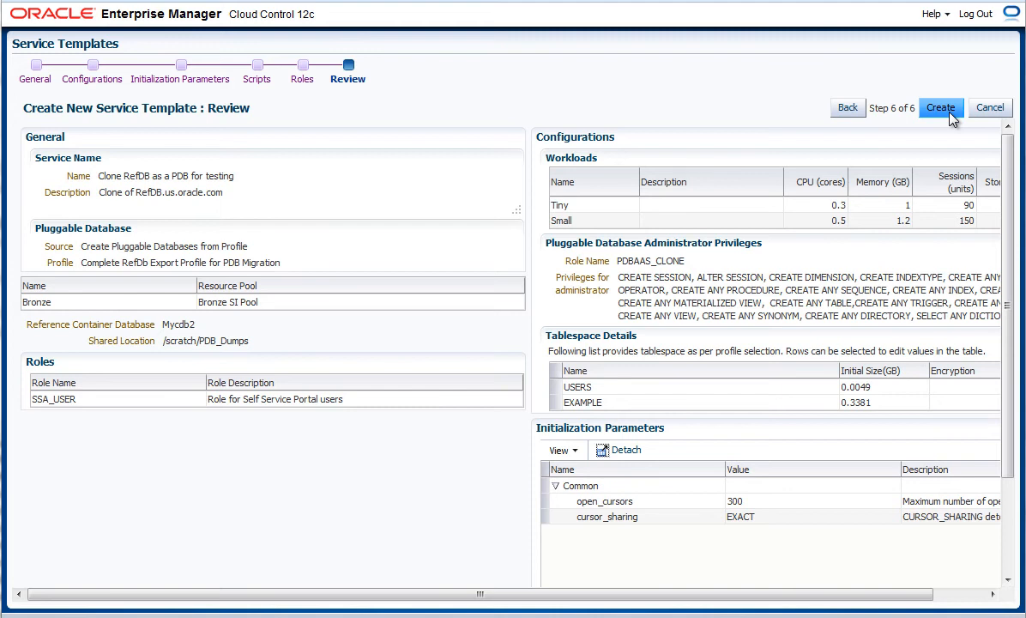
{"action": "left_click", "coordinate": [941, 107]}
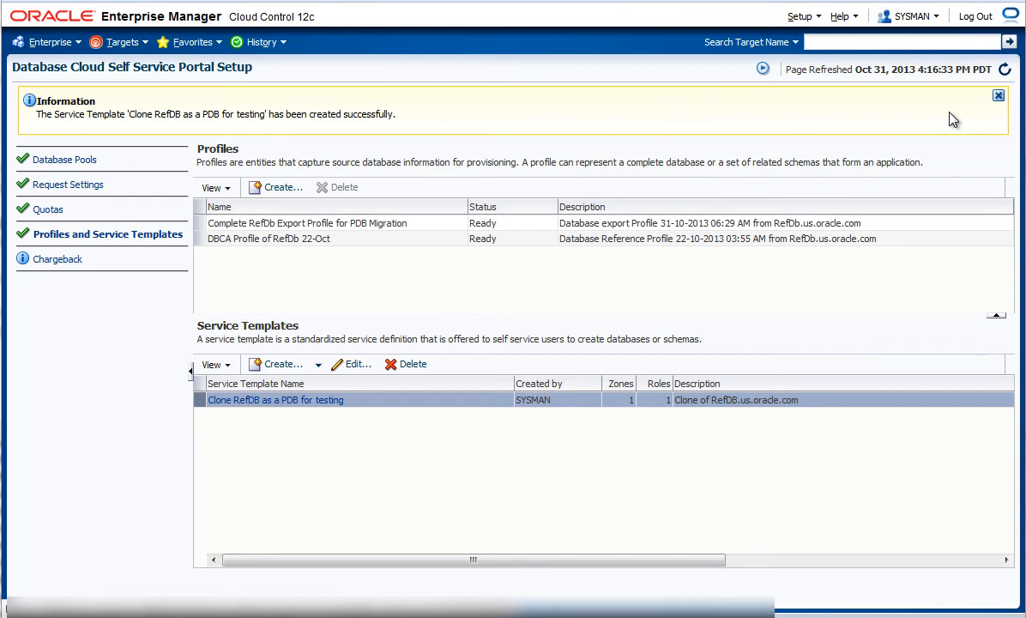
{"action": "mouse_move", "coordinate": [968, 73]}
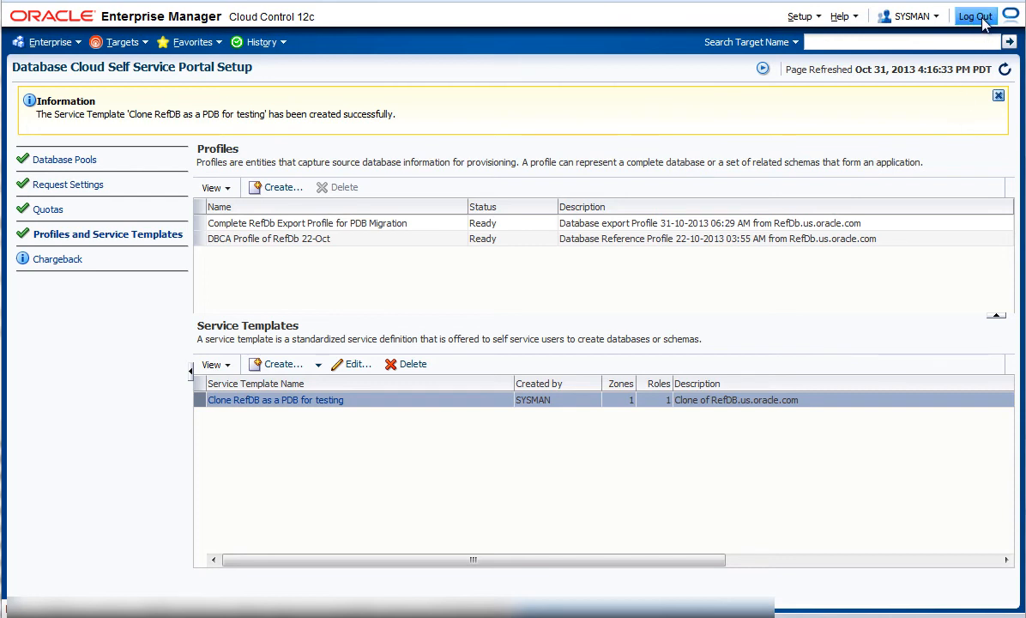
Step: Sign out and log back in as self-service user john_smith to the portal
{"action": "left_click", "coordinate": [975, 15]}
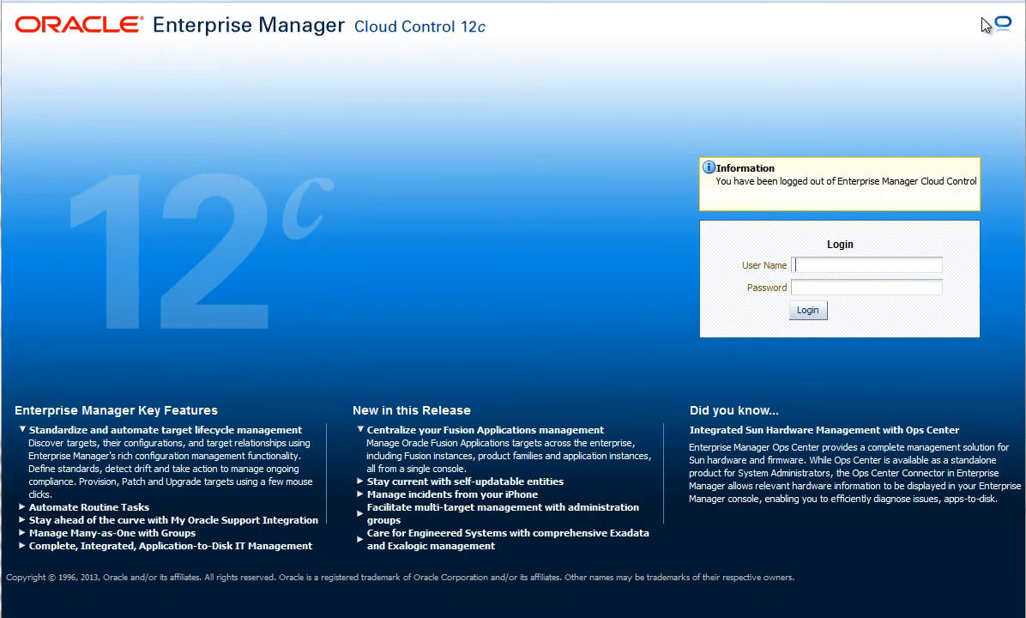
{"action": "type", "text": "john_smith"}
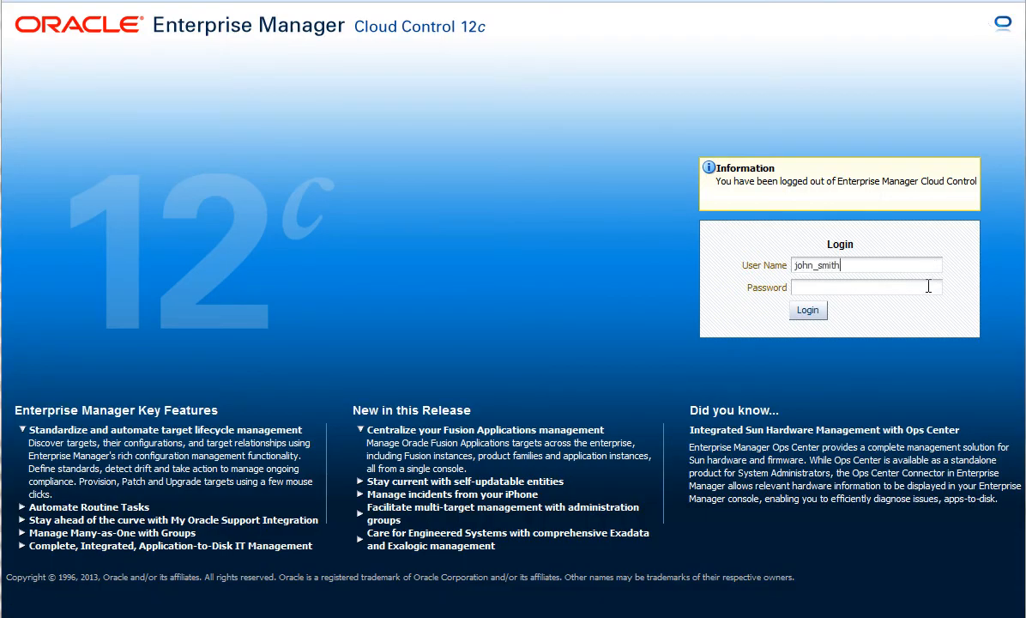
{"action": "left_click", "coordinate": [806, 309]}
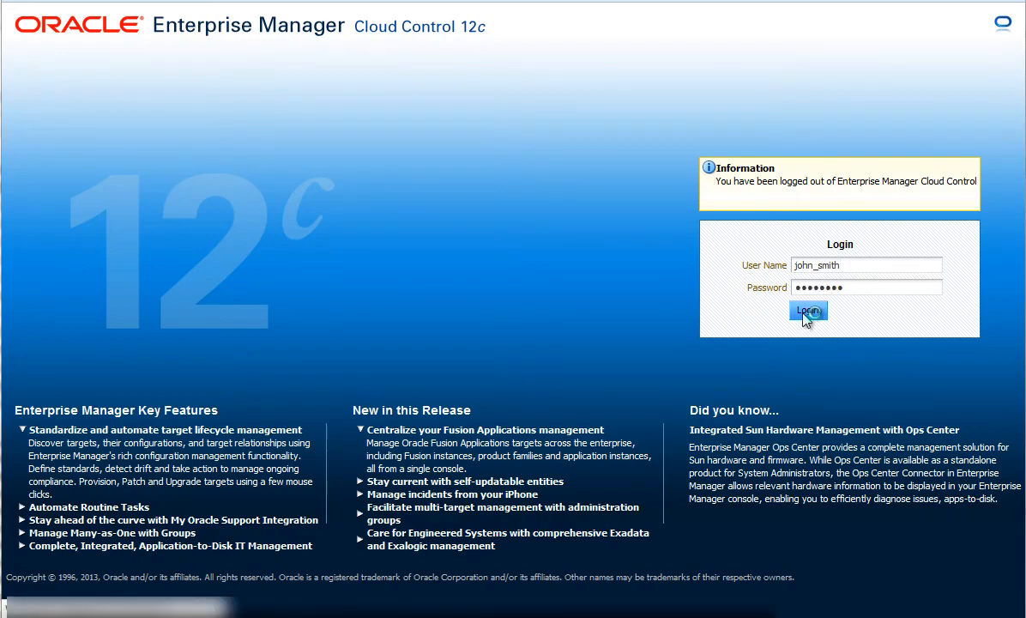
{"action": "left_click", "coordinate": [807, 310]}
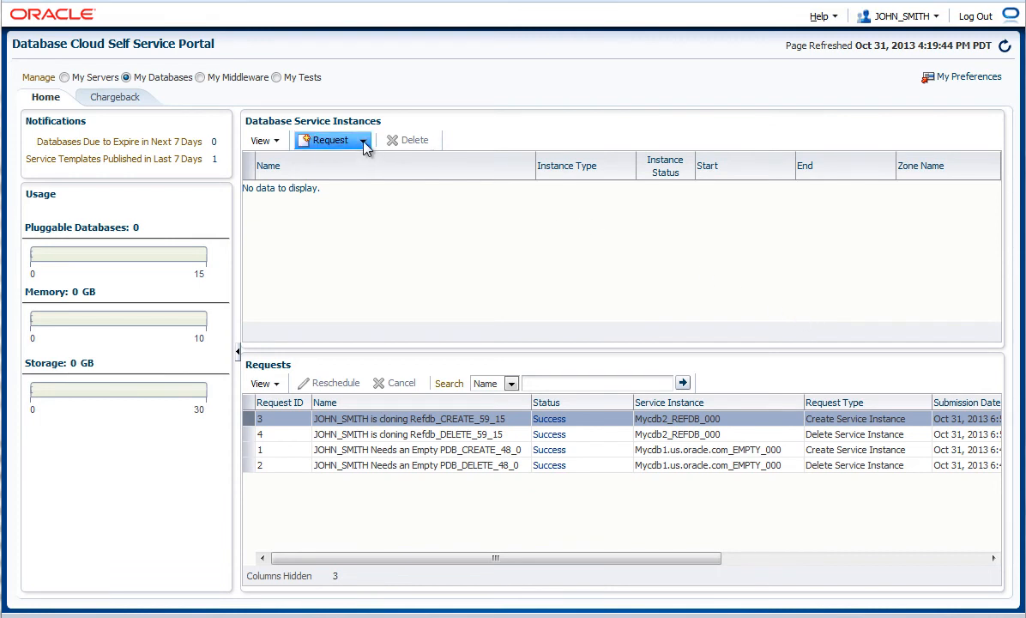
Step: Request a pluggable database using the 'Clone RefDB as a PDB for testing' template
{"action": "left_click", "coordinate": [333, 140]}
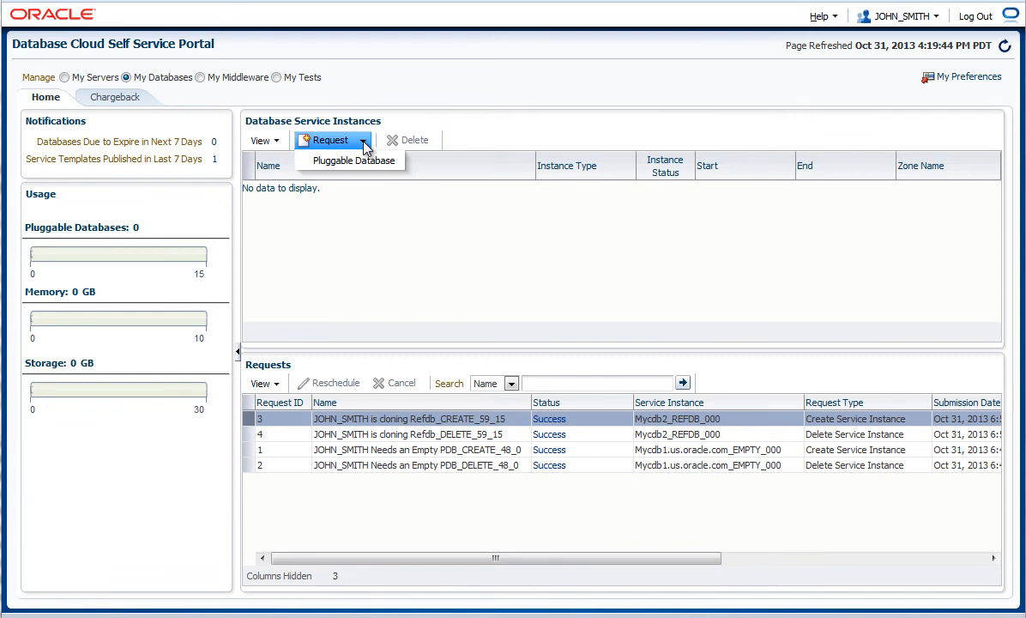
{"action": "mouse_move", "coordinate": [352, 162]}
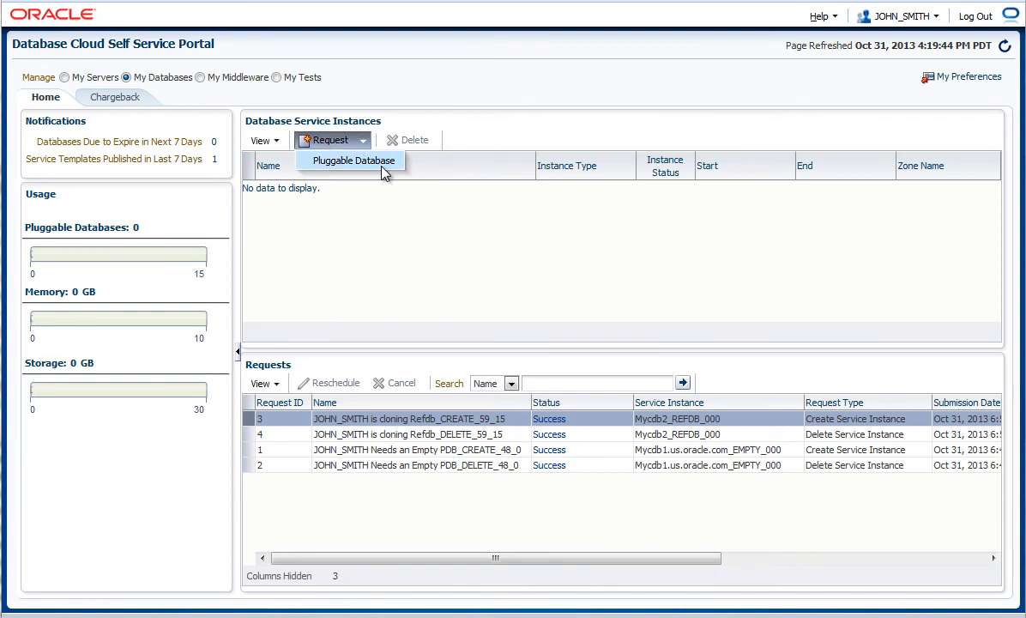
{"action": "left_click", "coordinate": [353, 161]}
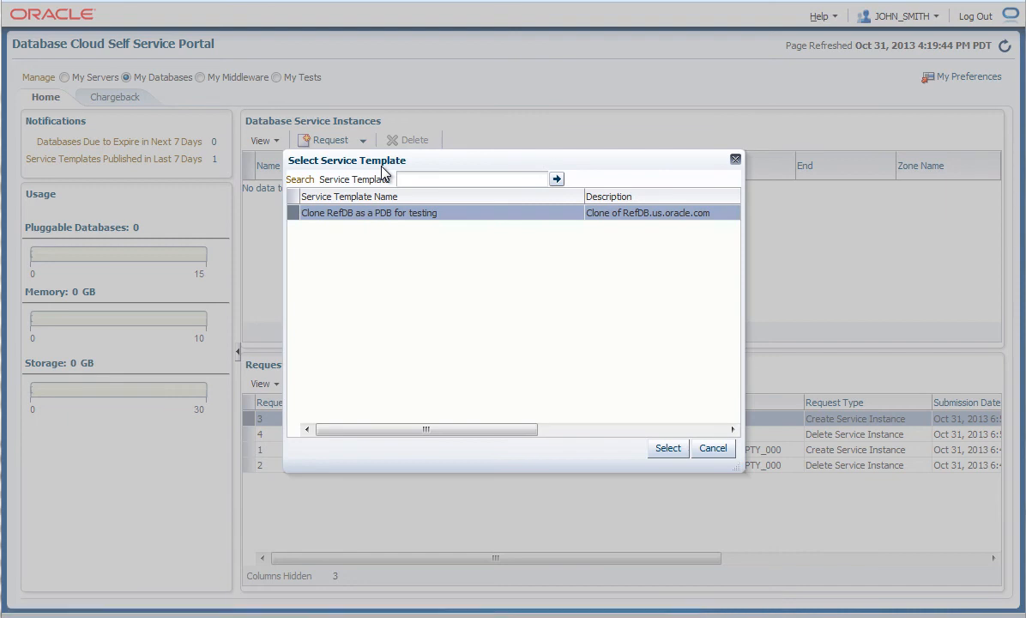
{"action": "mouse_move", "coordinate": [440, 209]}
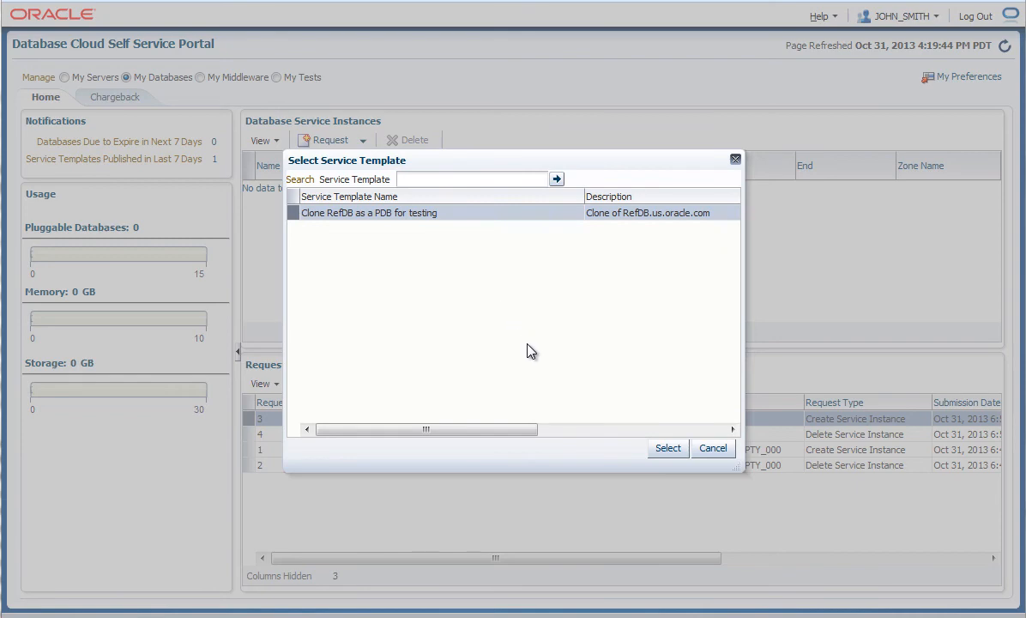
{"action": "left_click", "coordinate": [712, 448]}
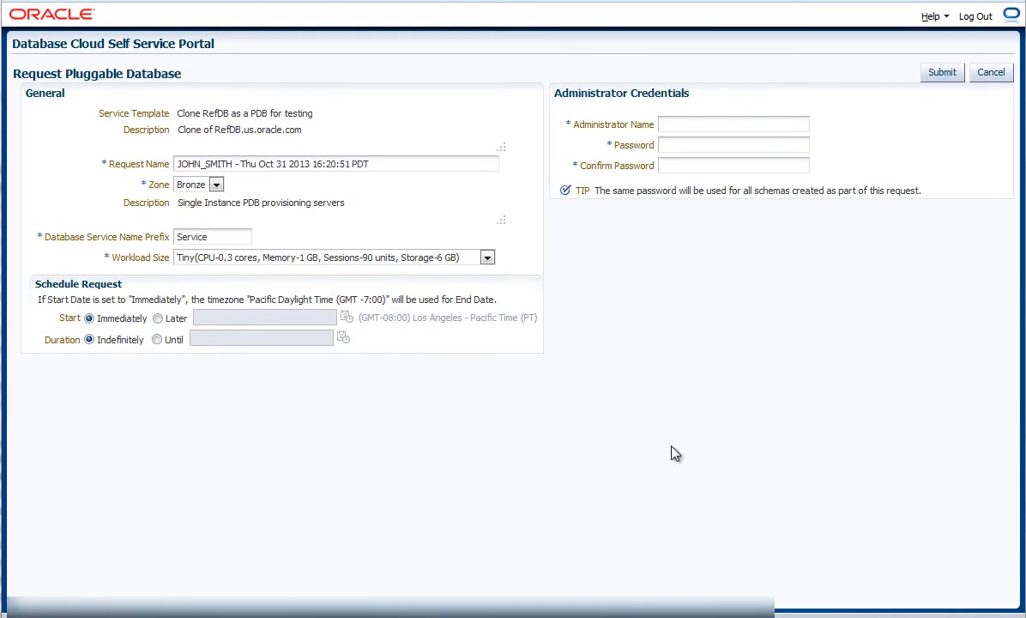
{"action": "mouse_move", "coordinate": [669, 450]}
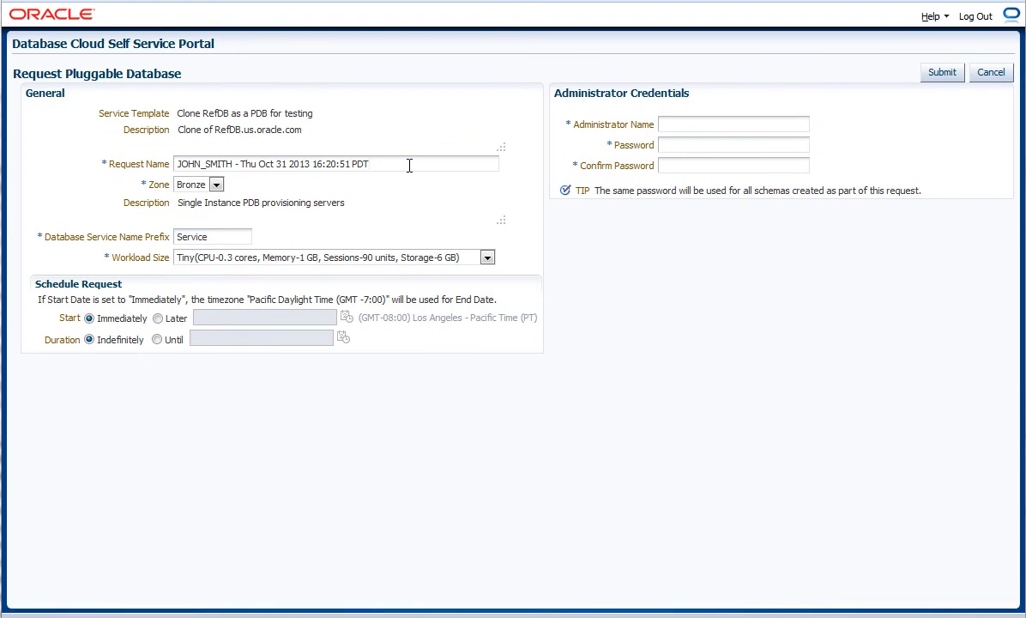
Step: Submit request JOHN_SMITH_1 with service prefix myrefdb and administrator credentials
{"action": "type", "text": "JOHN_SMITH_1"}
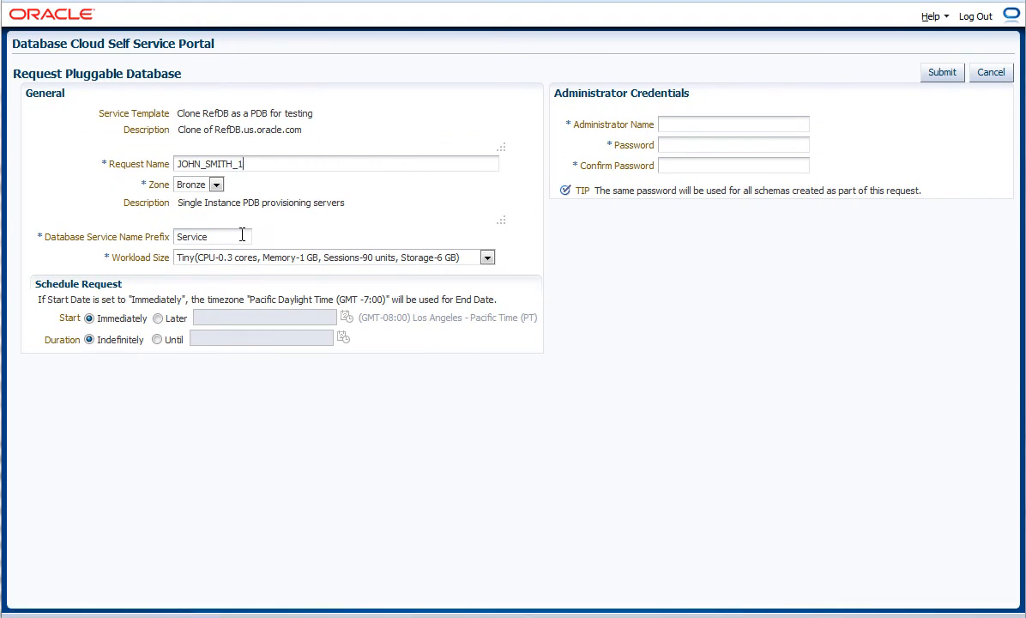
{"action": "type", "text": "myrefdb"}
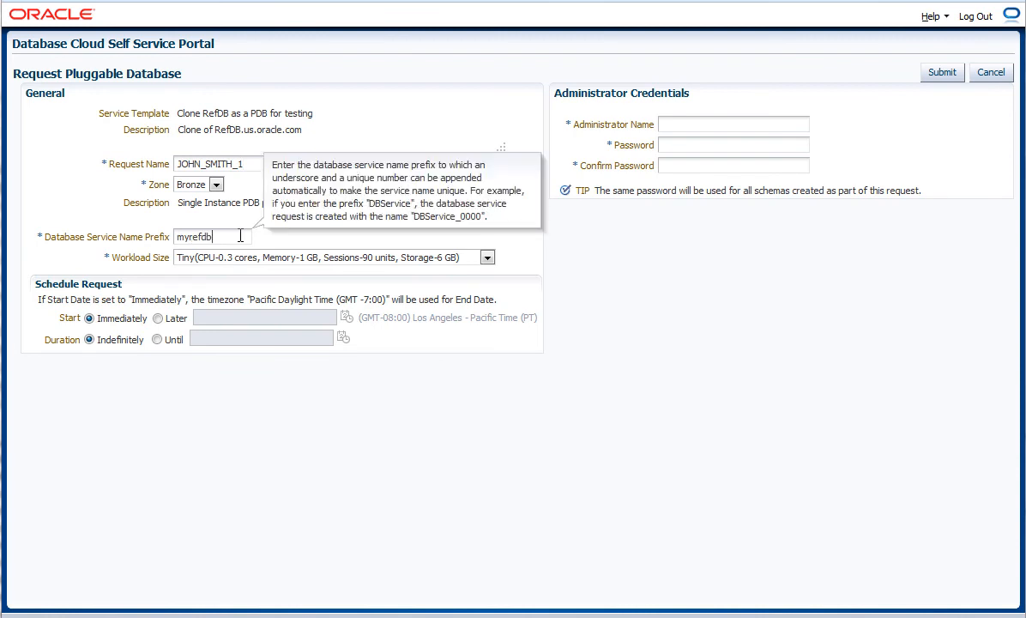
{"action": "left_click", "coordinate": [735, 123]}
{"action": "type", "text": "jfv"}
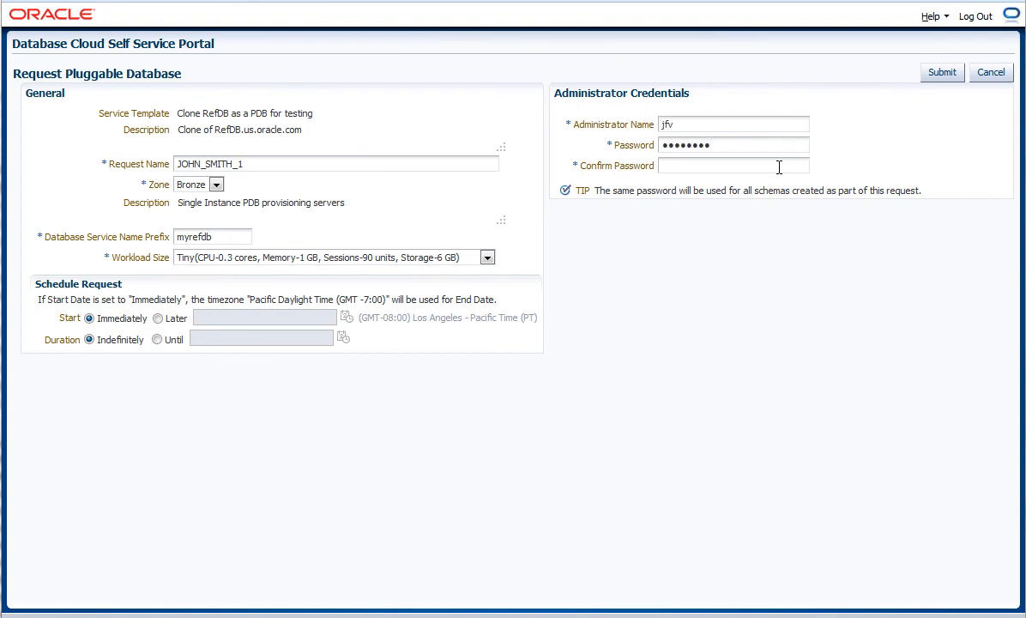
{"action": "type", "text": "••••••••"}
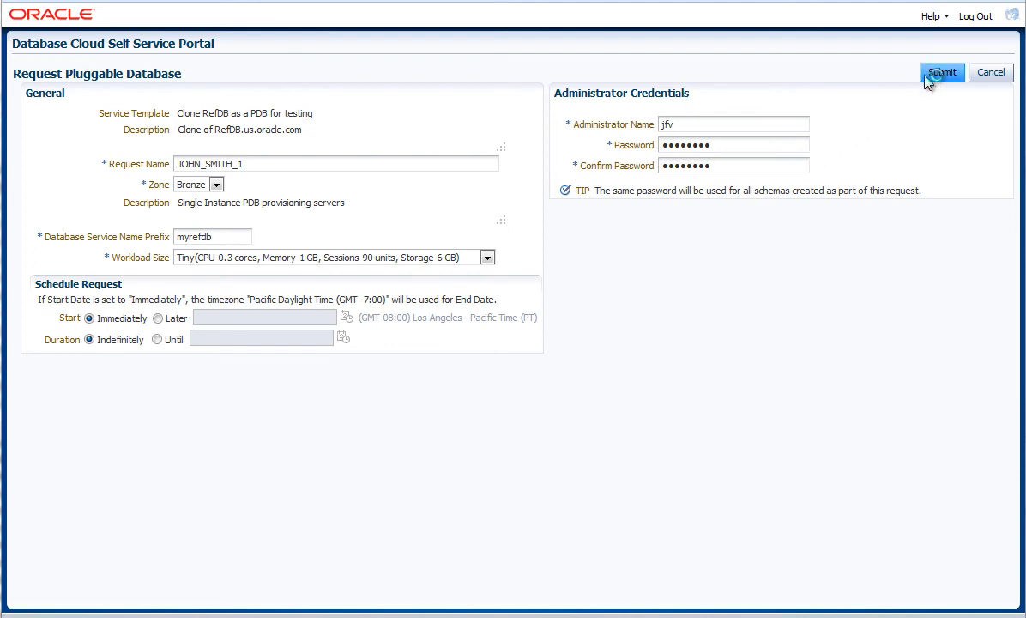
{"action": "left_click", "coordinate": [942, 72]}
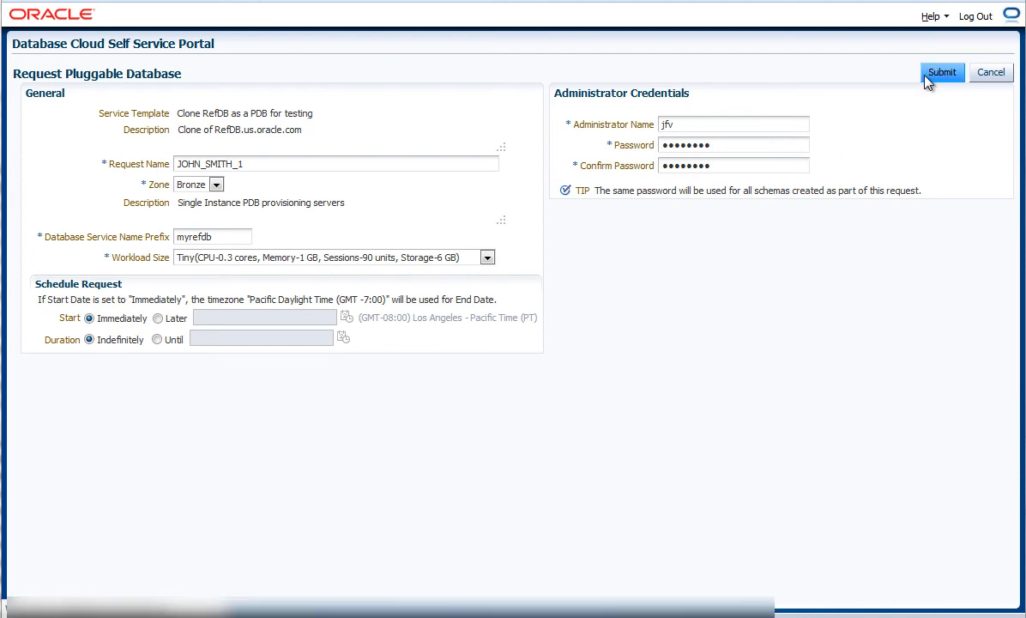
{"action": "left_click", "coordinate": [942, 72]}
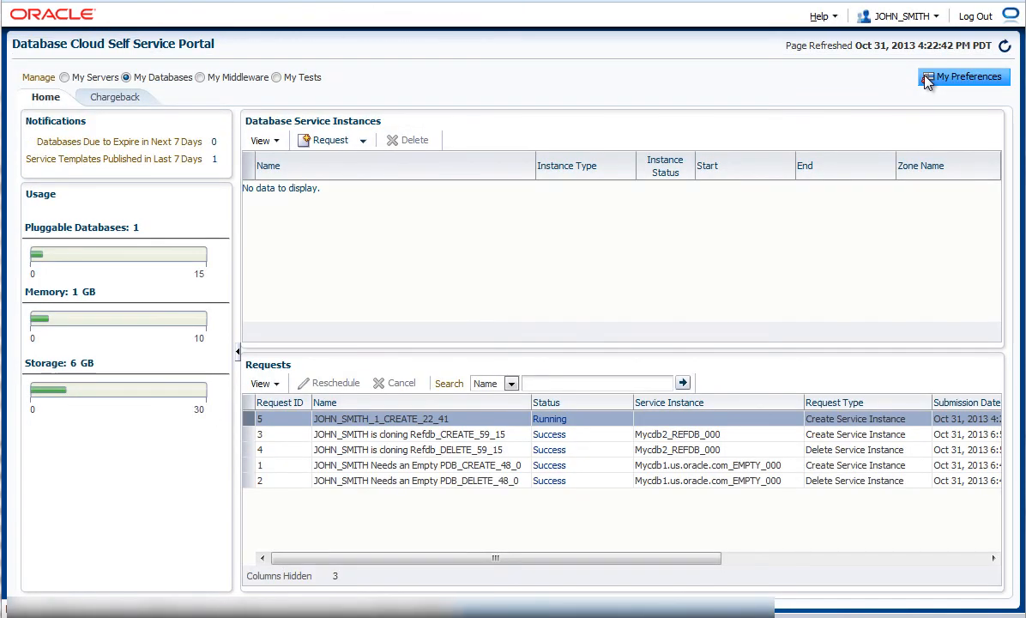
{"action": "mouse_move", "coordinate": [1006, 45]}
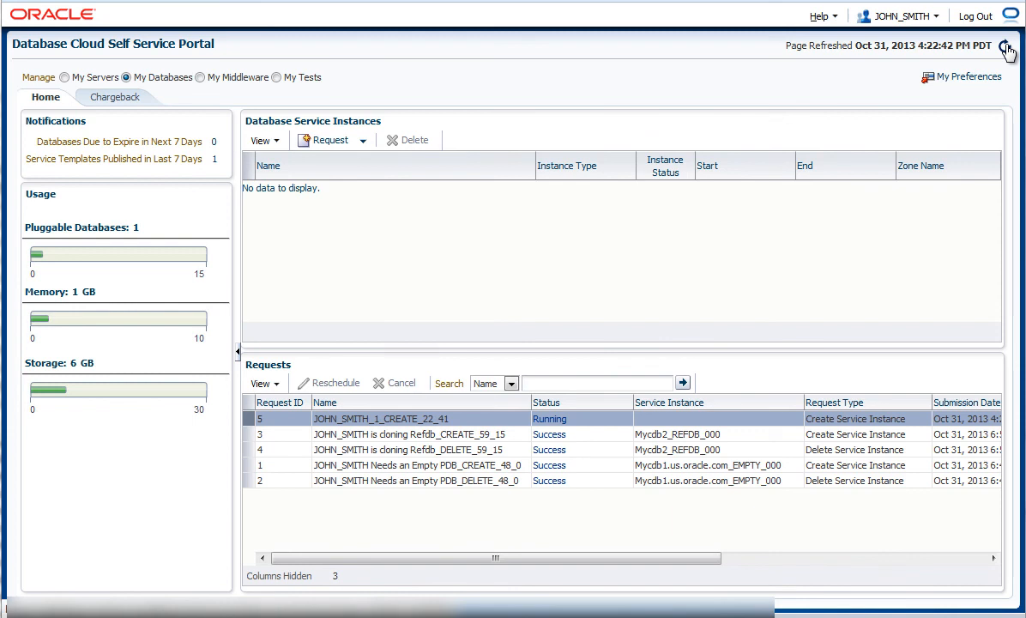
Step: Refresh the requests list until JOHN_SMITH_1 shows Success and REFDB_000 is running
{"action": "left_click", "coordinate": [1006, 45]}
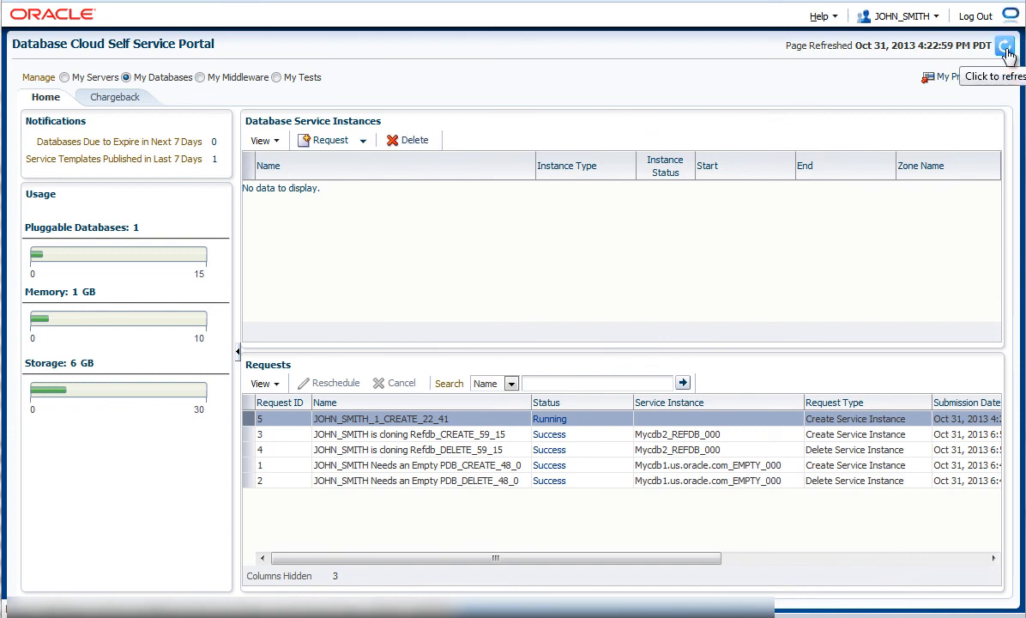
{"action": "left_click", "coordinate": [1006, 45]}
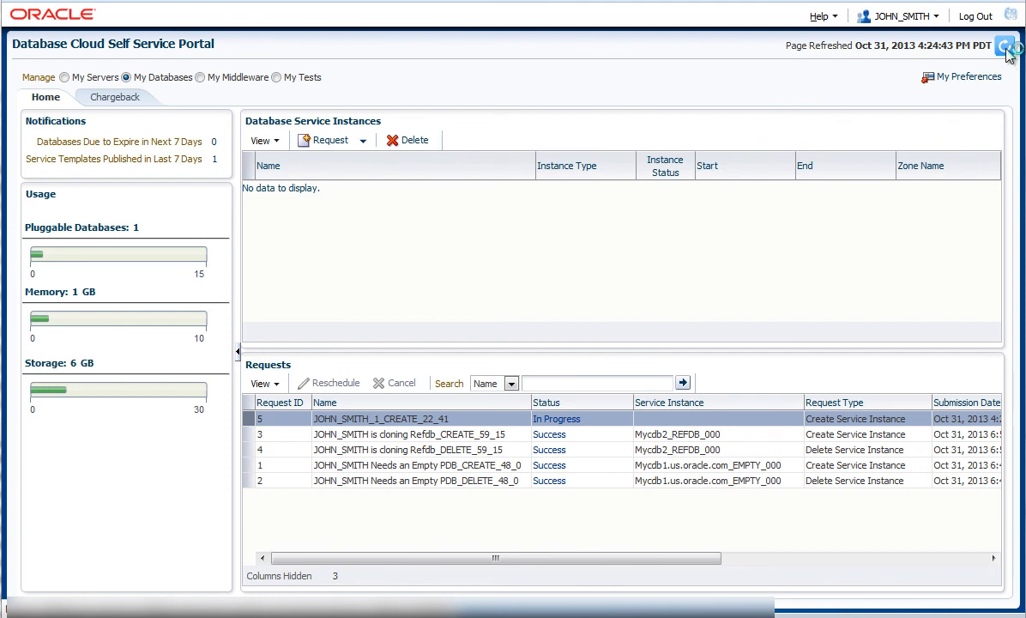
{"action": "left_click", "coordinate": [1006, 44]}
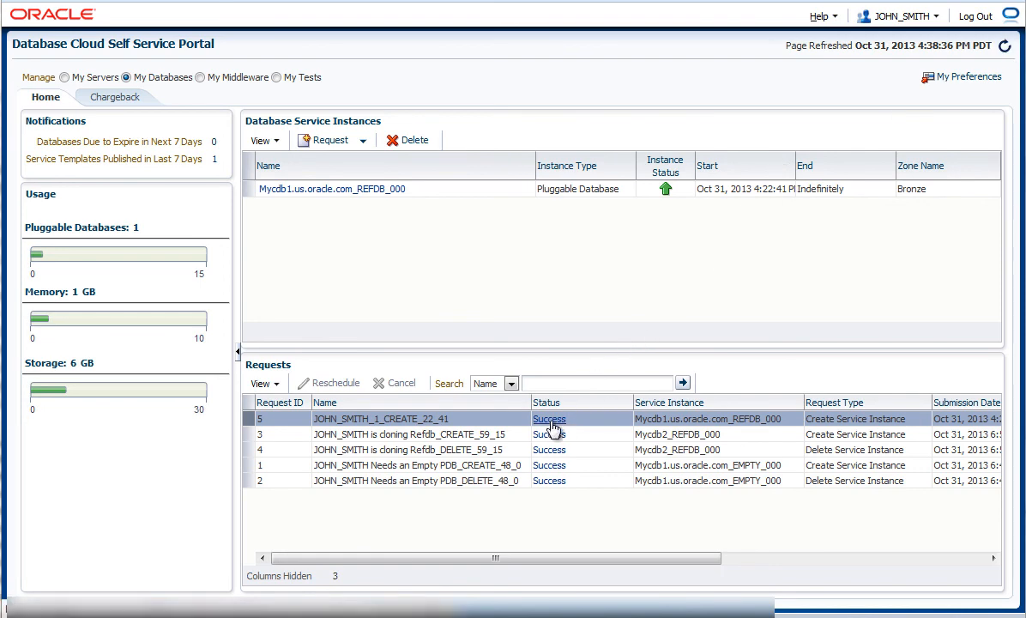
{"action": "left_click", "coordinate": [549, 418]}
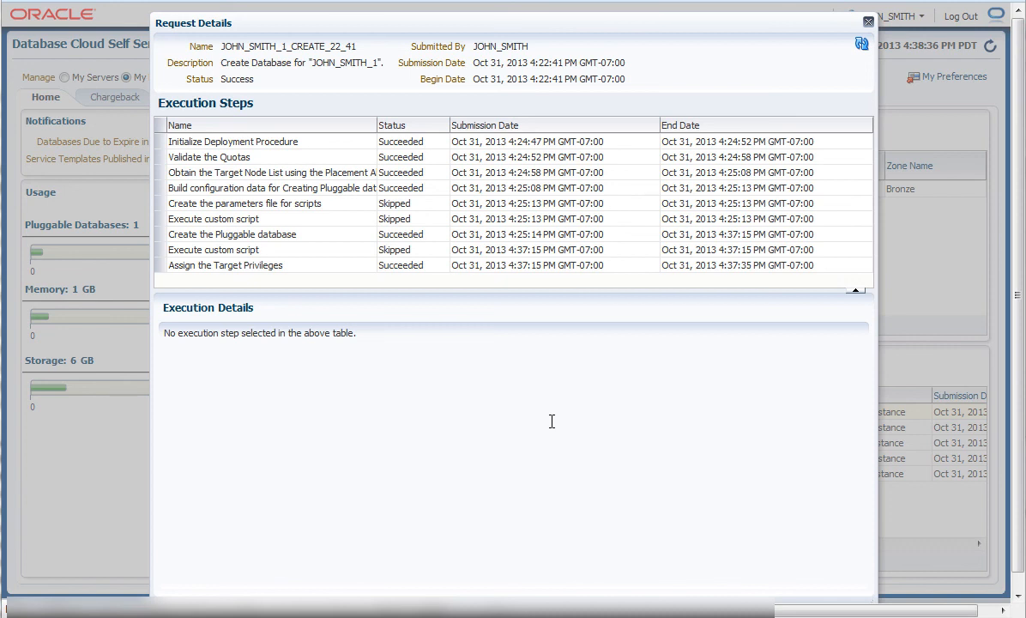
{"action": "left_click", "coordinate": [232, 233]}
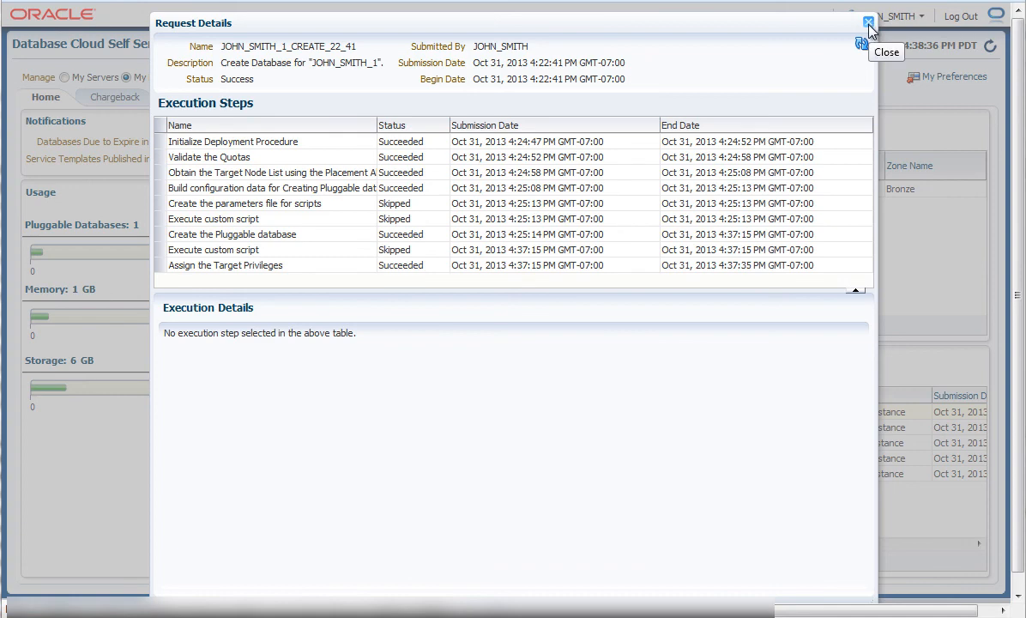
{"action": "left_click", "coordinate": [869, 21]}
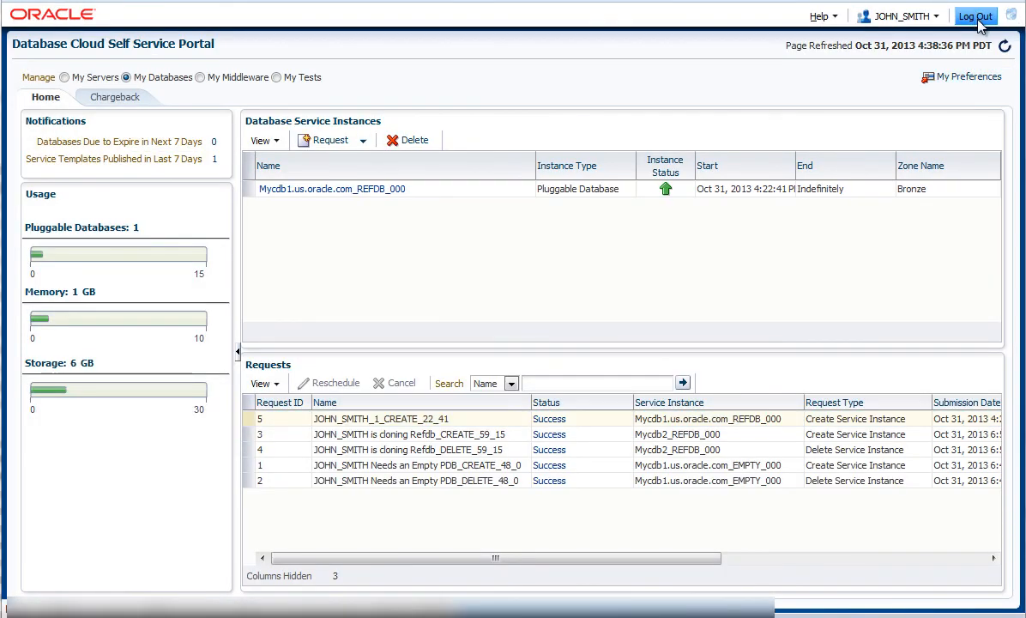
Step: Log out of the portal and sign in as administrator sysman
{"action": "left_click", "coordinate": [975, 15]}
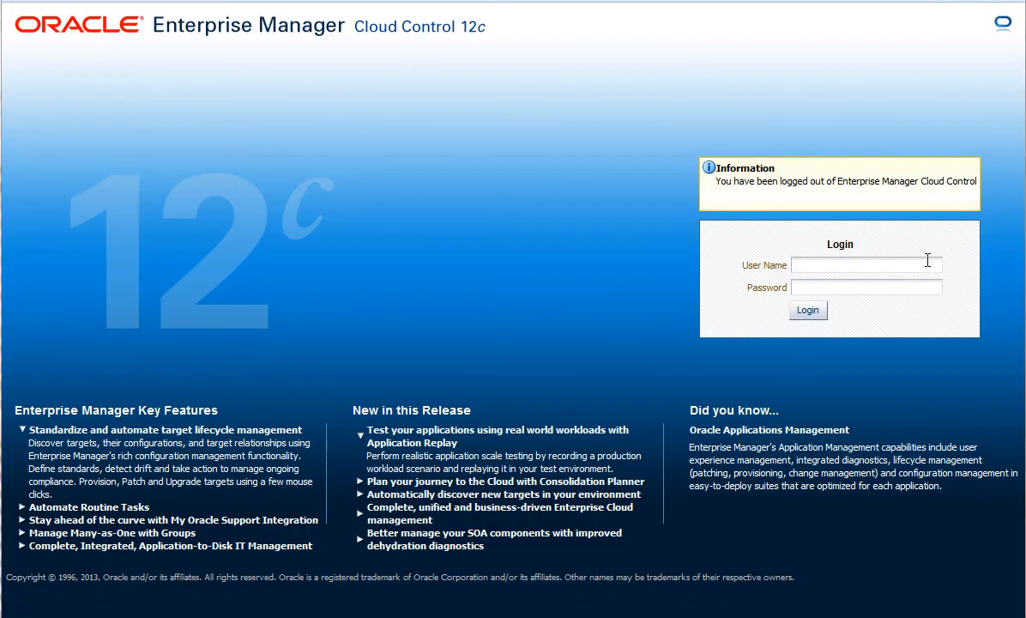
{"action": "type", "text": "sysman"}
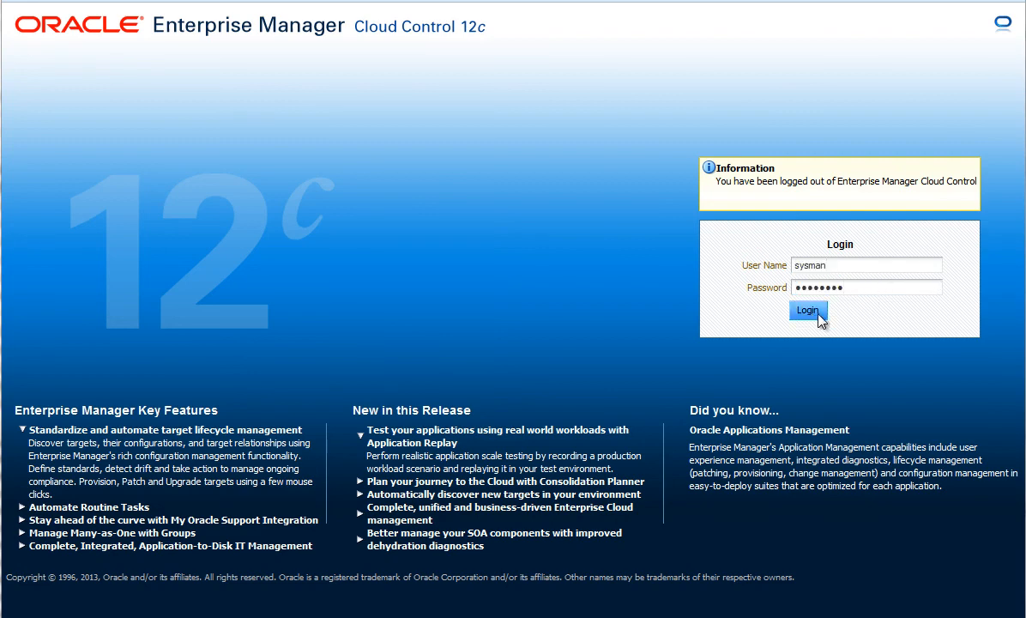
{"action": "left_click", "coordinate": [807, 309]}
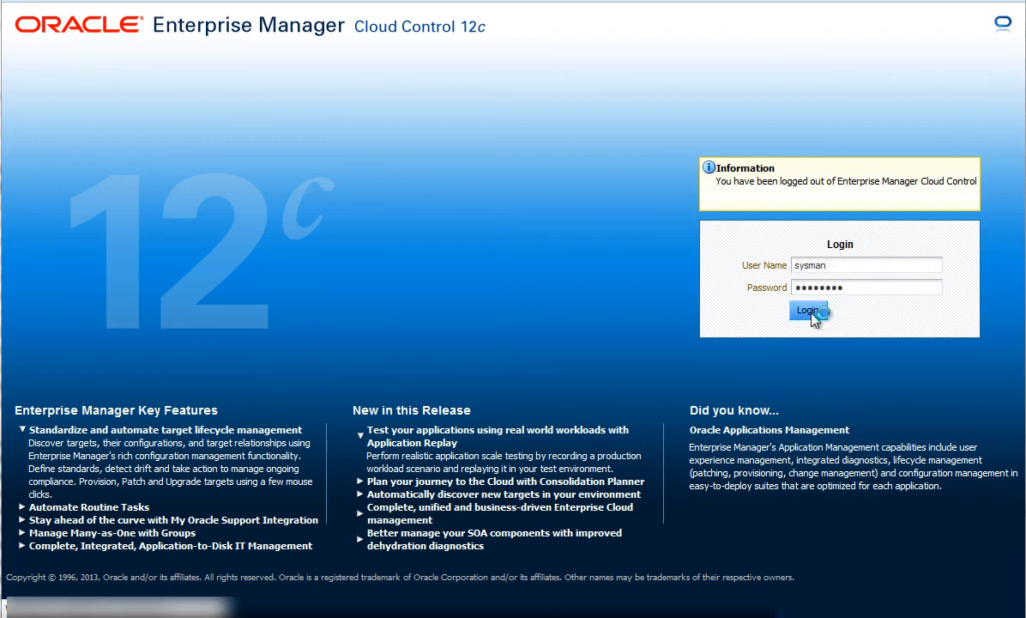
{"action": "left_click", "coordinate": [806, 308]}
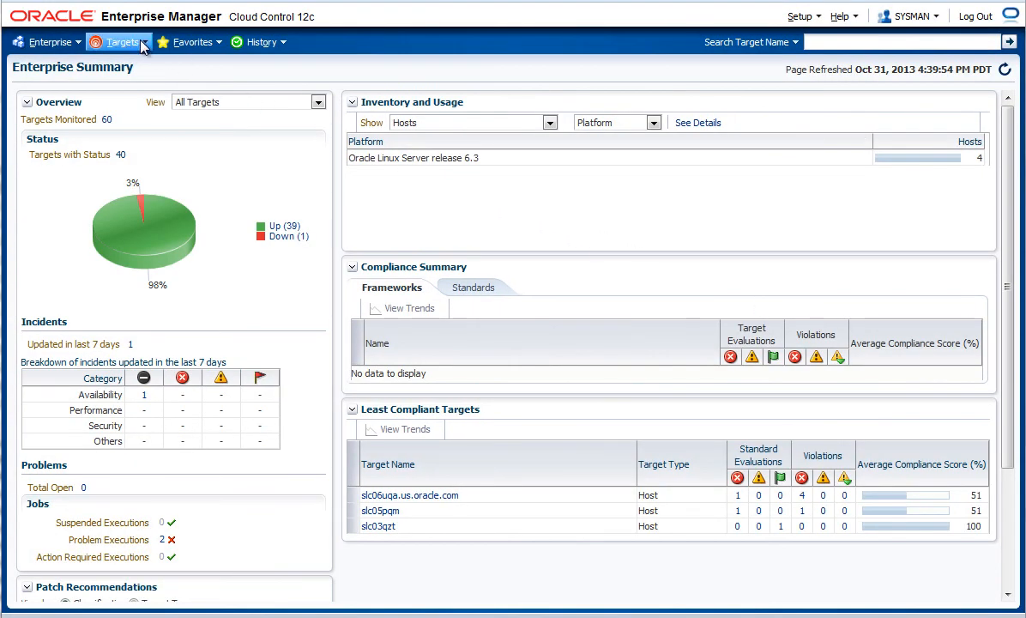
Step: List all databases and expand Mycdb1.us.oracle.com's pluggable databases to show REFDB_000
{"action": "left_click", "coordinate": [119, 41]}
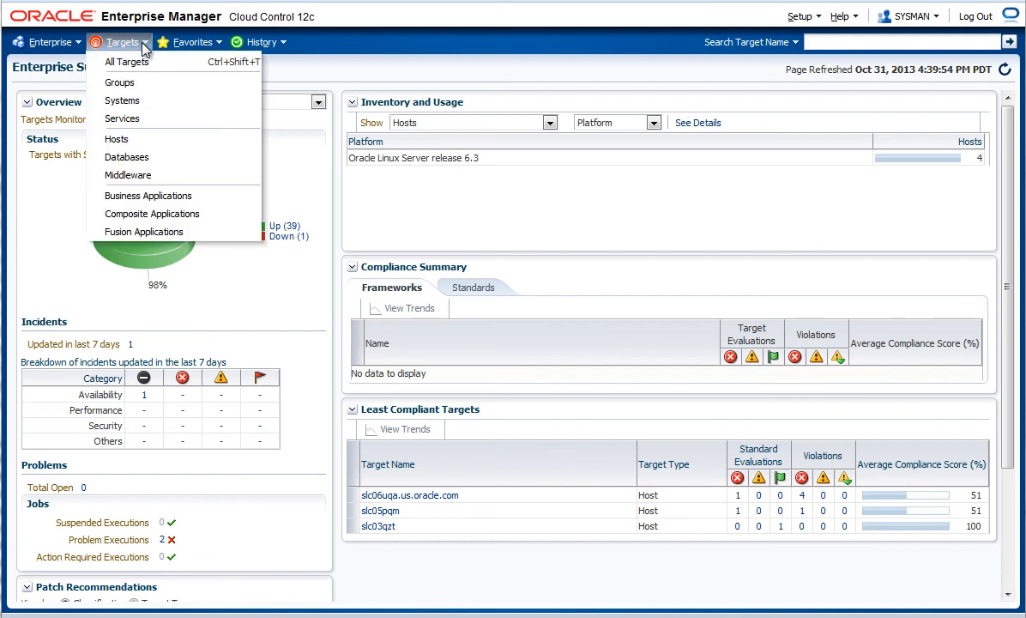
{"action": "left_click", "coordinate": [120, 42]}
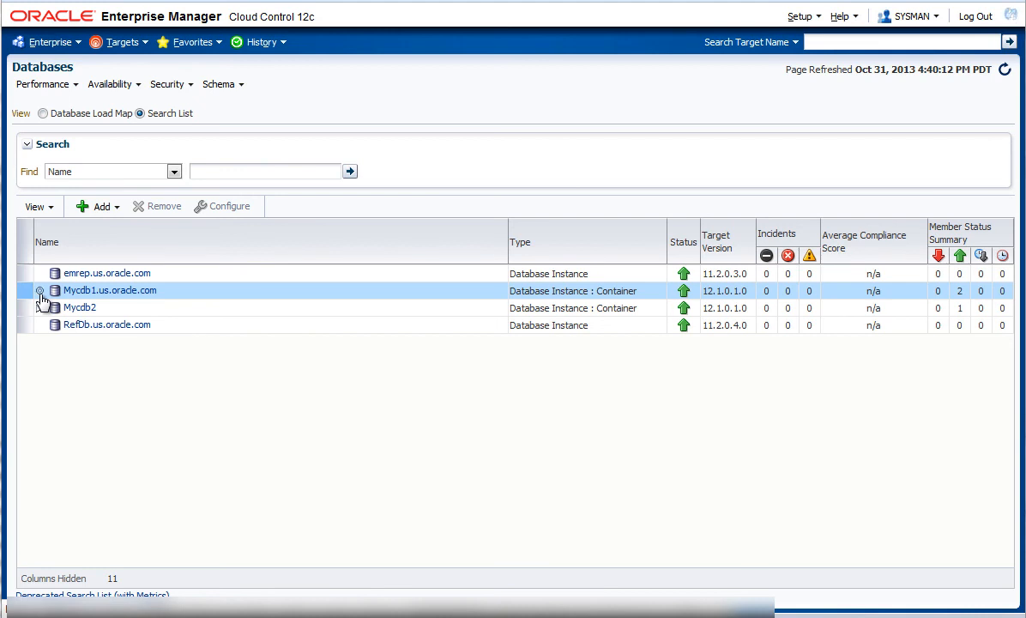
{"action": "left_click", "coordinate": [40, 290]}
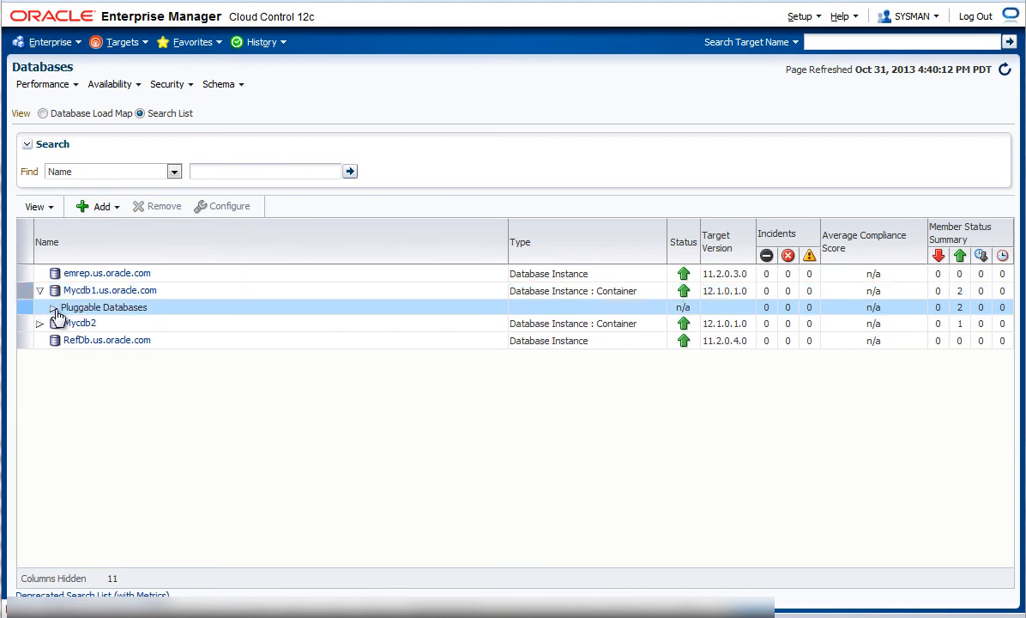
{"action": "left_click", "coordinate": [51, 307]}
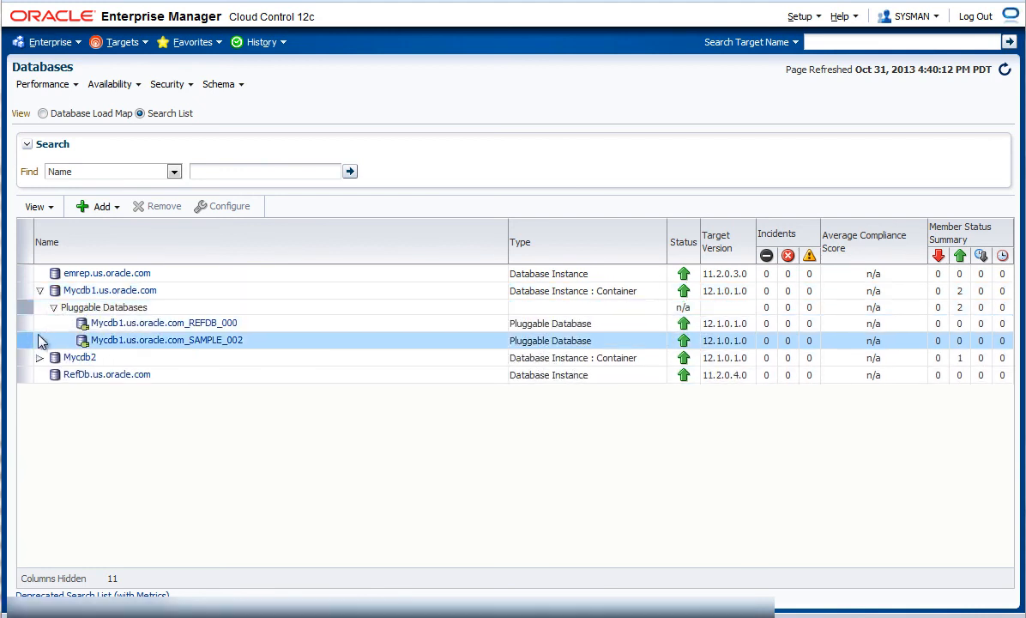